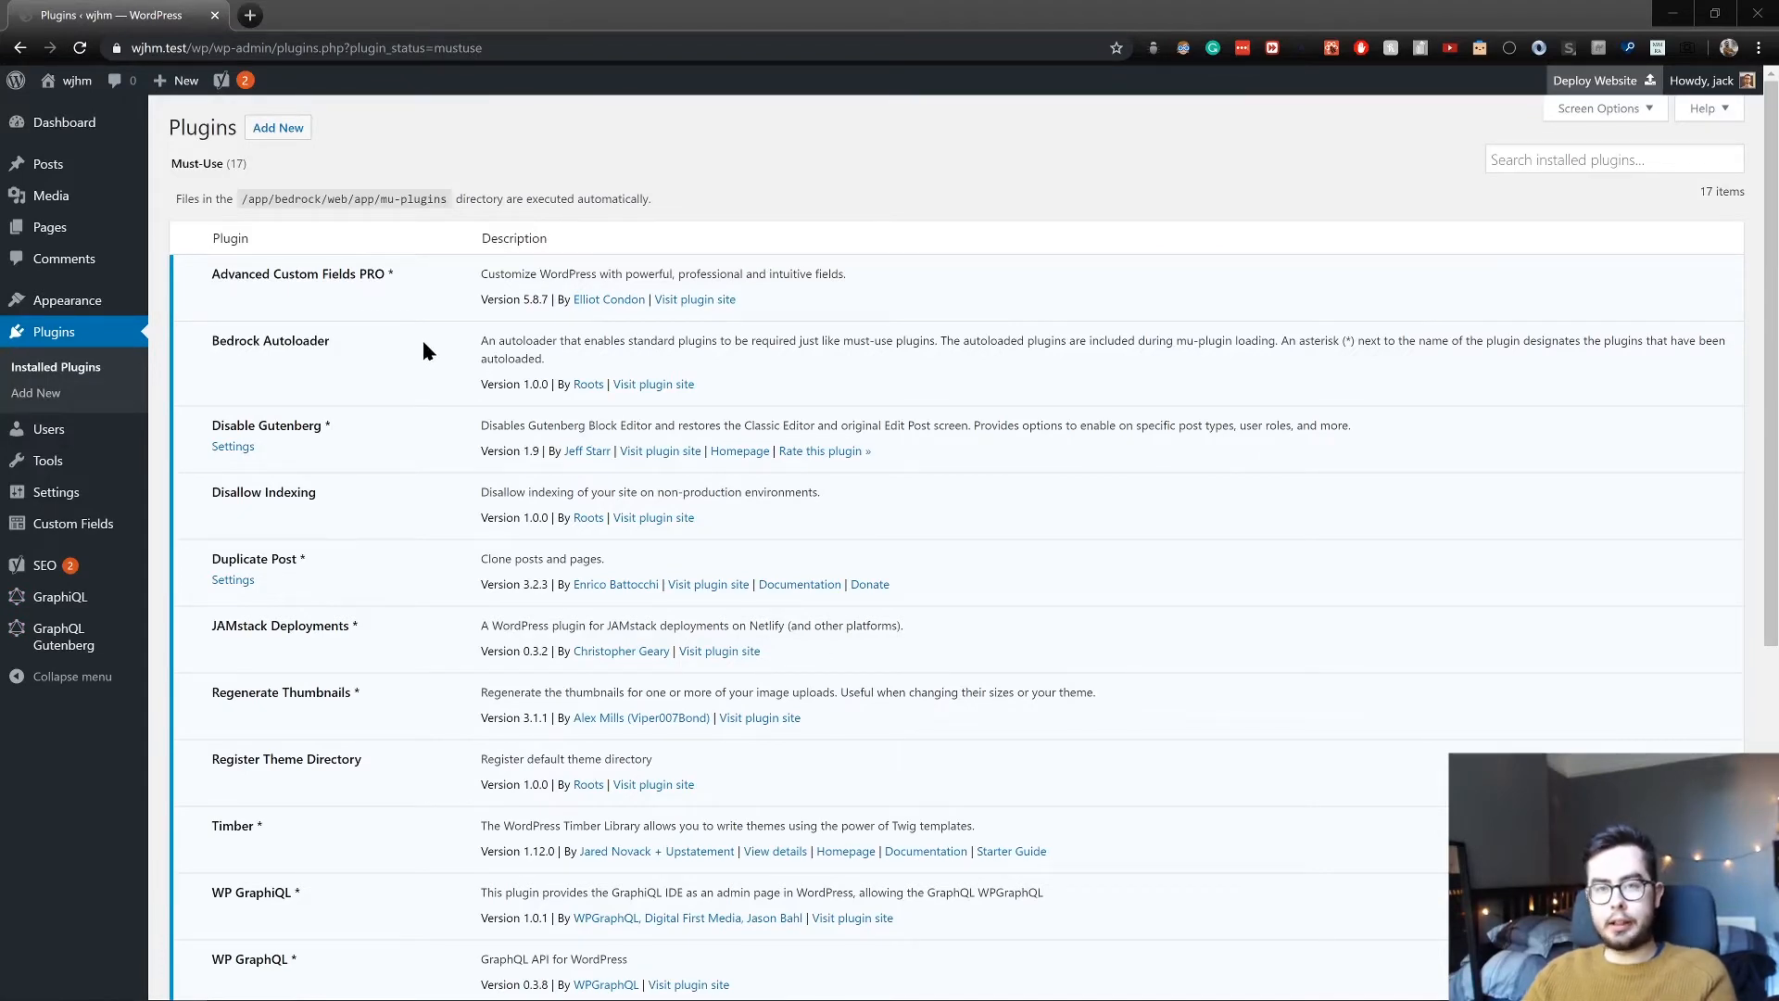
pyautogui.moveTo(232, 580)
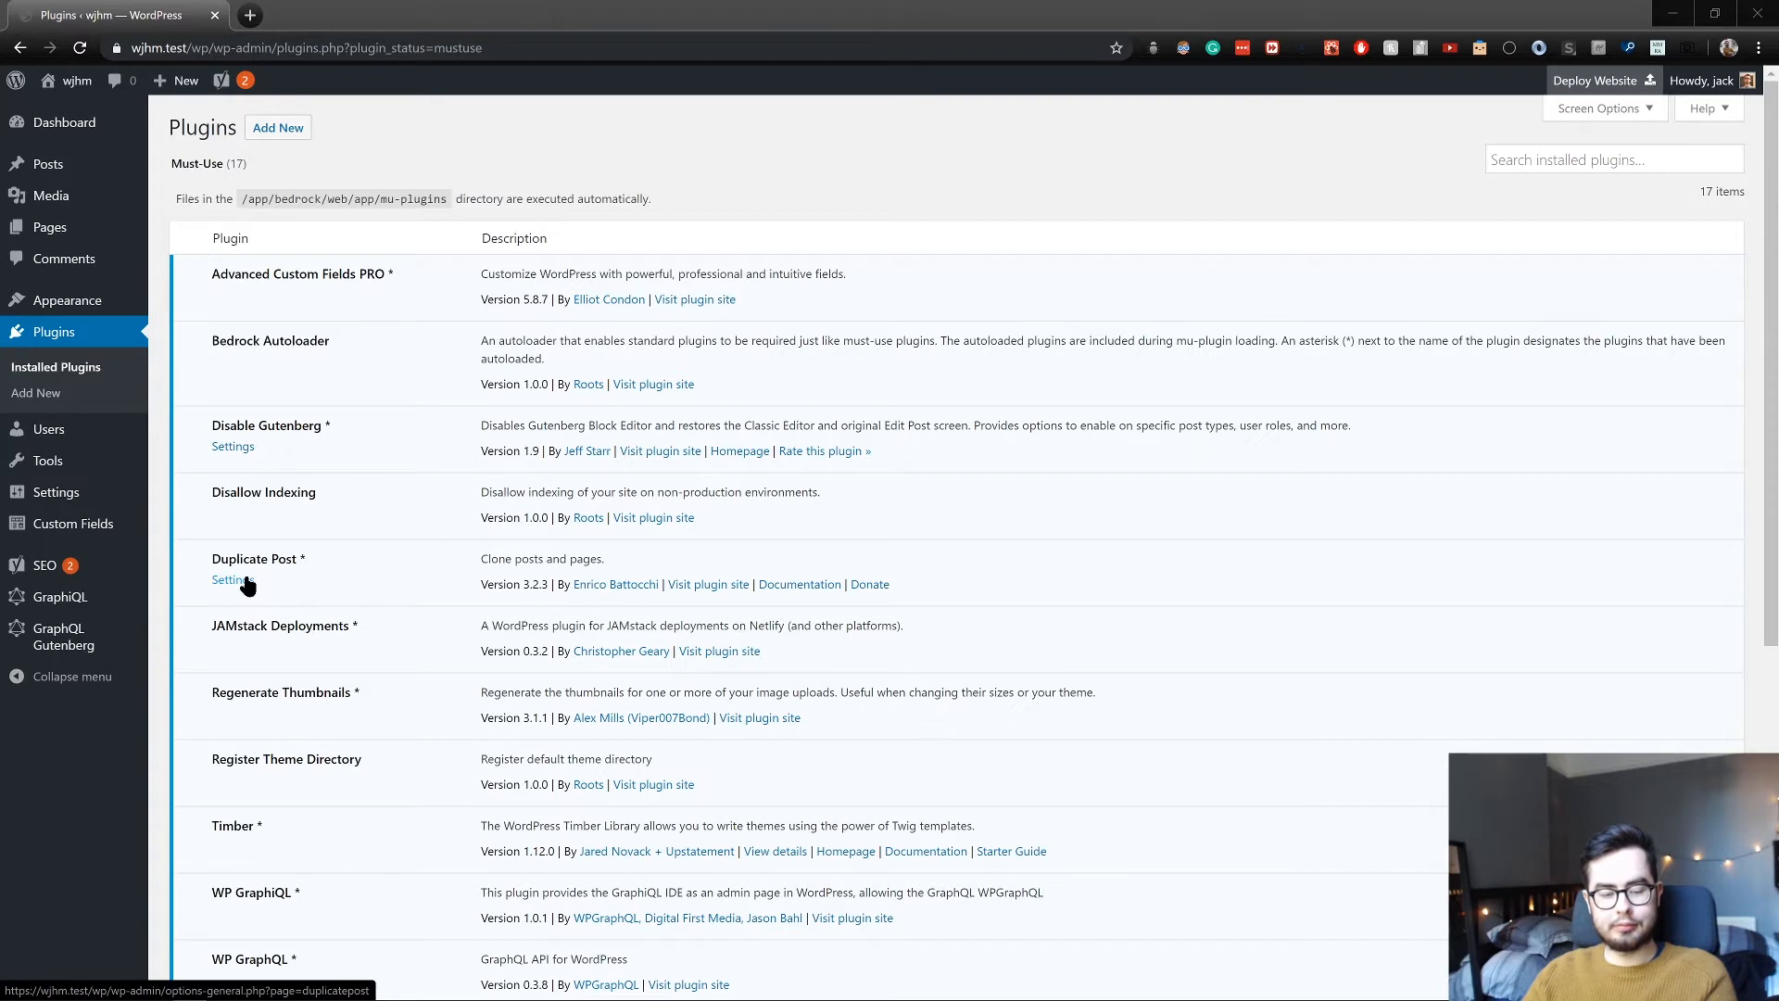
pyautogui.moveTo(349, 590)
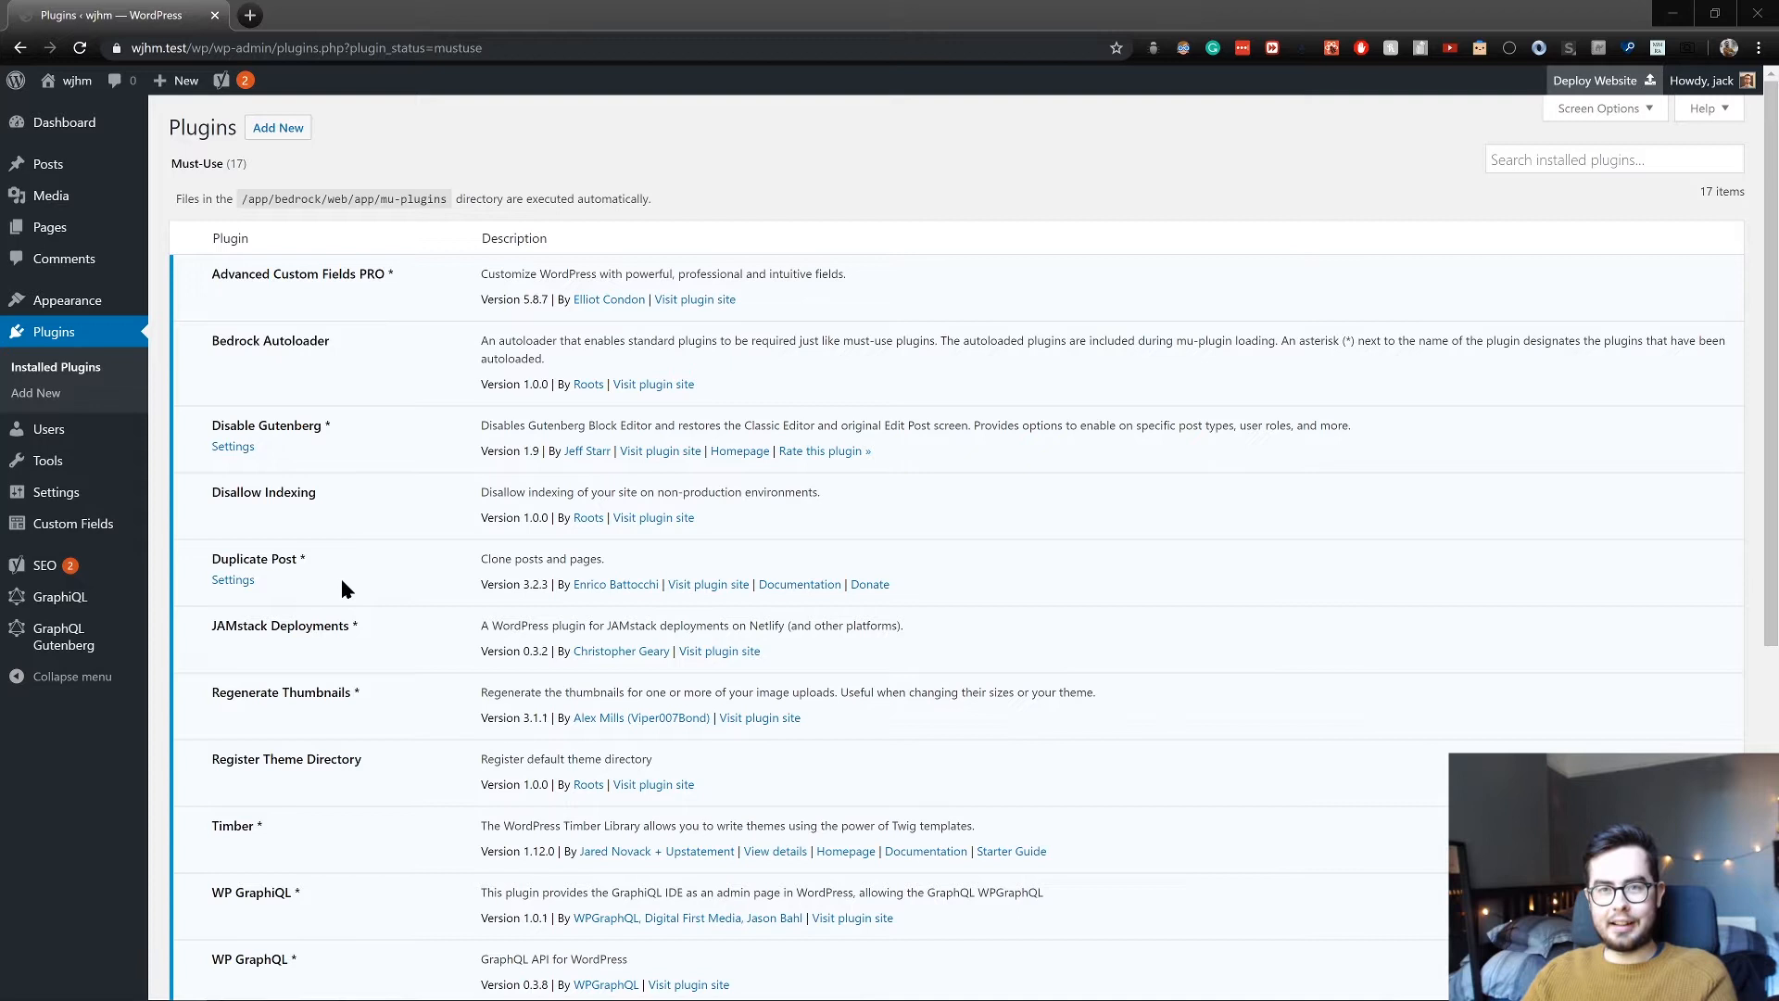
pyautogui.moveTo(354, 560)
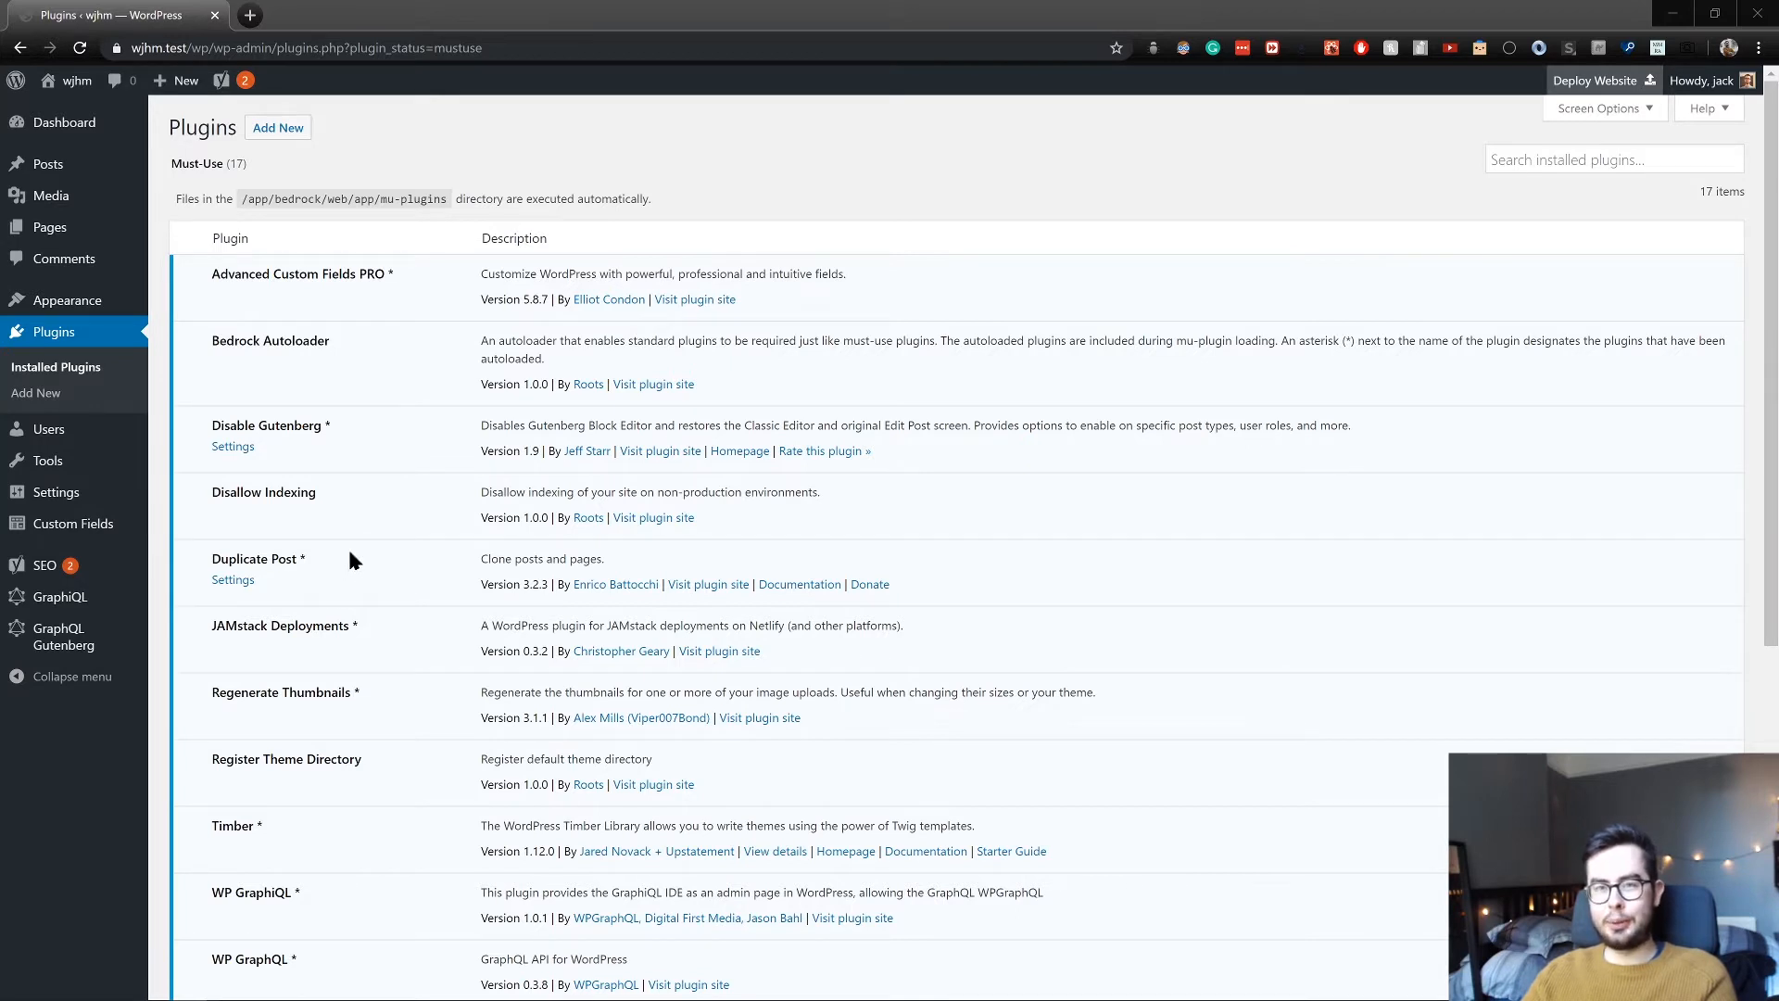
pyautogui.moveTo(451, 519)
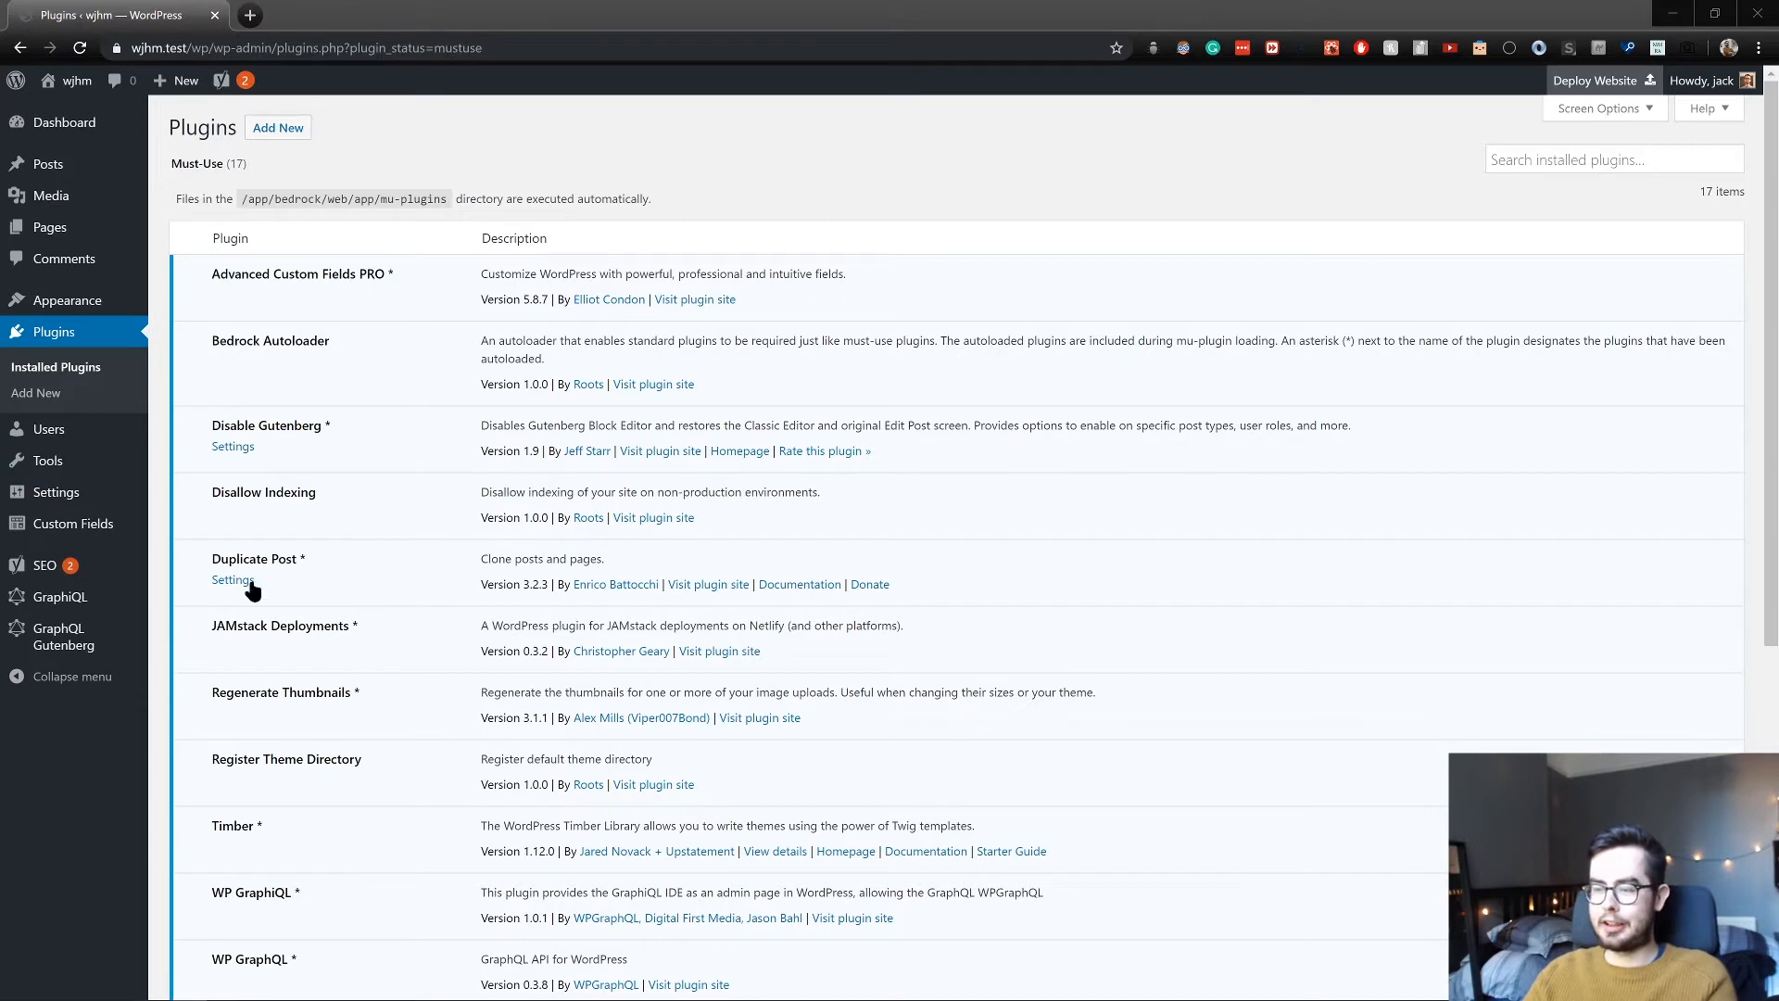
pyautogui.moveTo(159, 601)
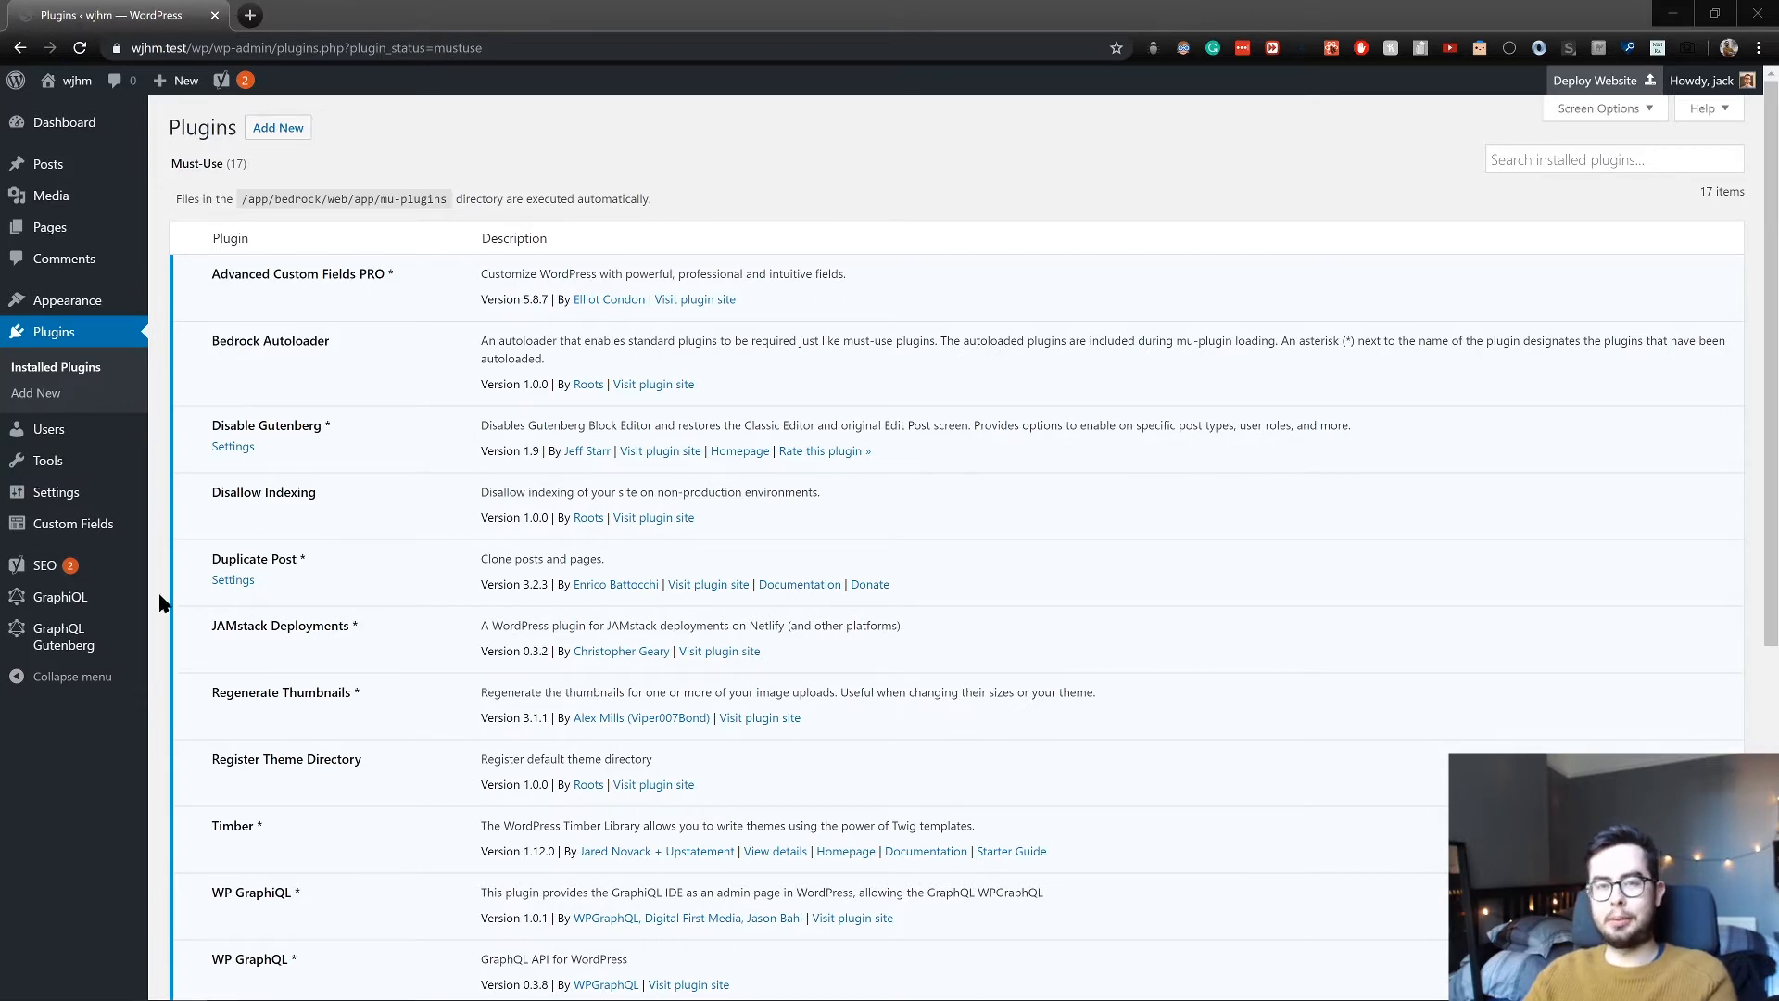
# Review the WP GraphiQL and WP GraphQL plugin entries, view the wjhm.test/graphql endpoint, then return to the admin
pyautogui.scroll(-3)
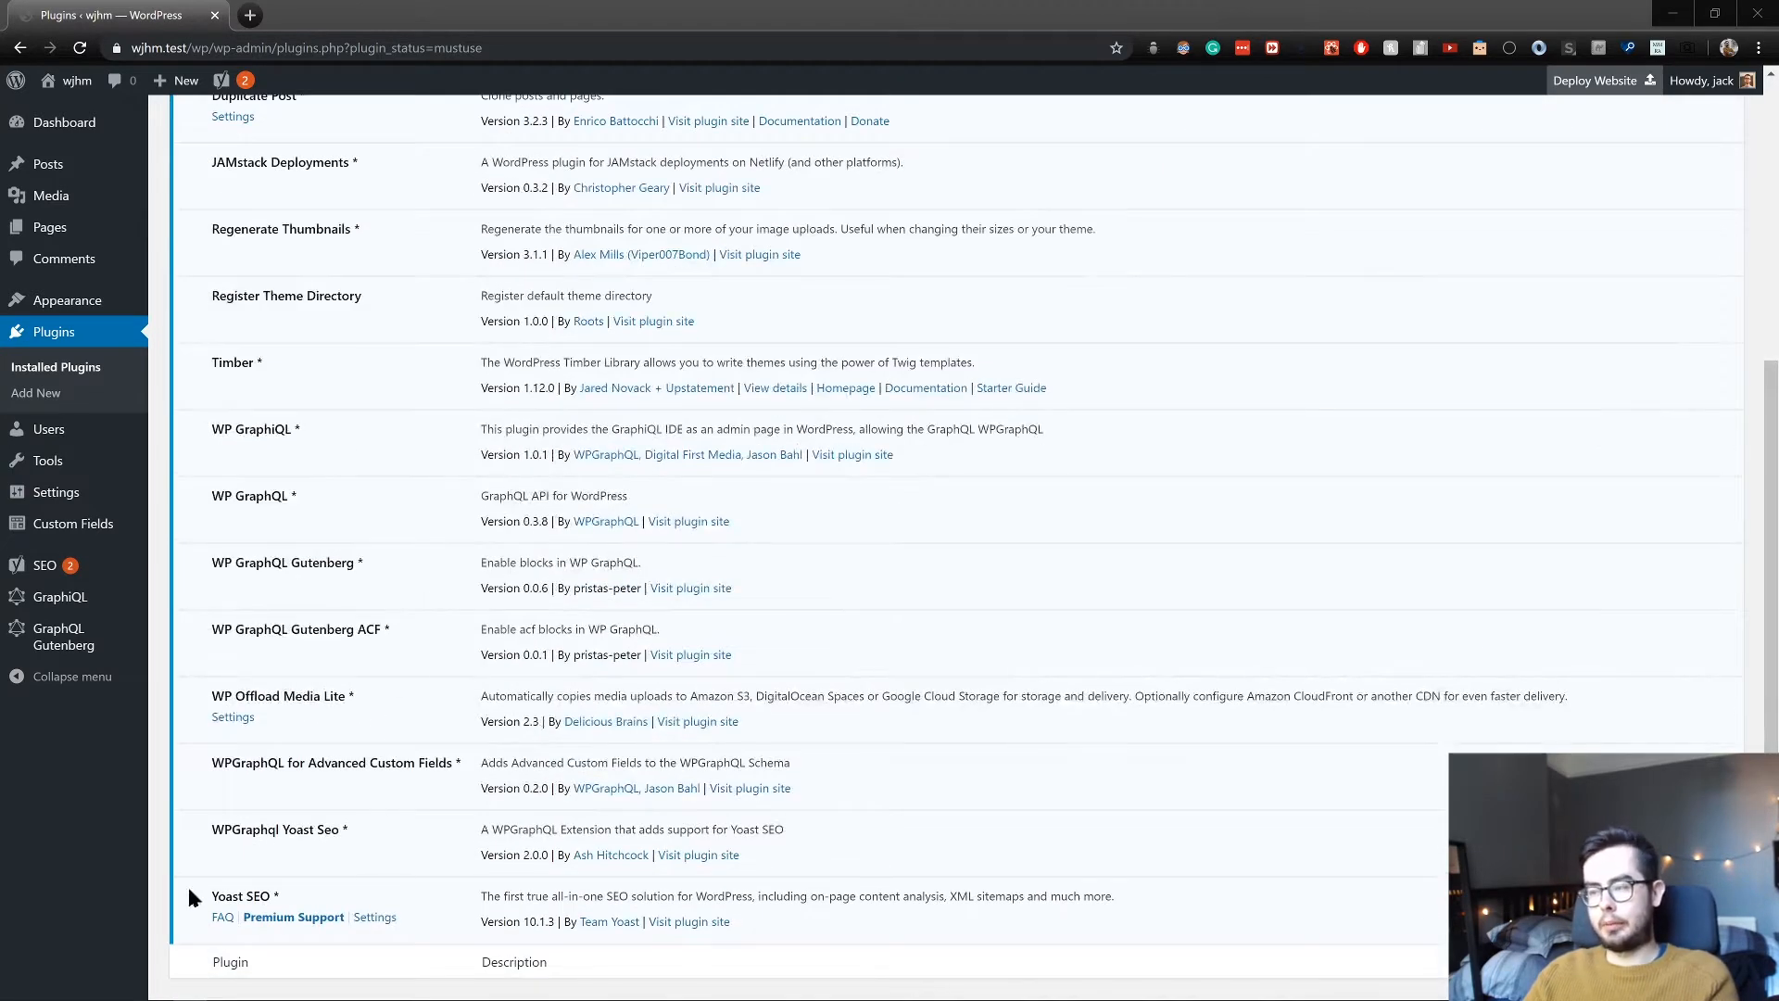
pyautogui.moveTo(414, 732)
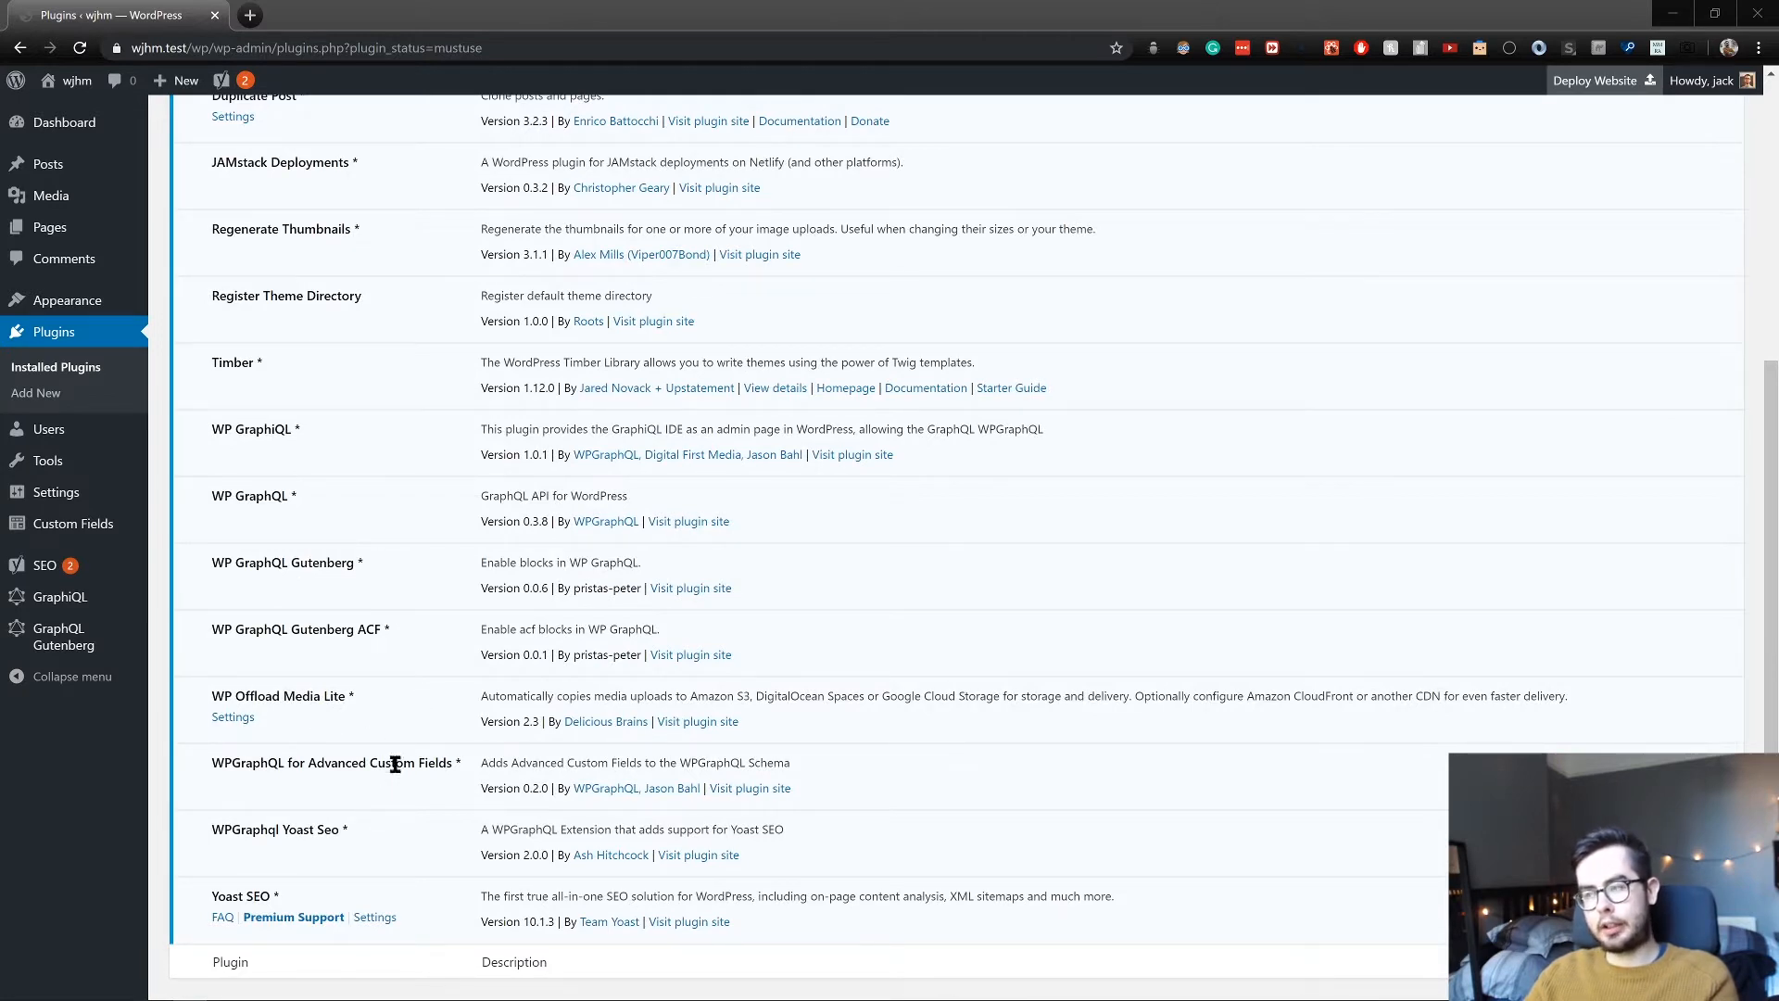
pyautogui.moveTo(445, 646)
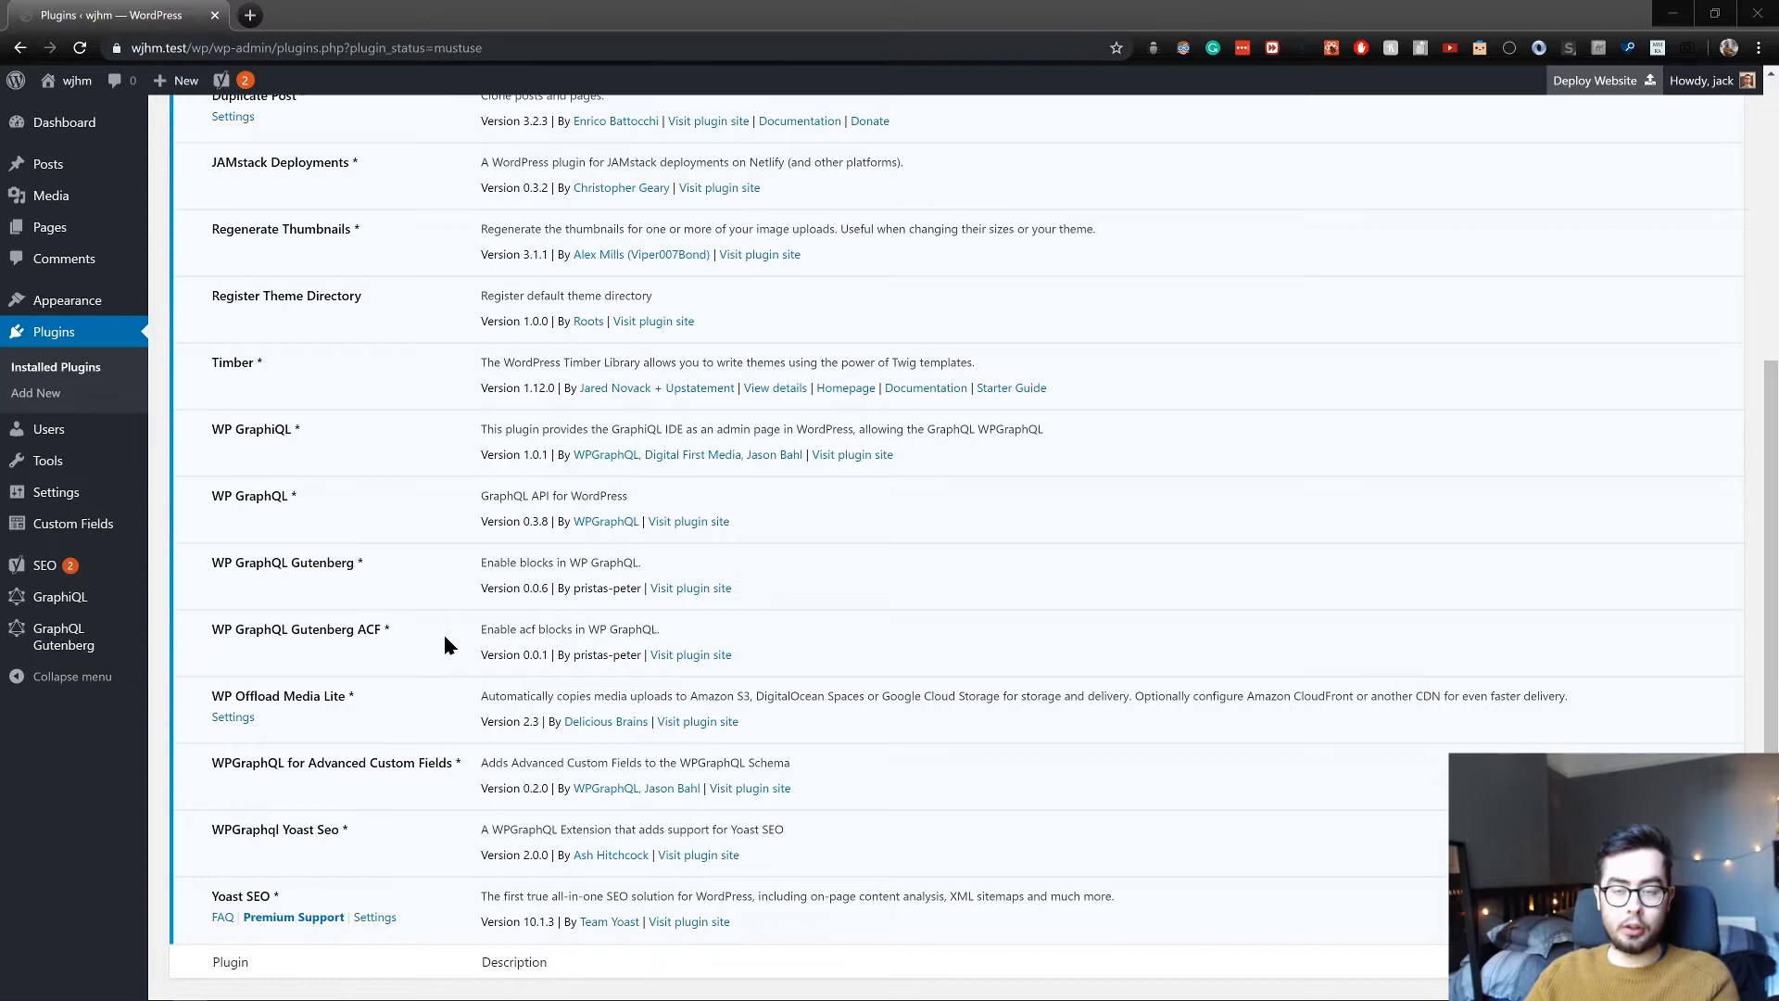
pyautogui.moveTo(419, 546)
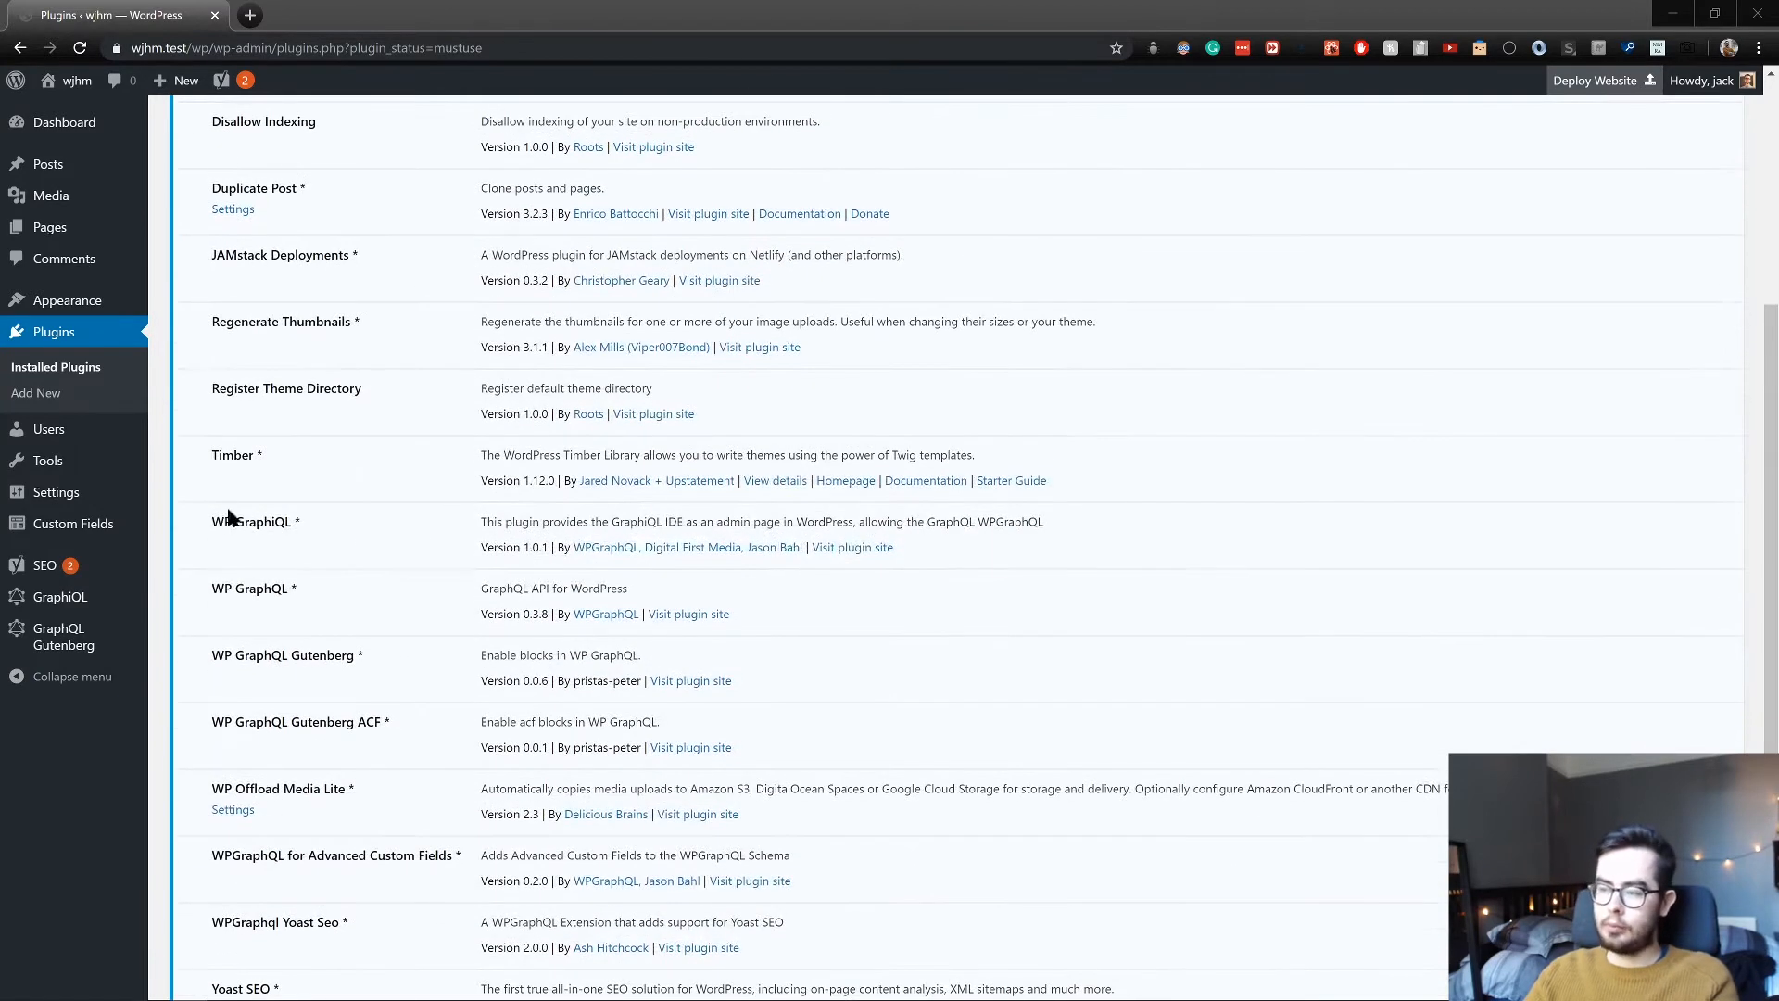
pyautogui.moveTo(211, 521); pyautogui.dragTo(329, 655)
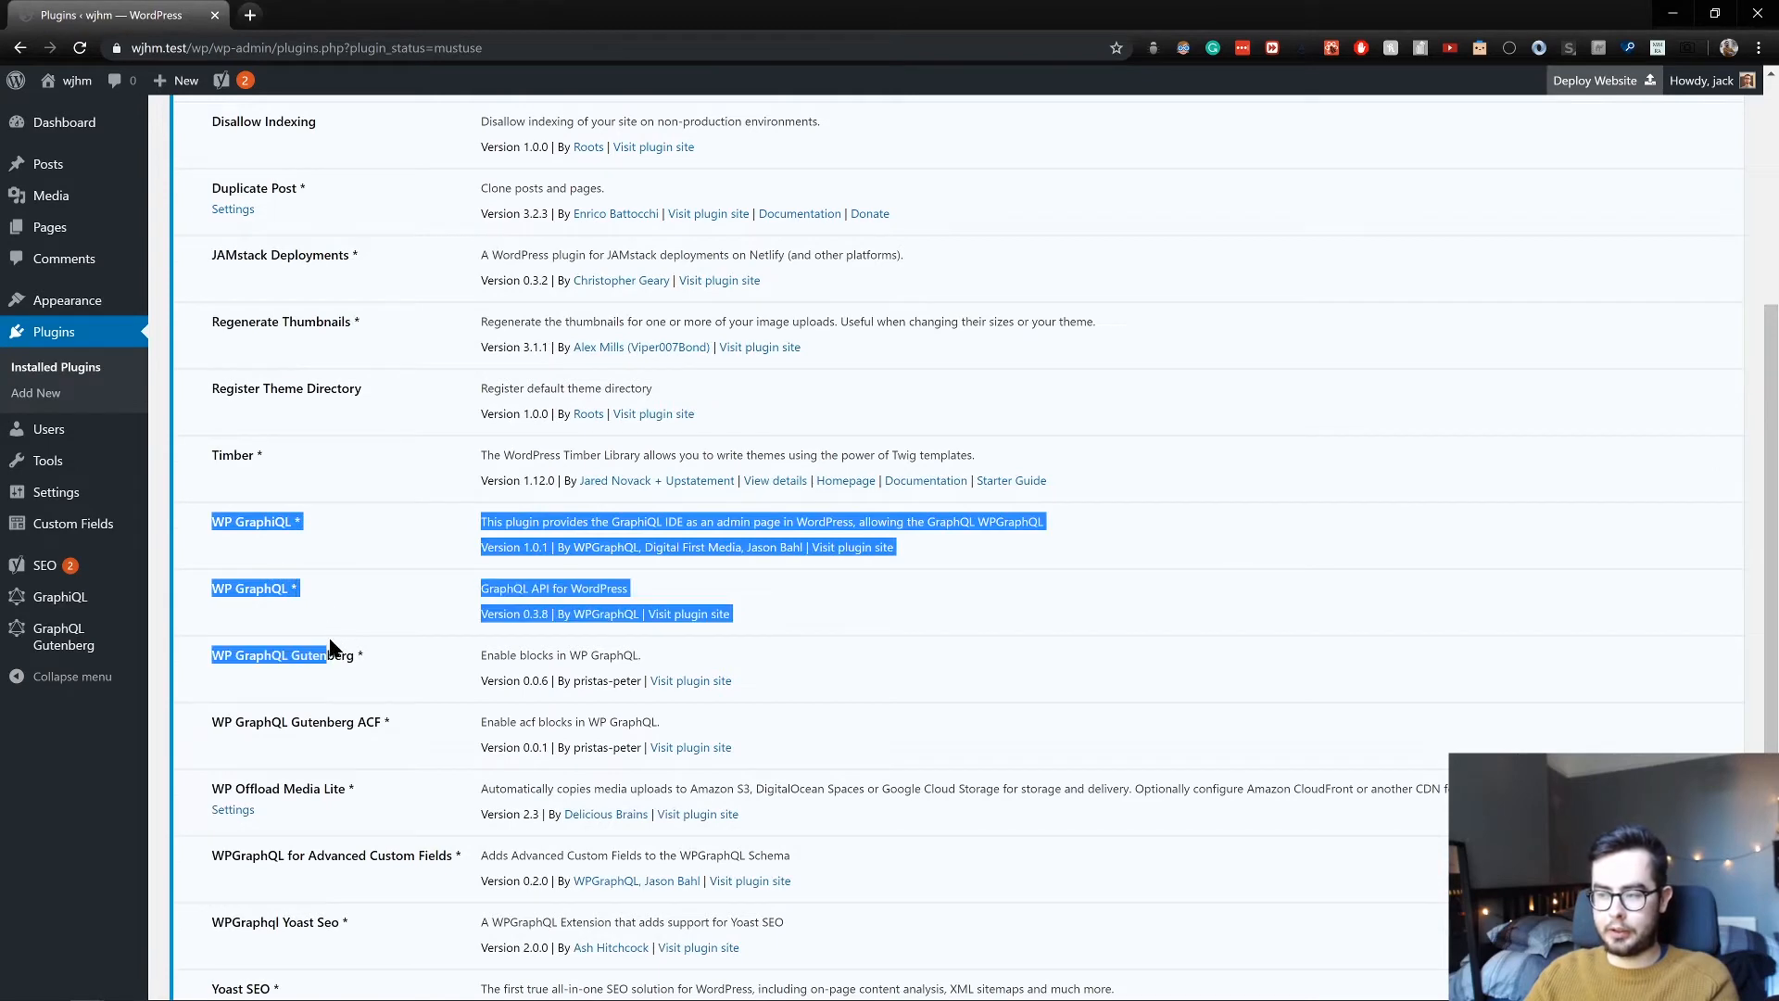
pyautogui.click(443, 612)
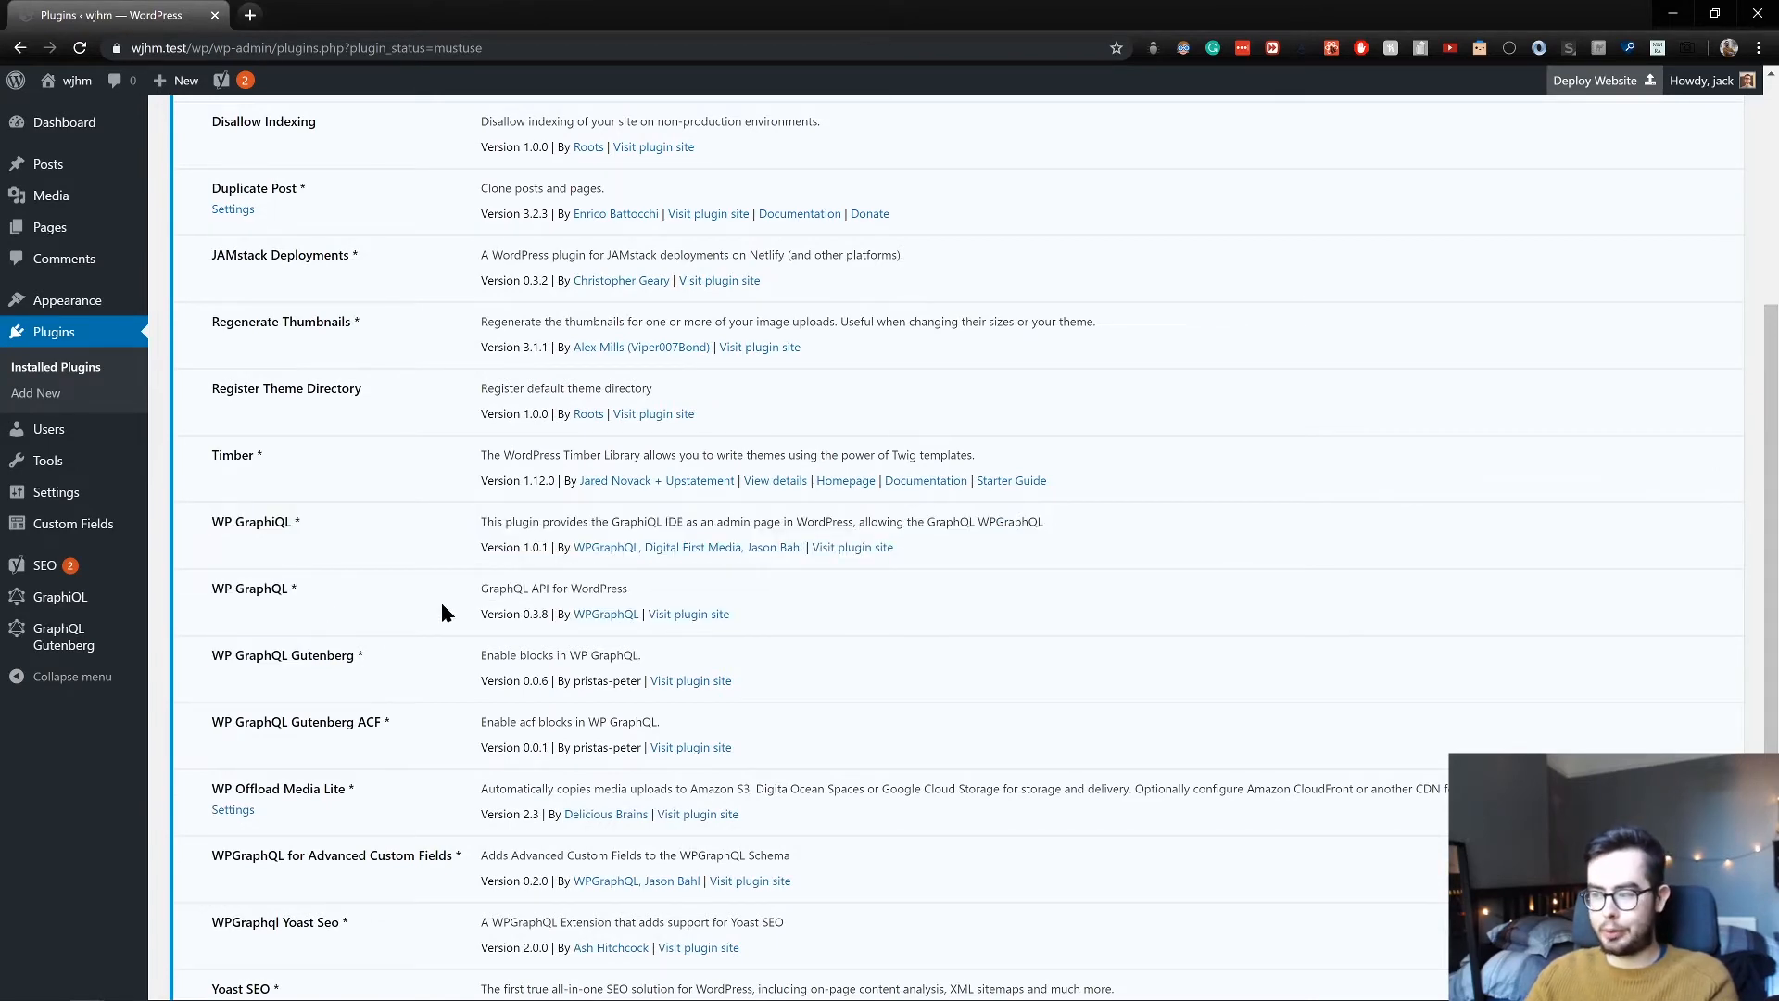
pyautogui.scroll(-3)
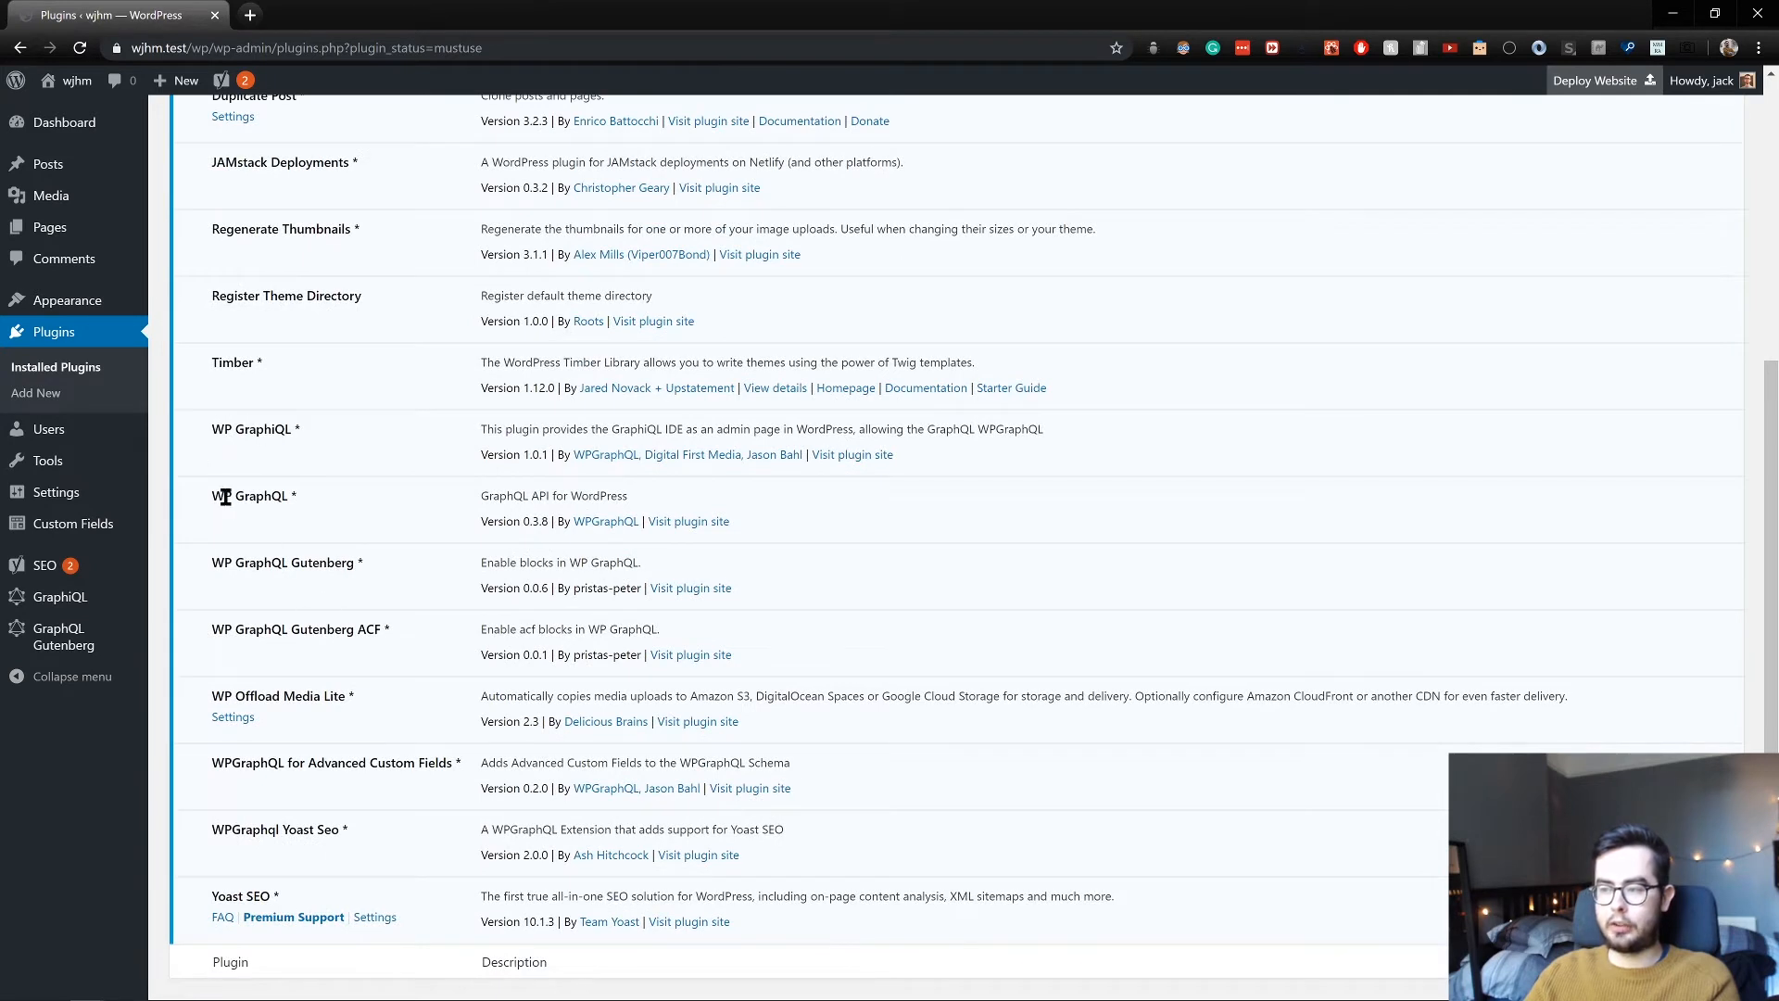
pyautogui.doubleClick(252, 496)
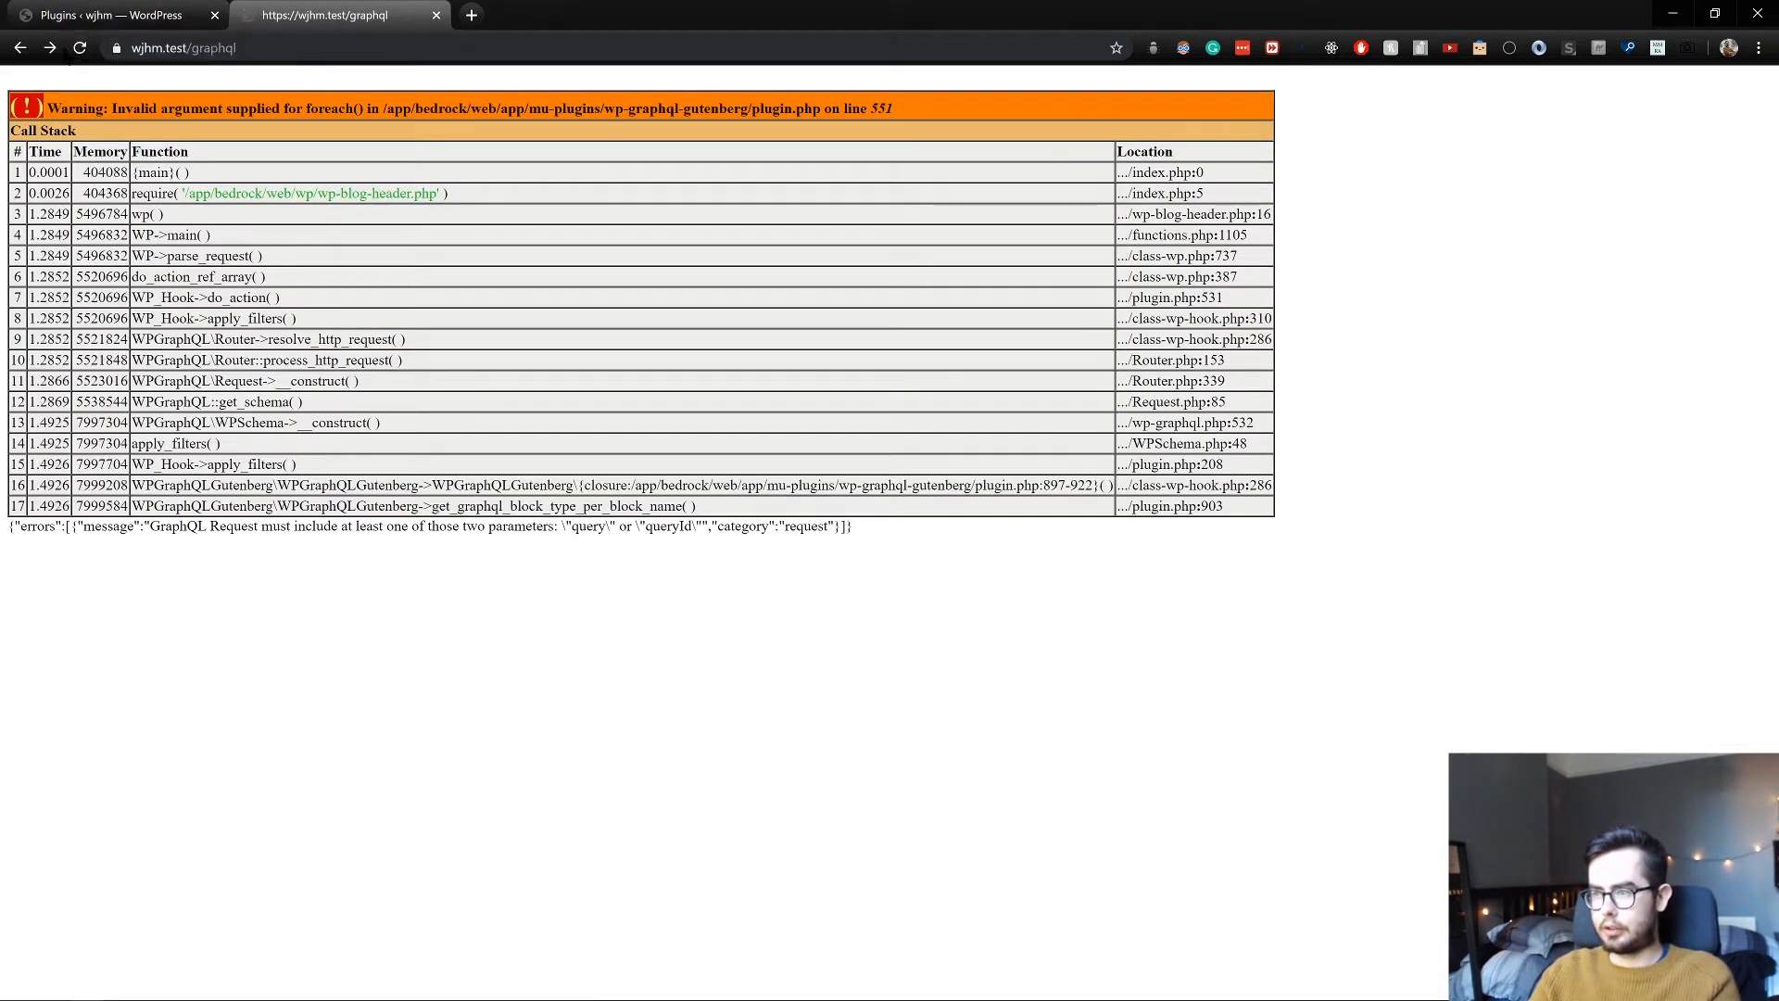
pyautogui.click(78, 48)
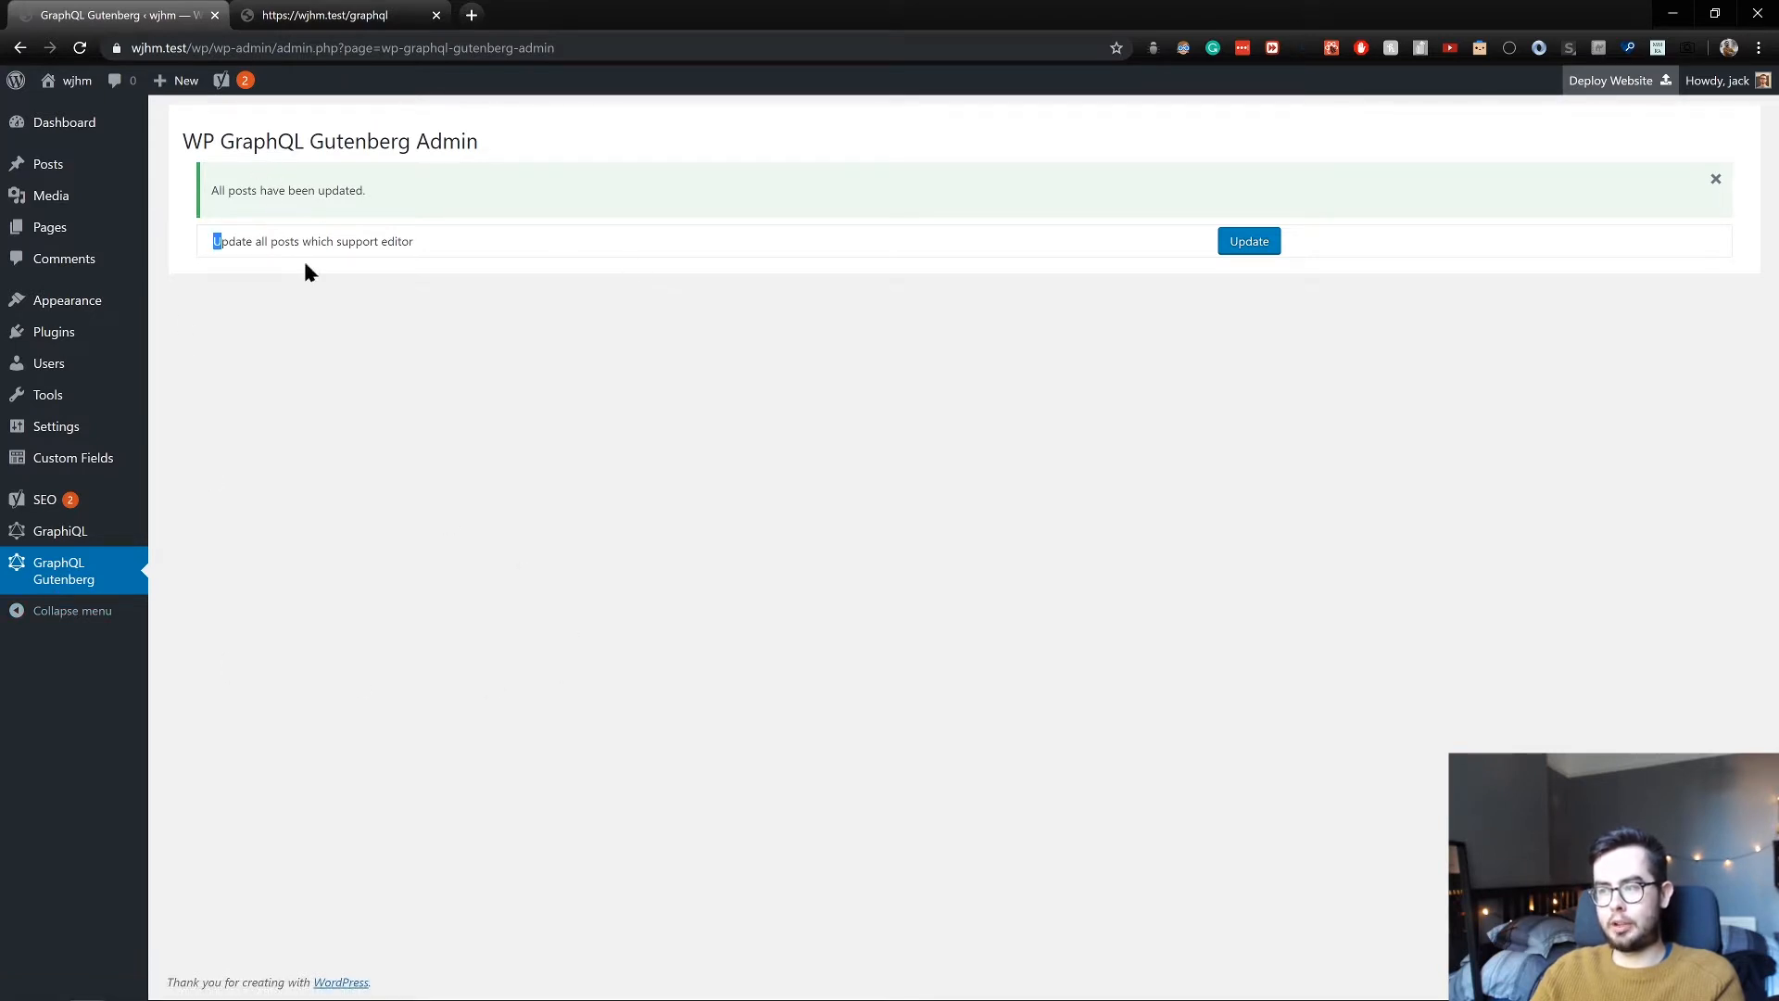
pyautogui.moveTo(814, 292)
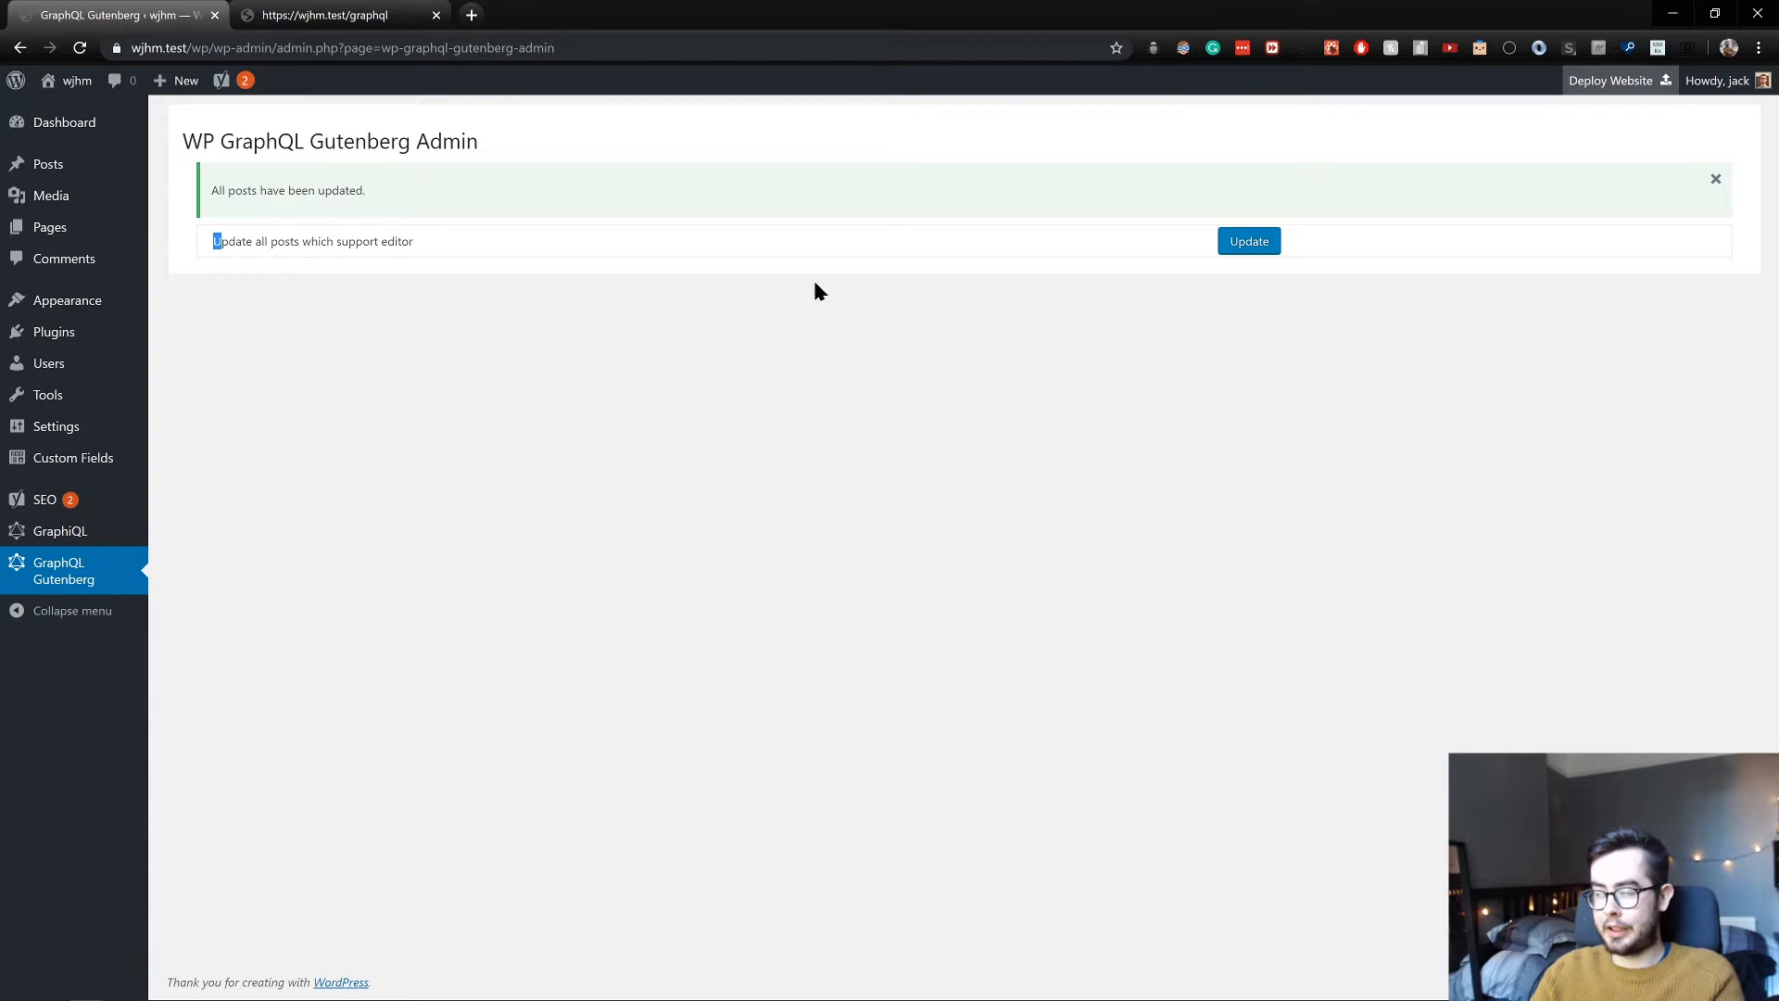
pyautogui.moveTo(495, 290)
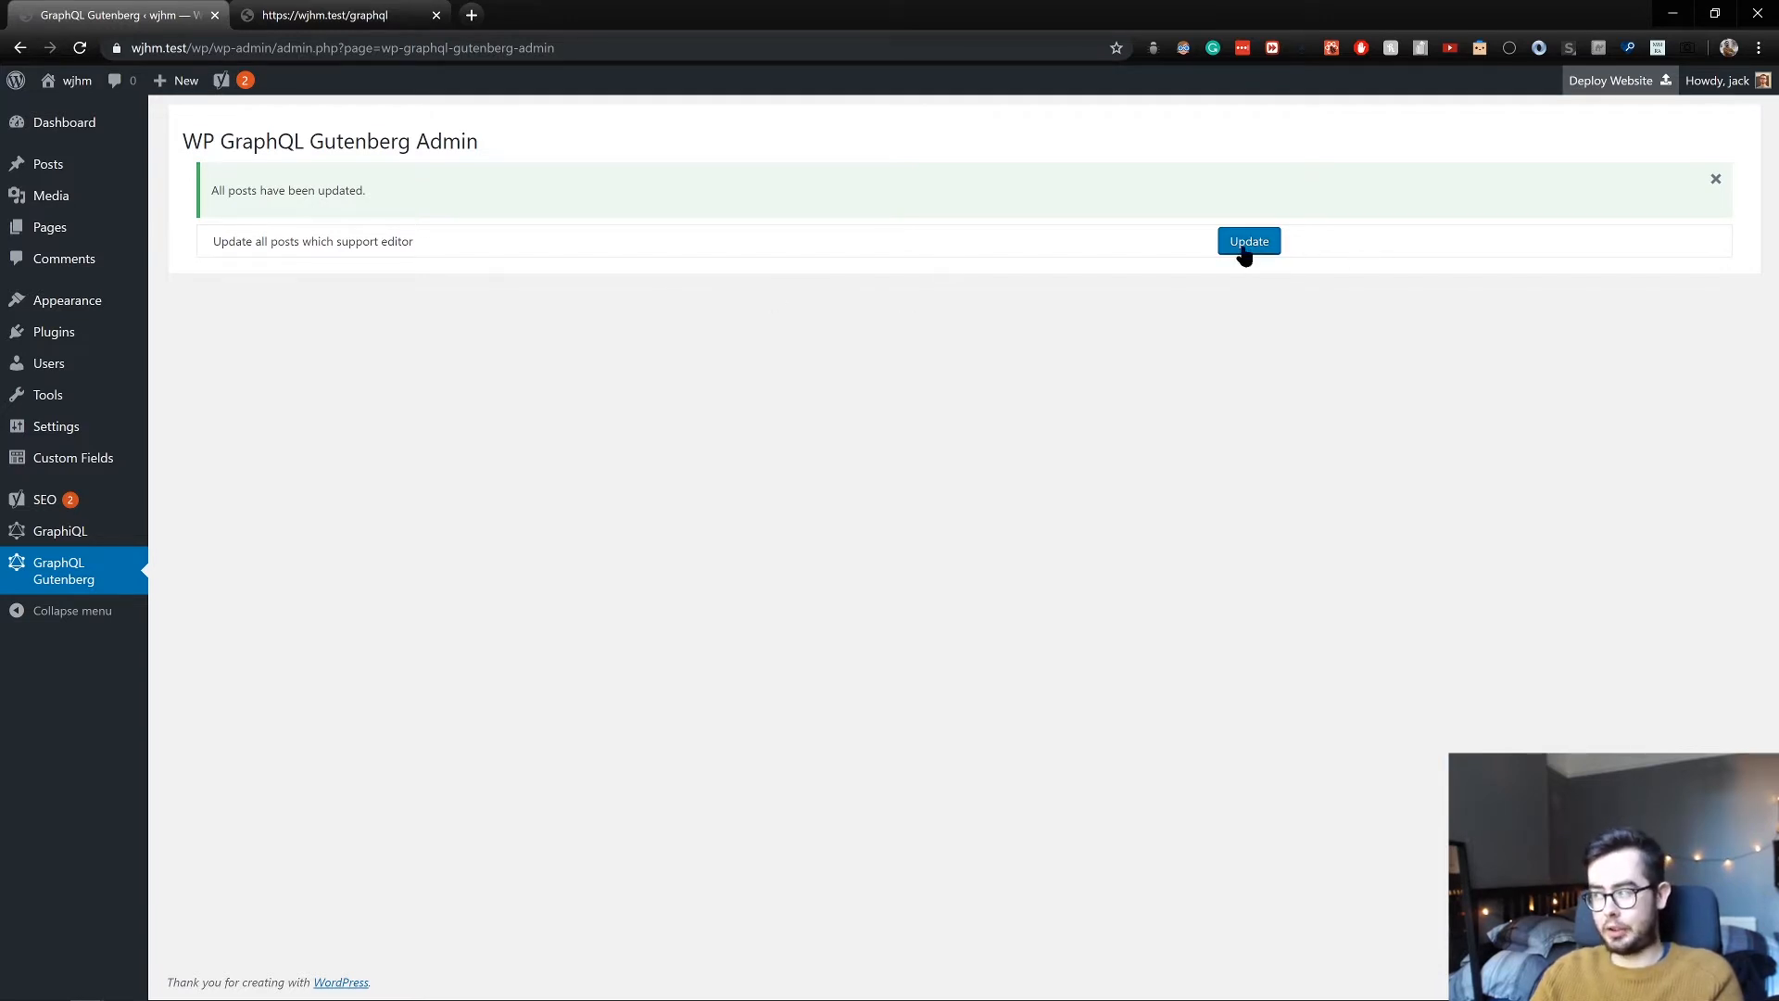
# Update all posts that support the editor from the GraphQL Gutenberg page
pyautogui.click(323, 15)
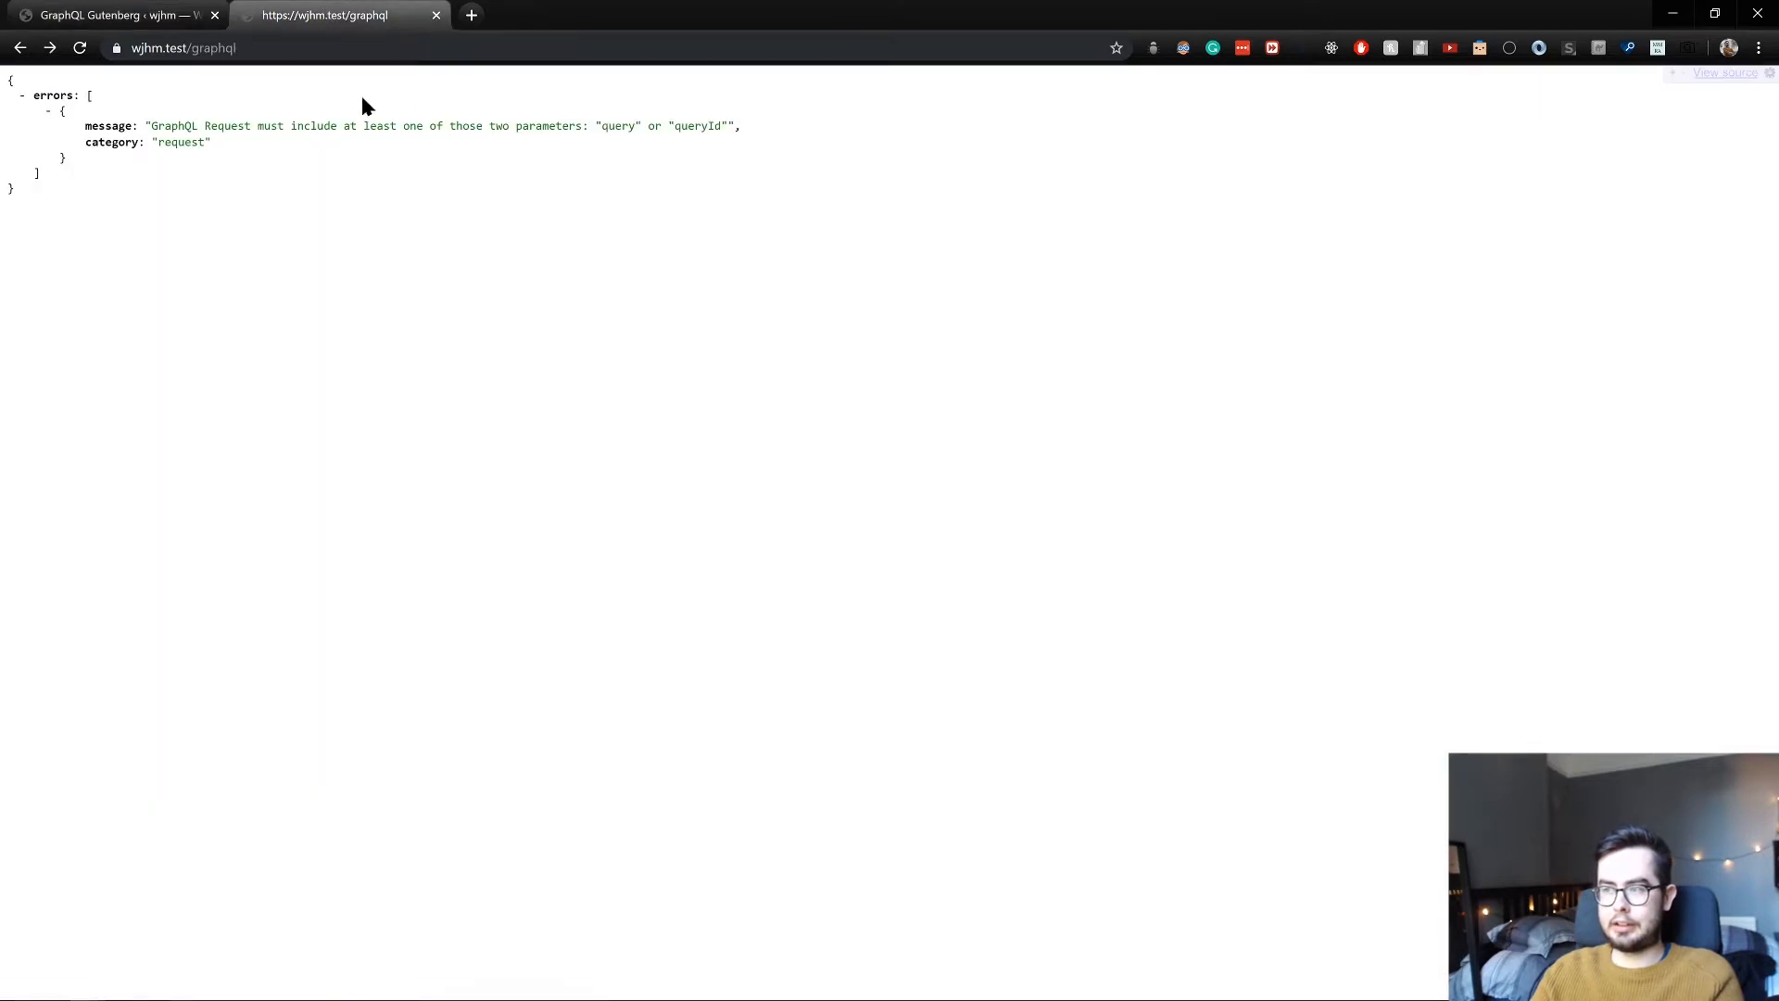
pyautogui.moveTo(256, 274)
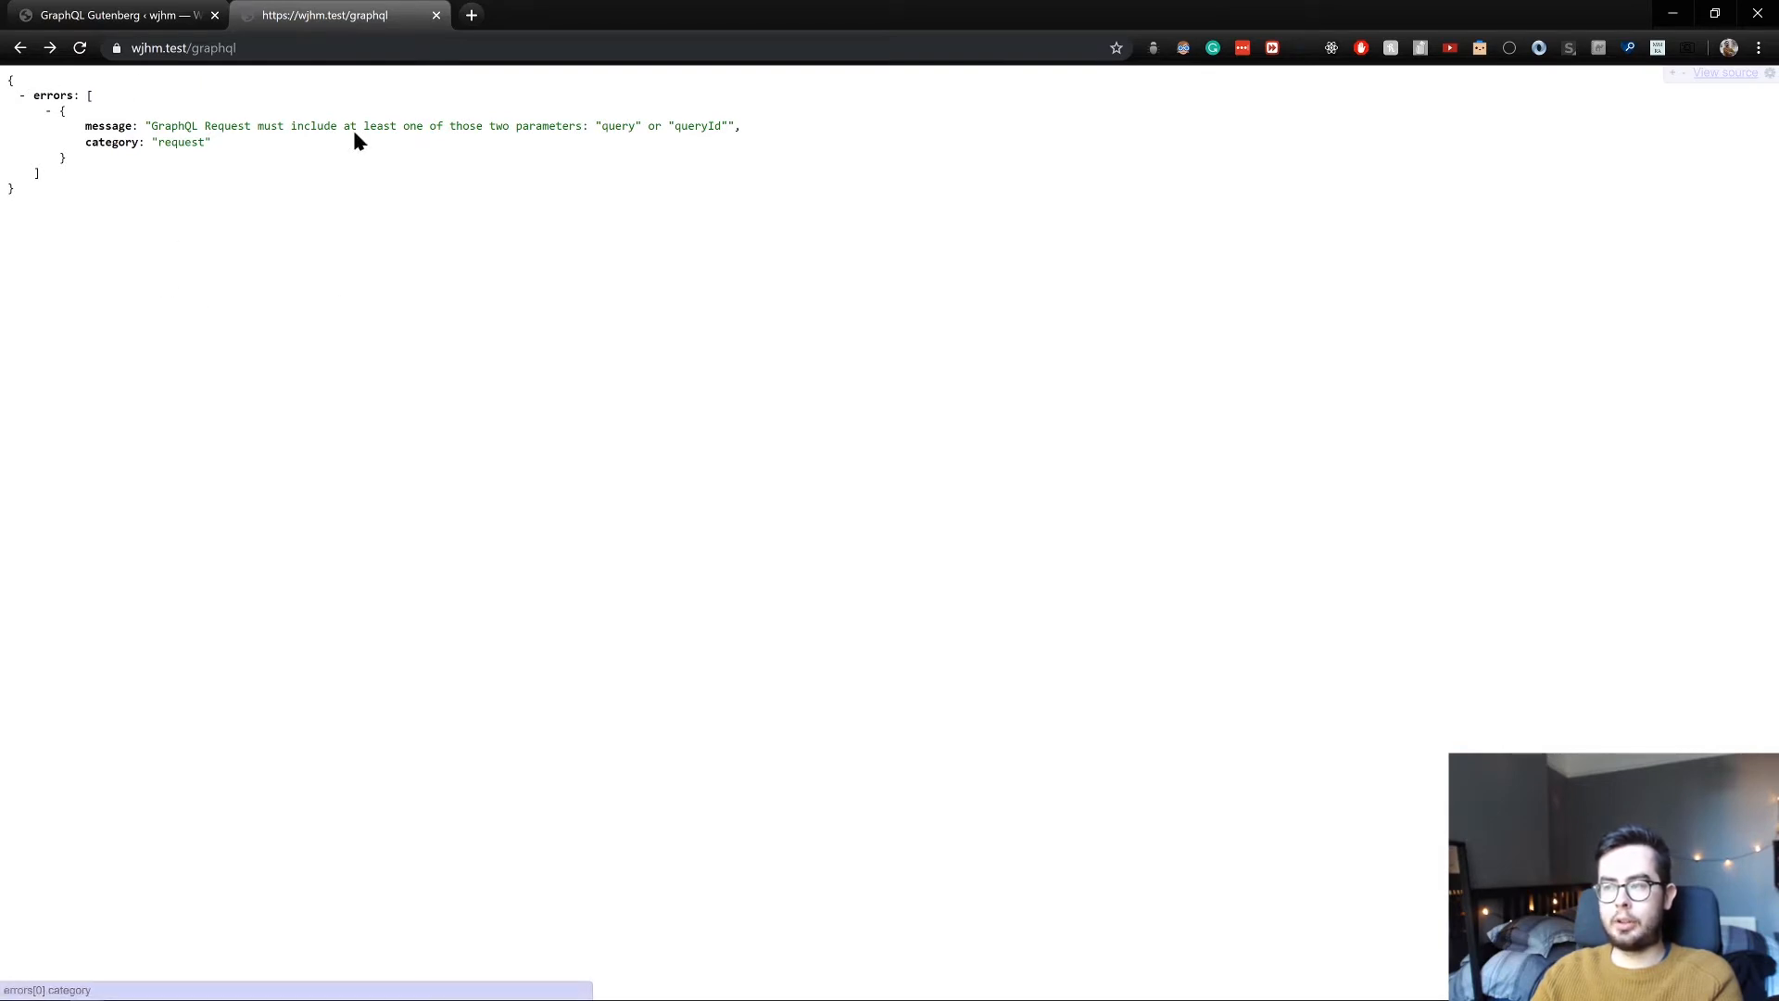
pyautogui.moveTo(380, 263)
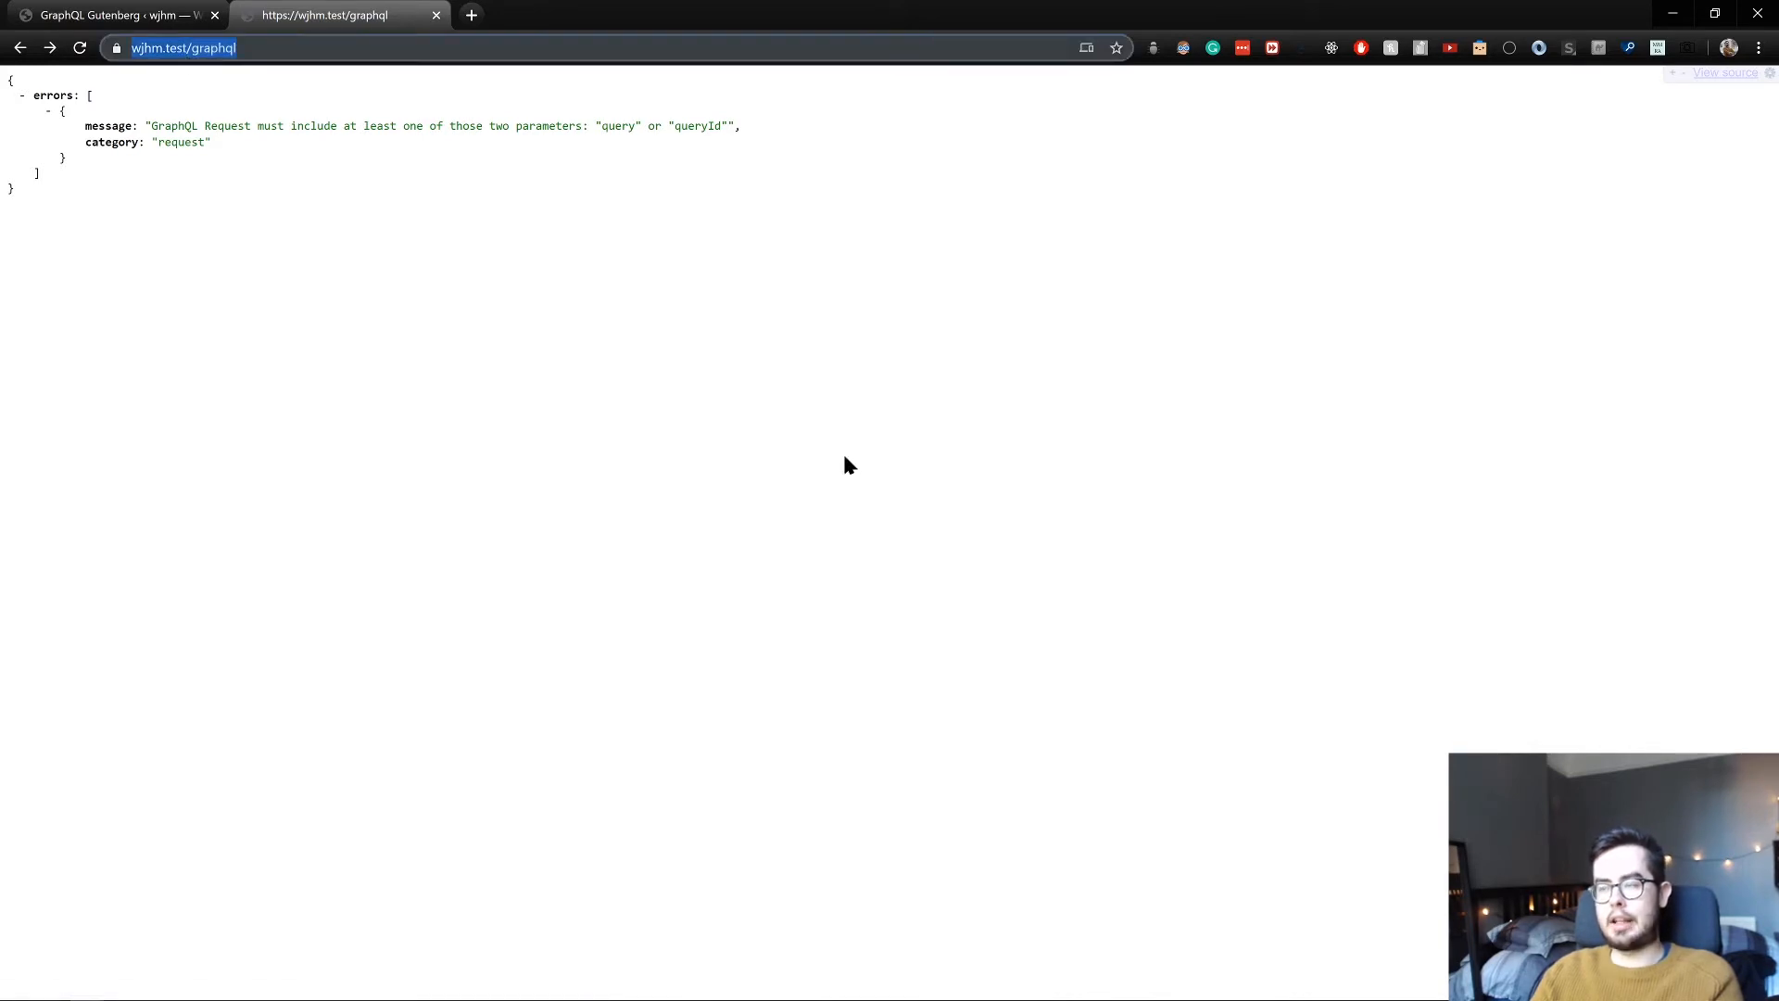
pyautogui.moveTo(329, 267)
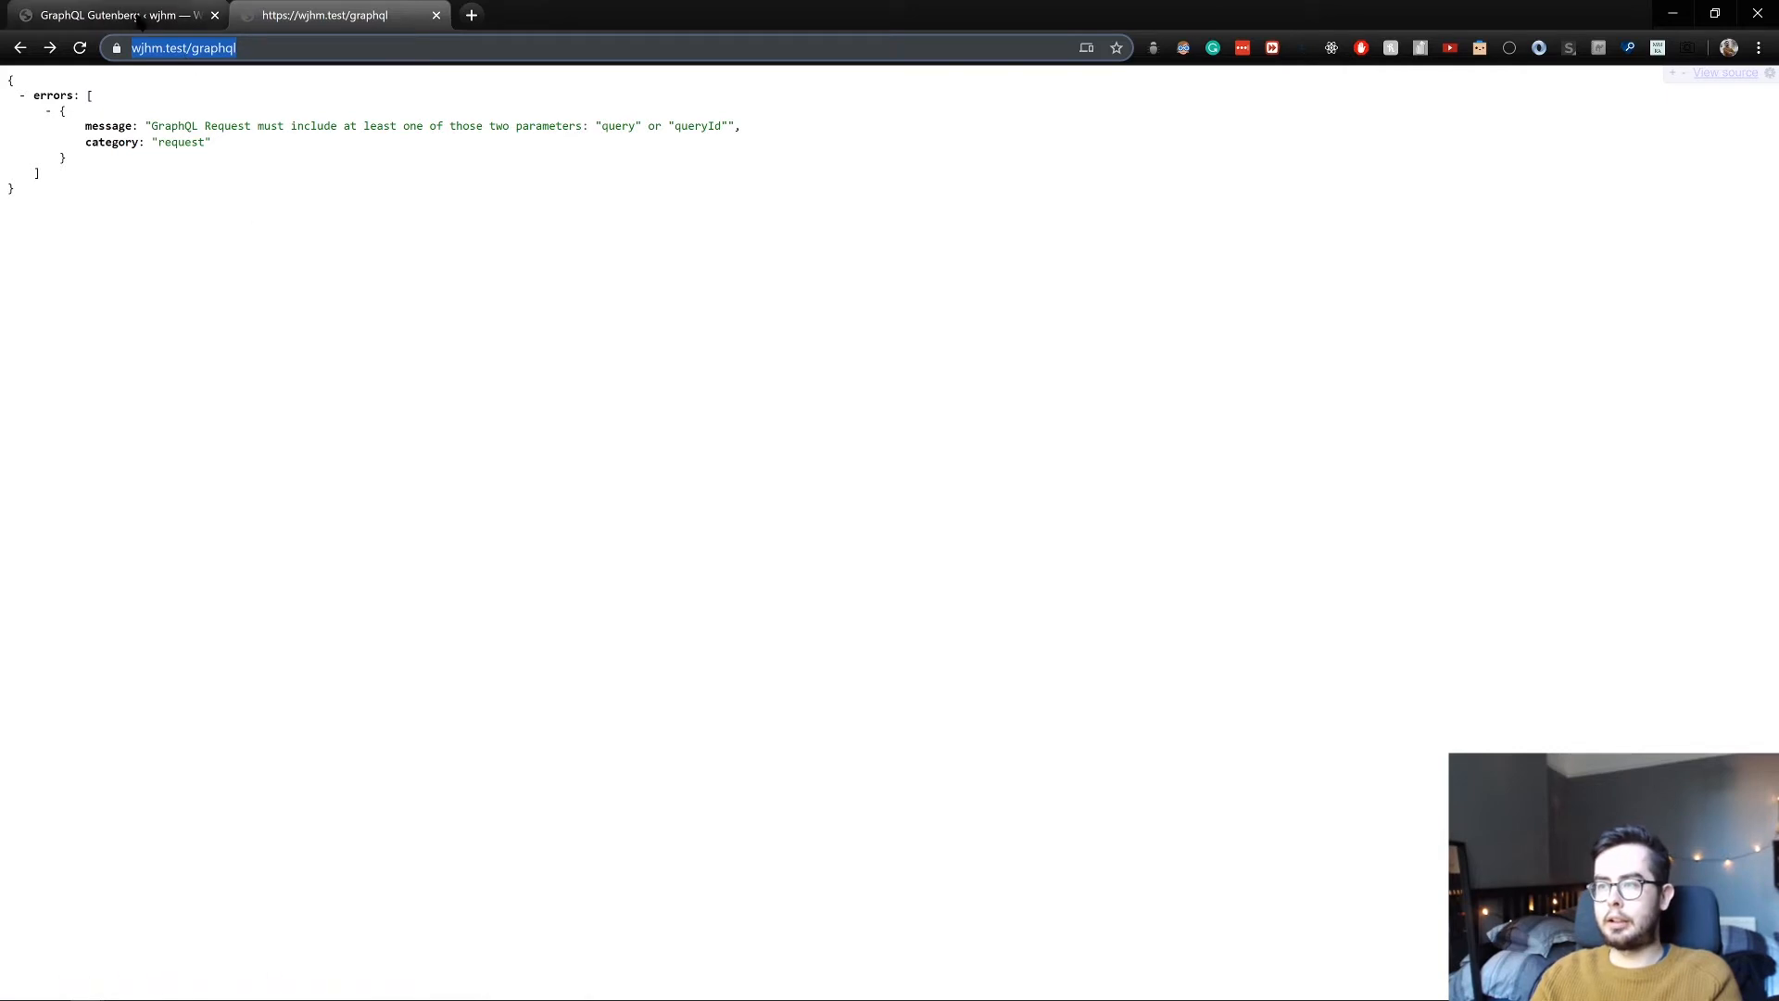
# Switch back to the WordPress admin tab after confirming the endpoint warning is gone
pyautogui.click(107, 15)
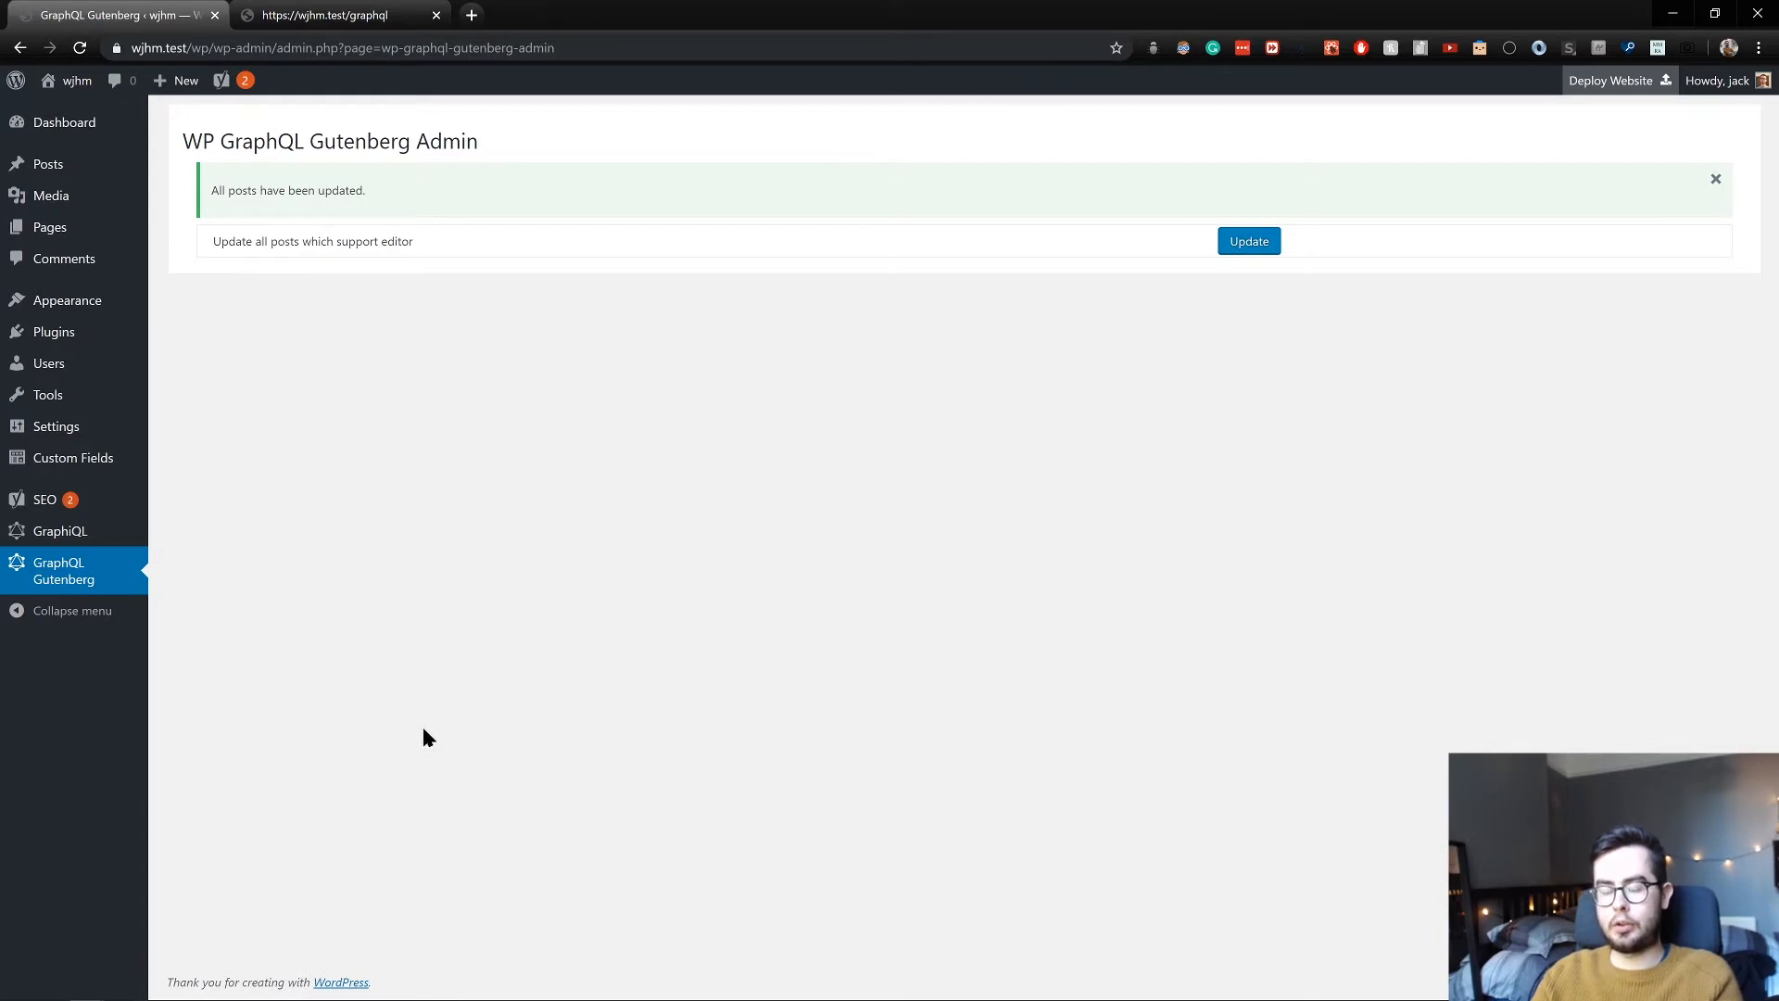
pyautogui.moveTo(429, 647)
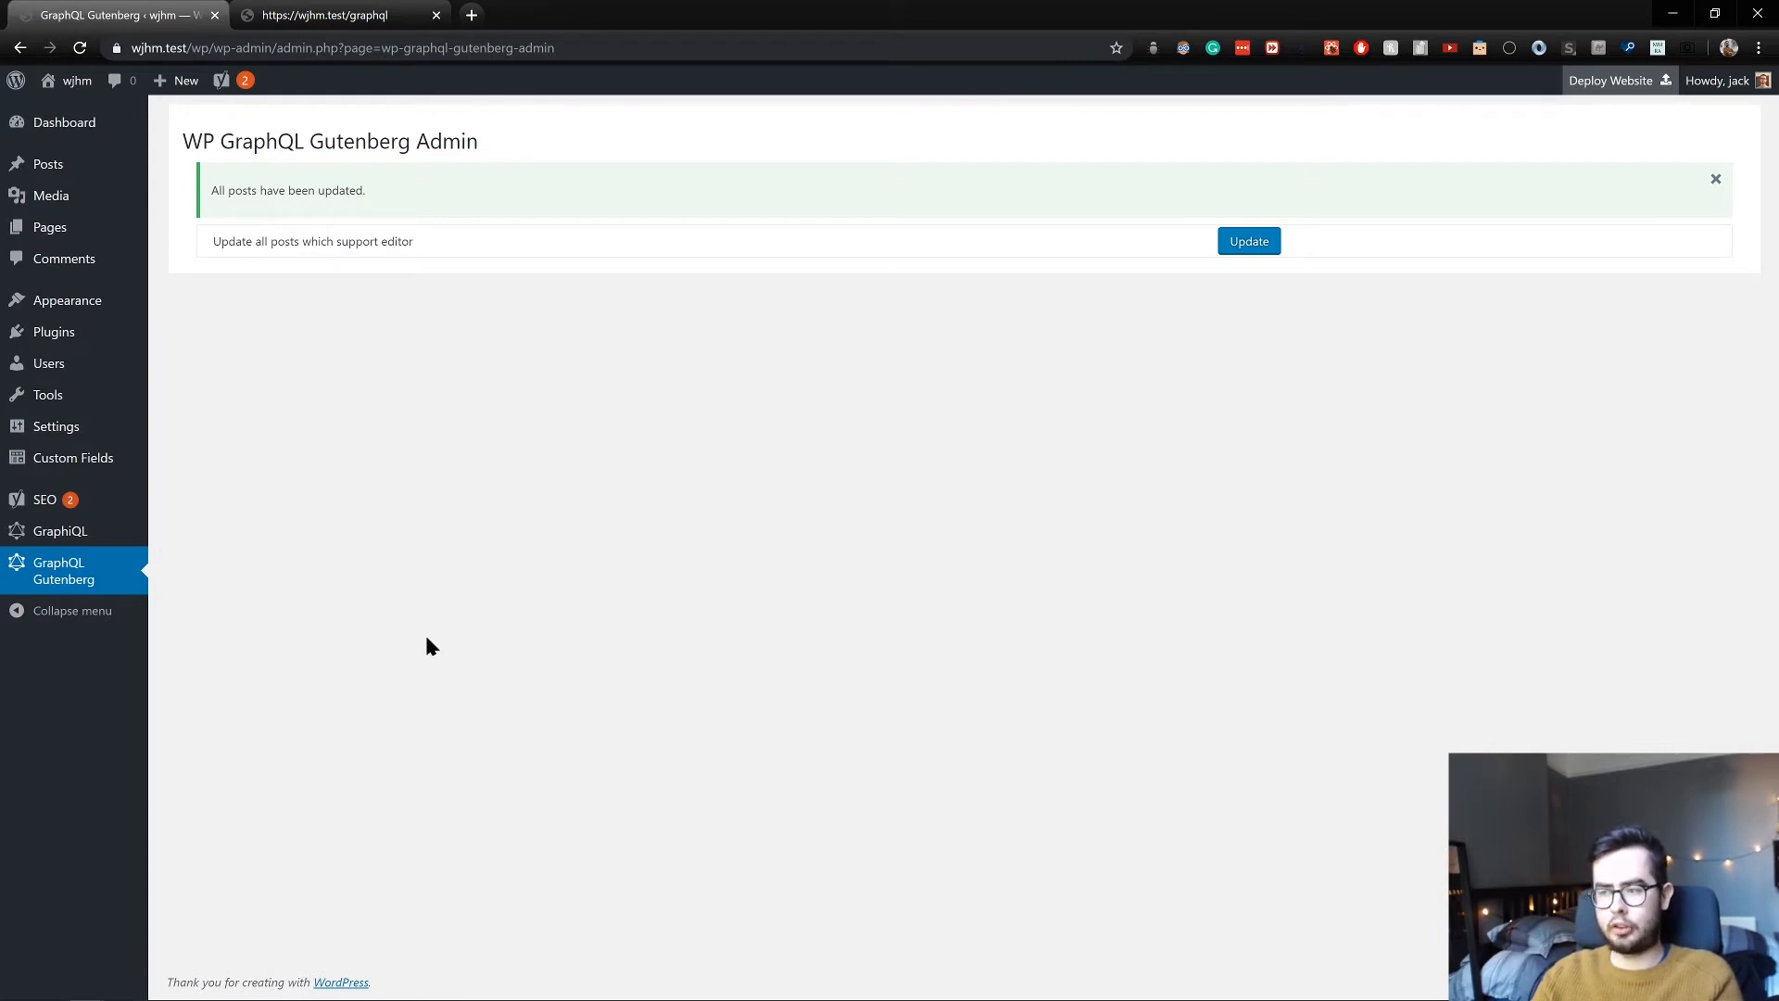
pyautogui.moveTo(59, 530)
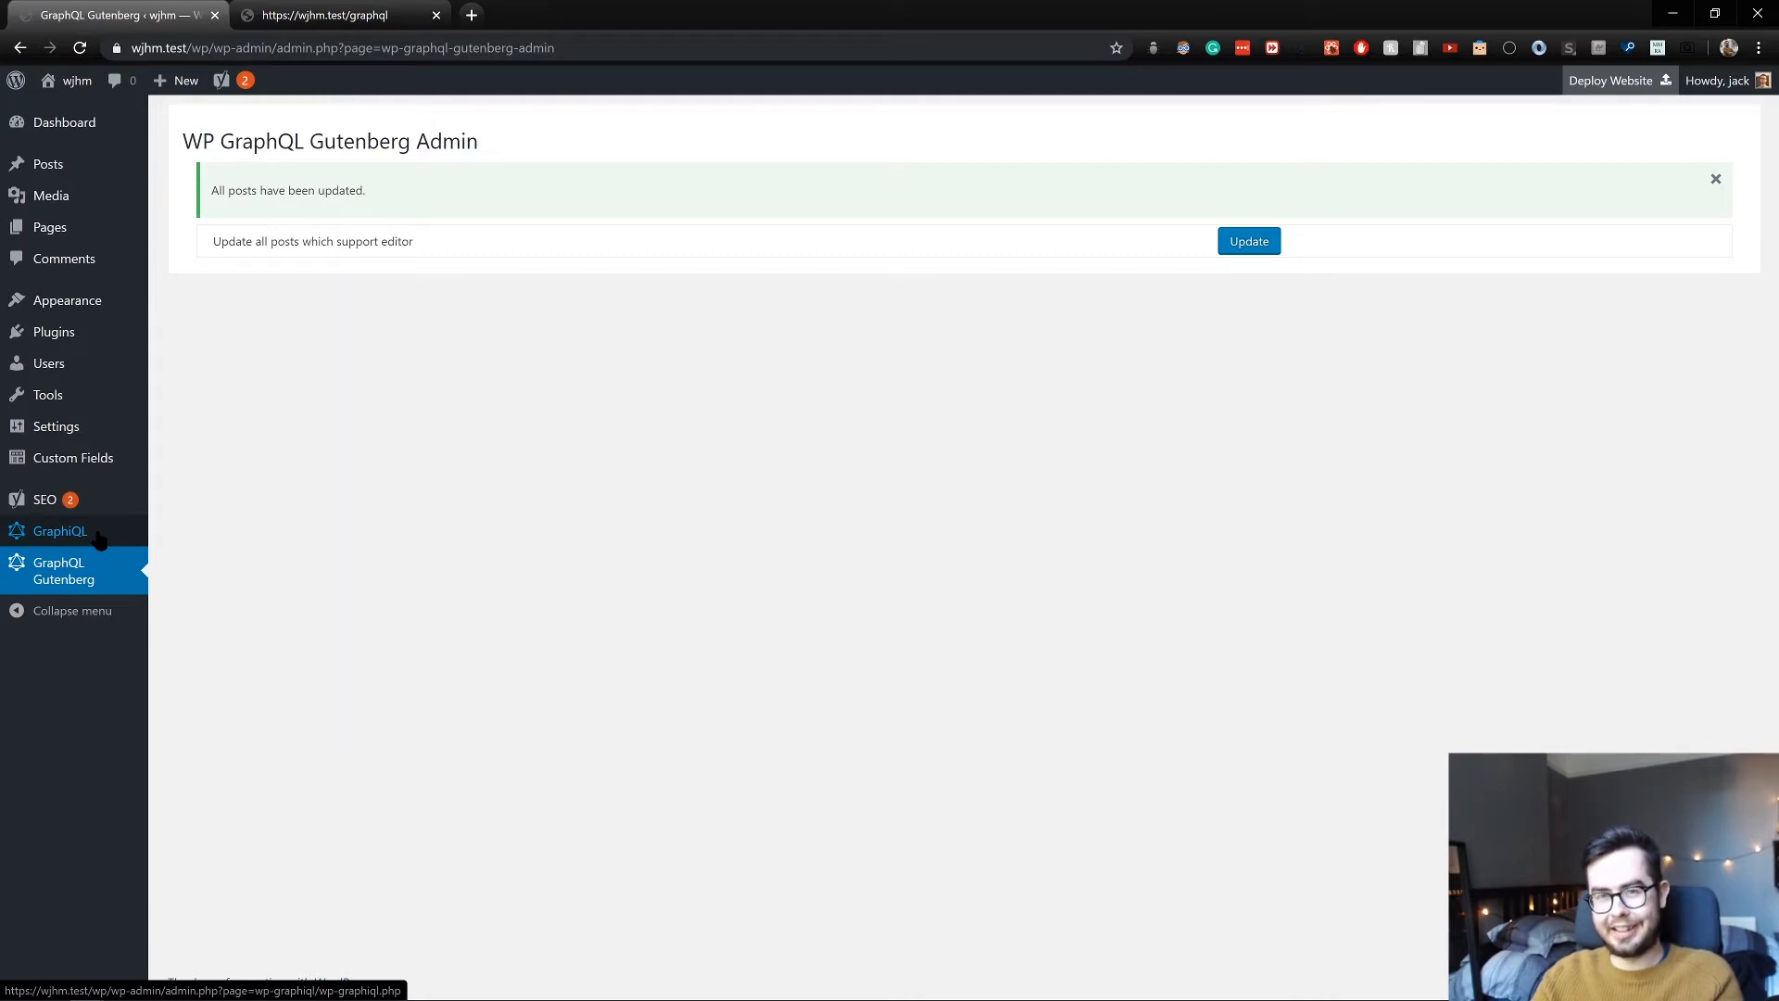
# Launch the GraphiQL query explorer from the admin sidebar
pyautogui.click(60, 531)
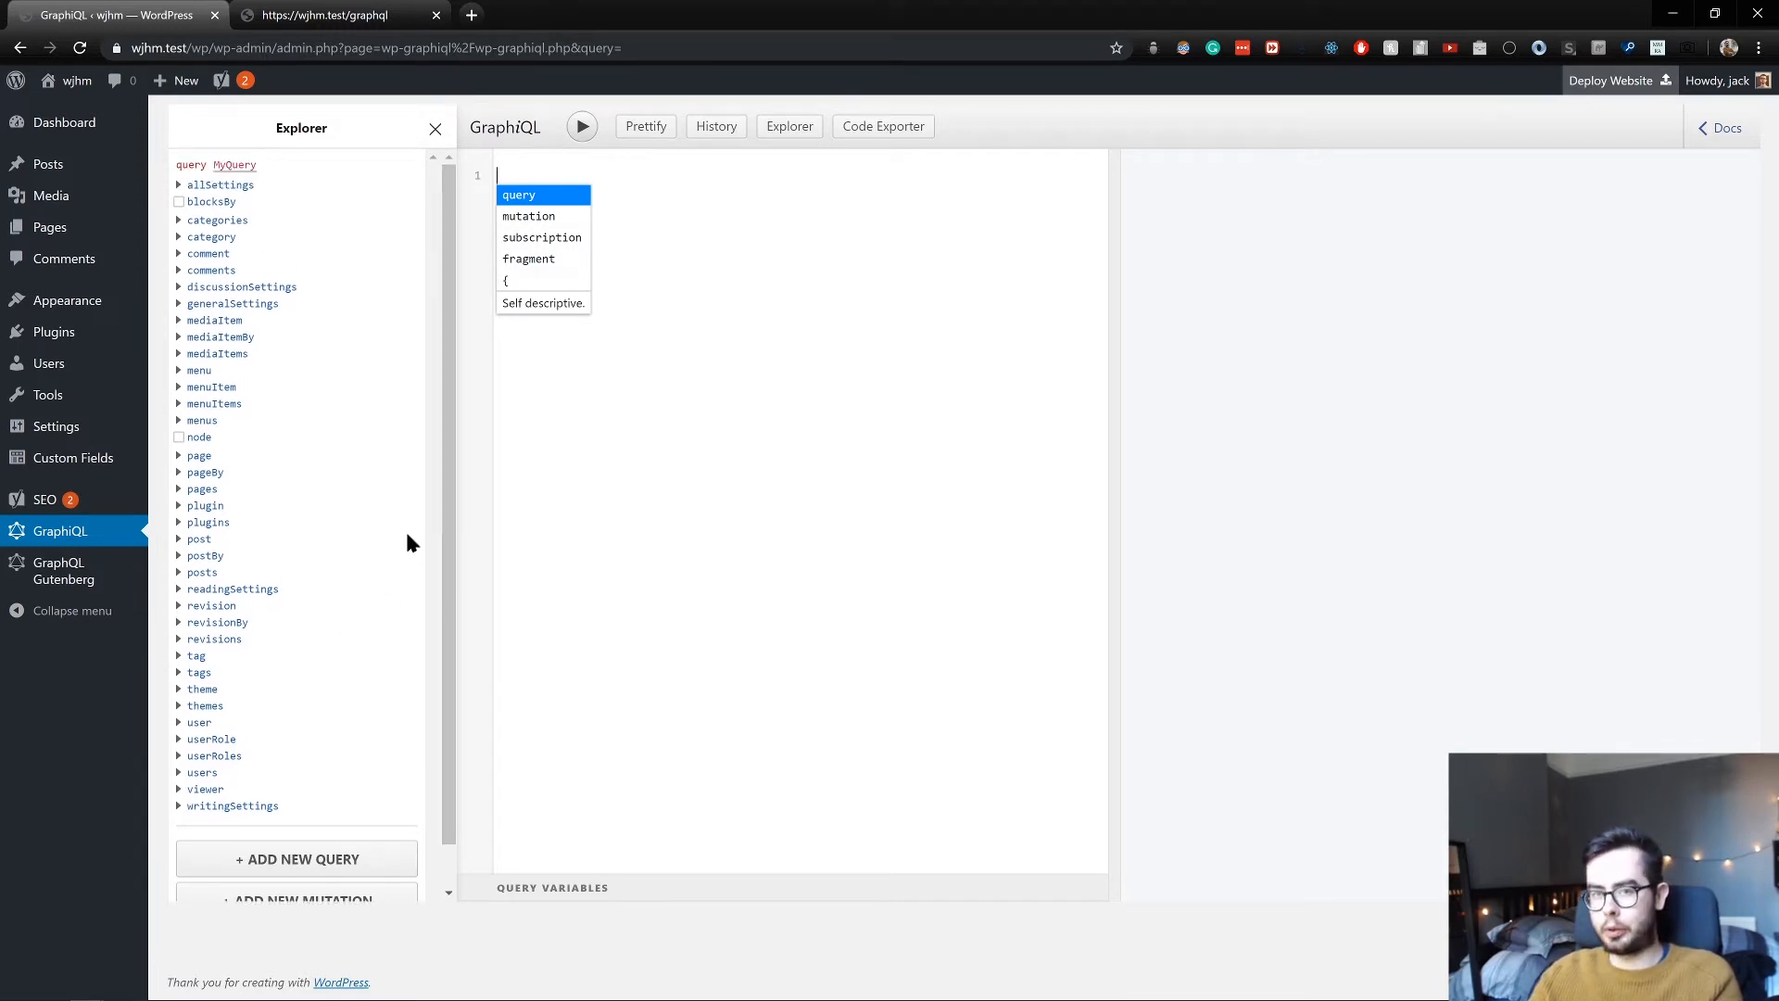
pyautogui.moveTo(249, 550)
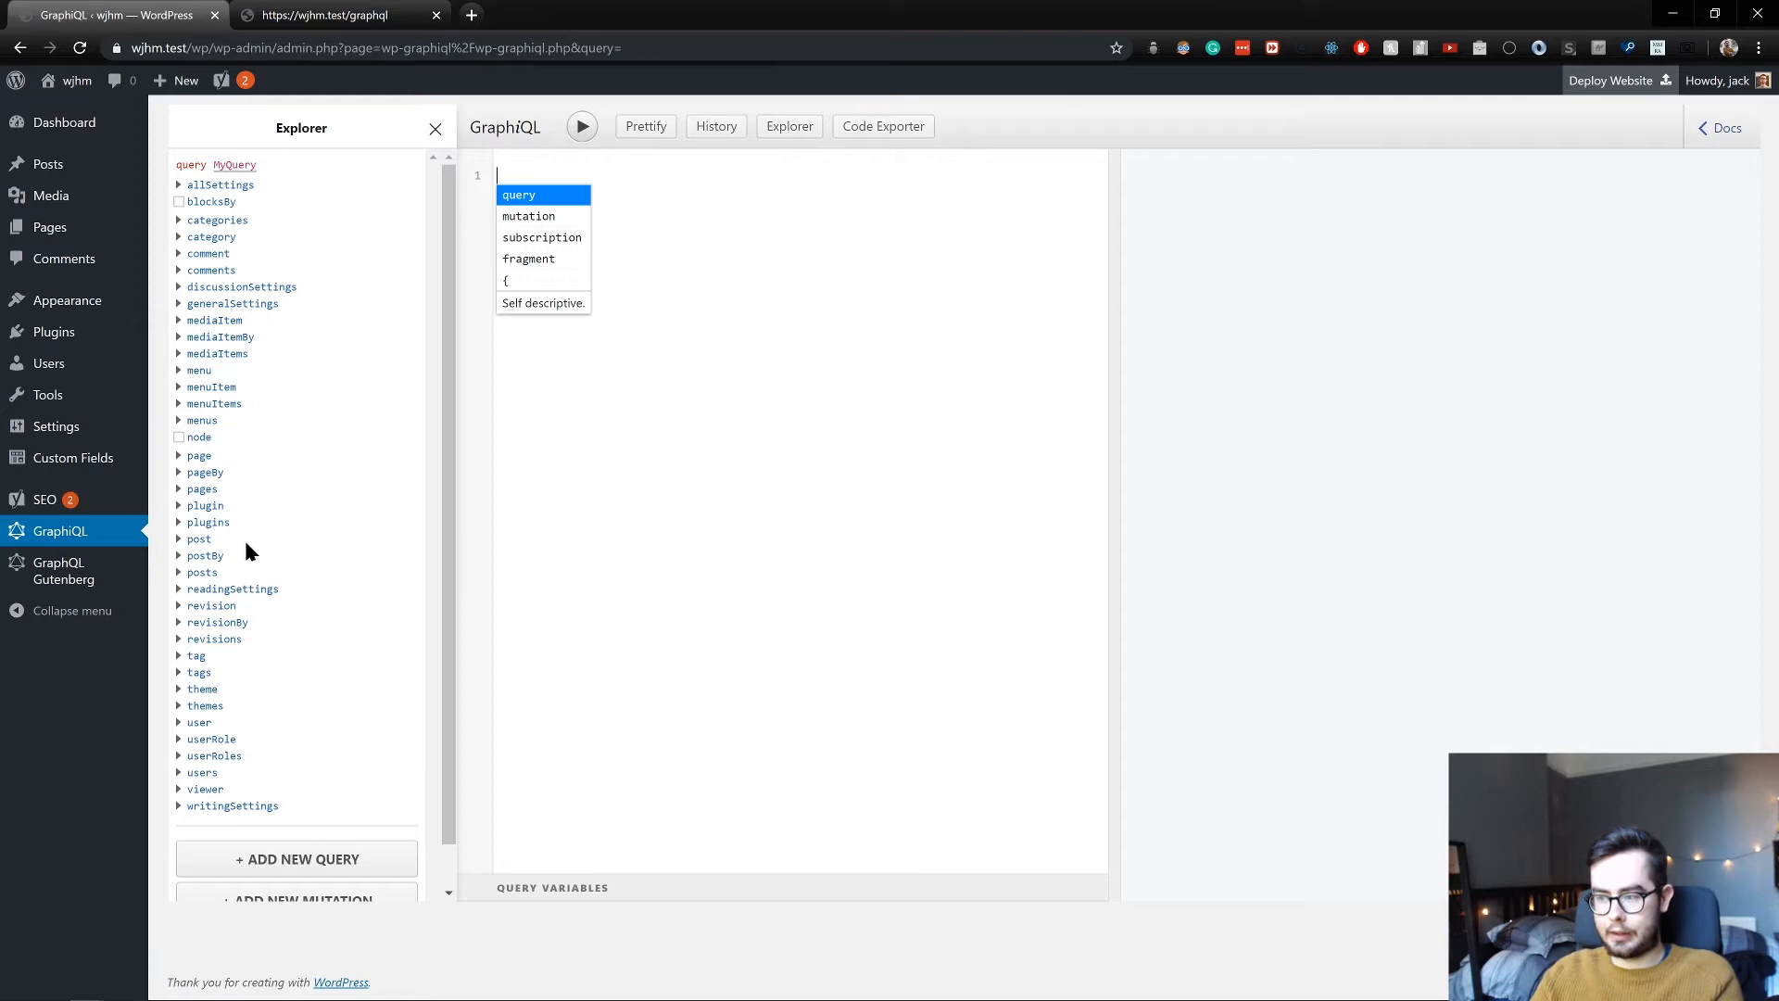
pyautogui.moveTo(198, 538)
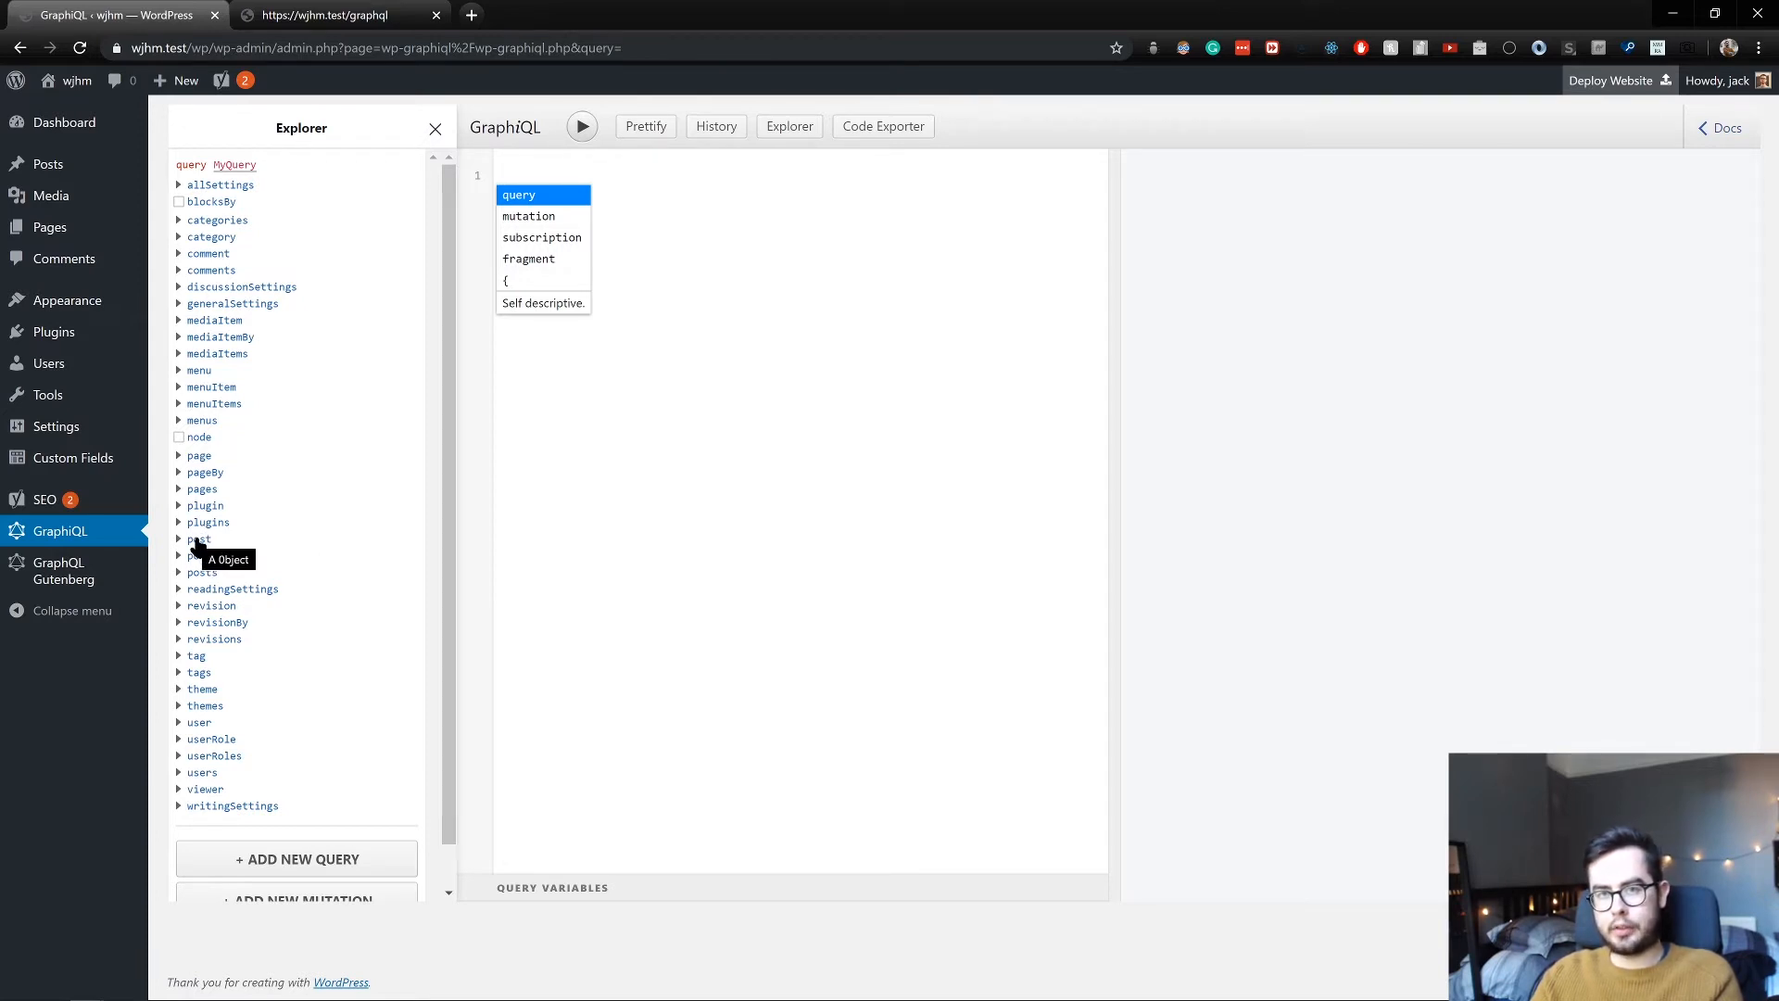
# Add posts > nodes to the query with a RENDERED-format title and slug
pyautogui.click(198, 538)
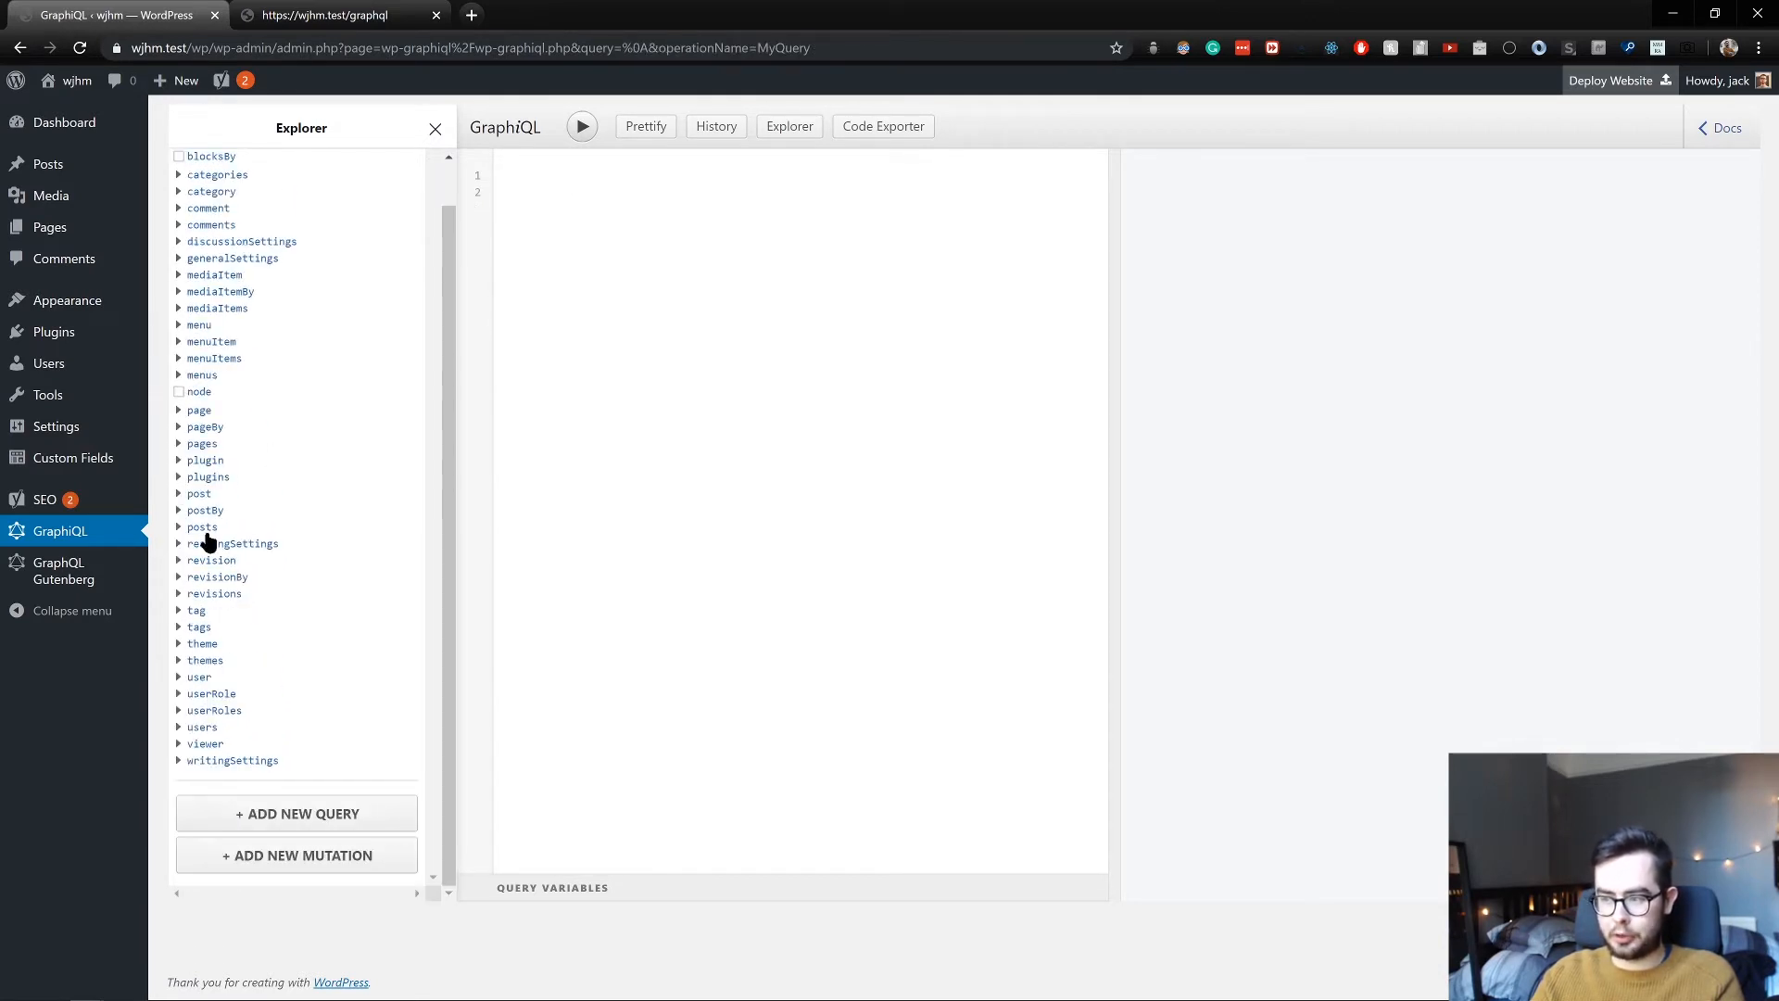
pyautogui.click(177, 526)
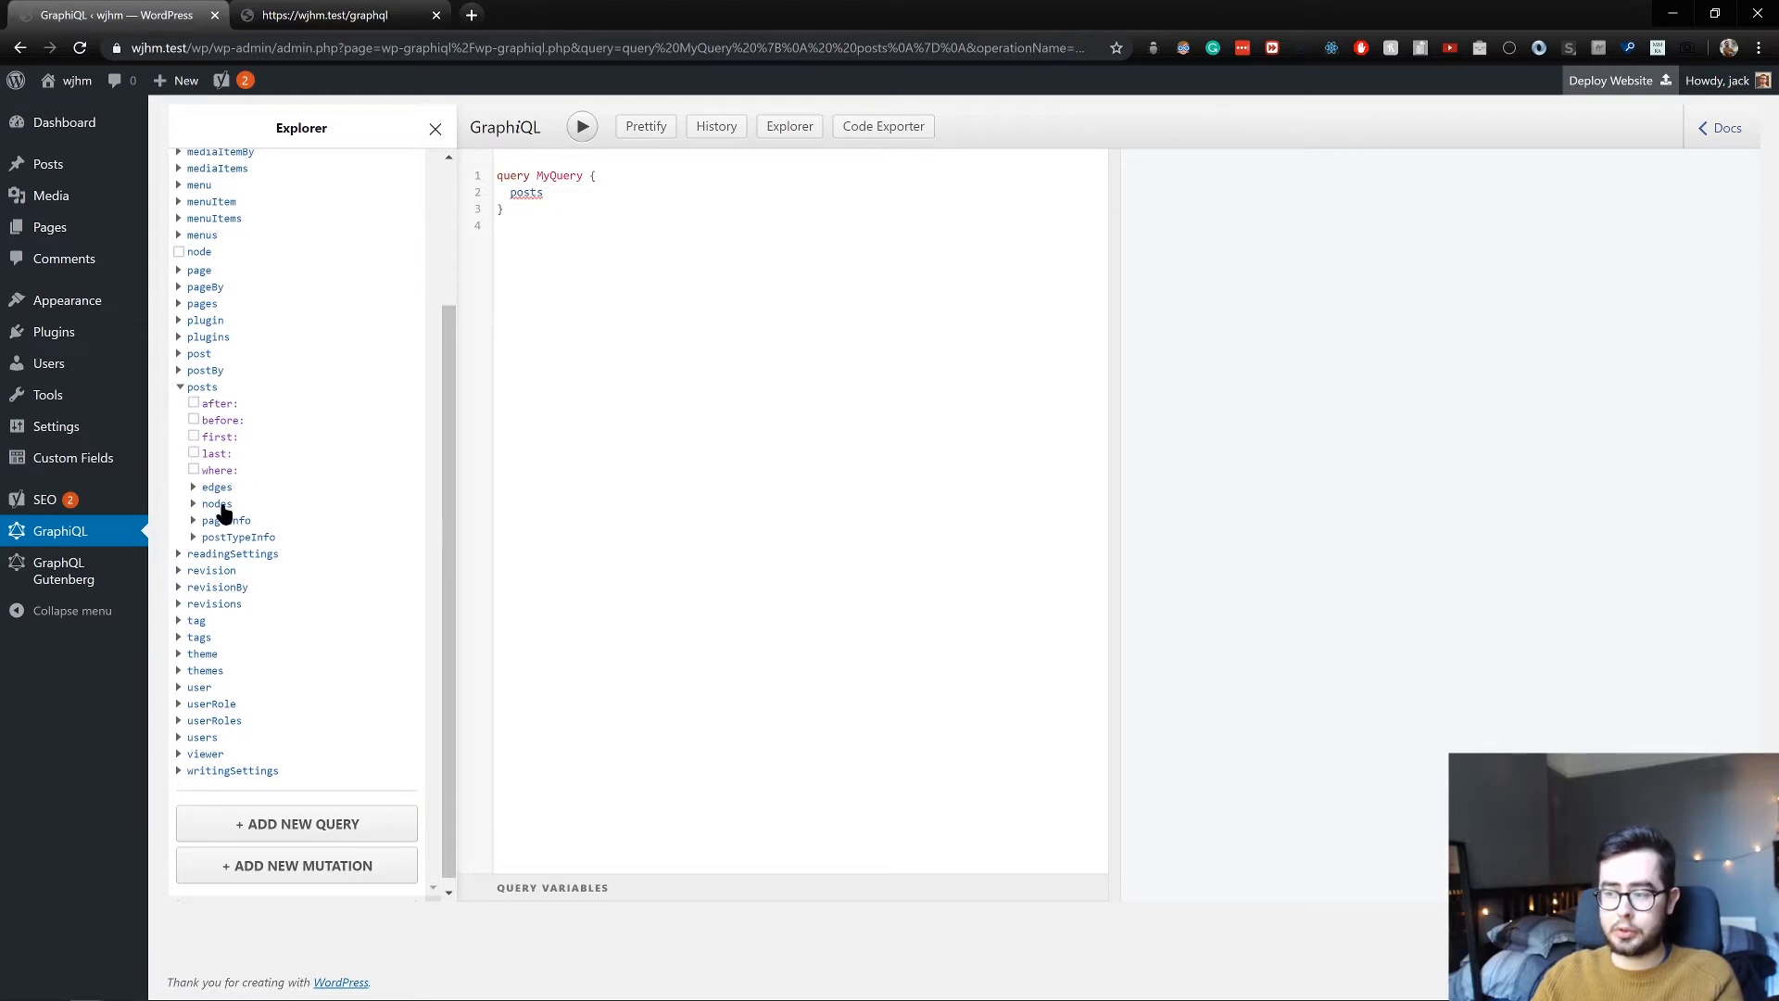
pyautogui.click(214, 504)
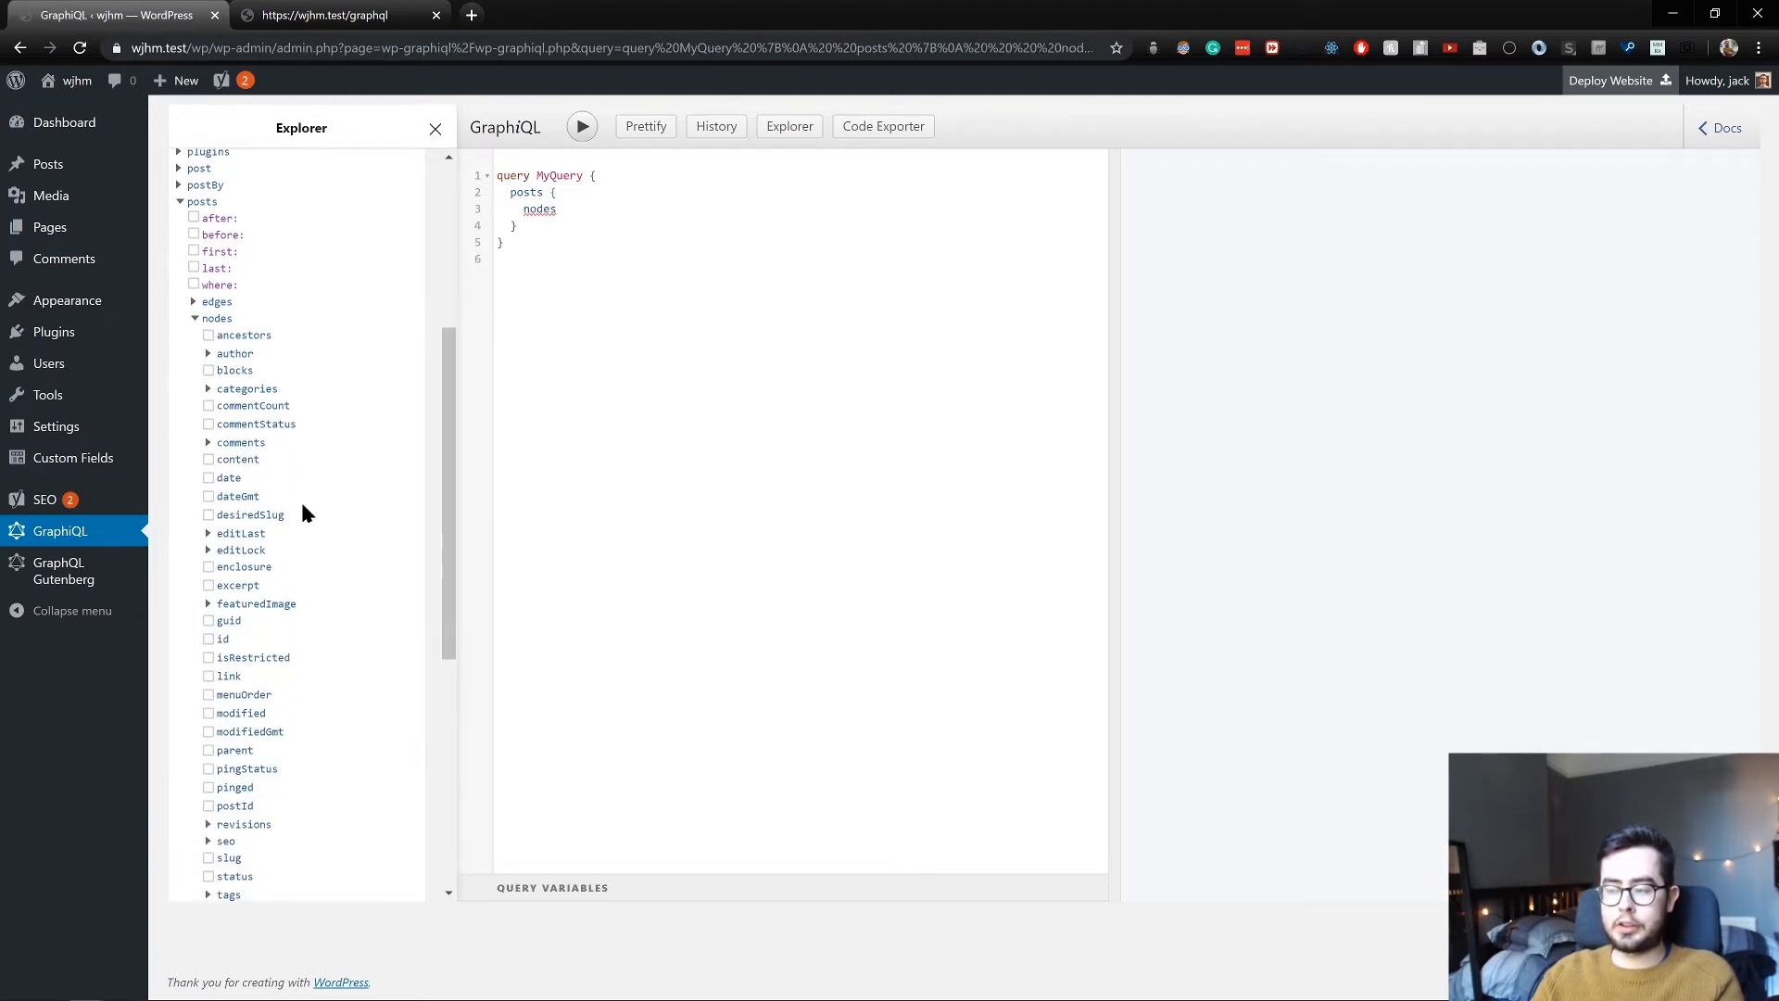
pyautogui.scroll(-3)
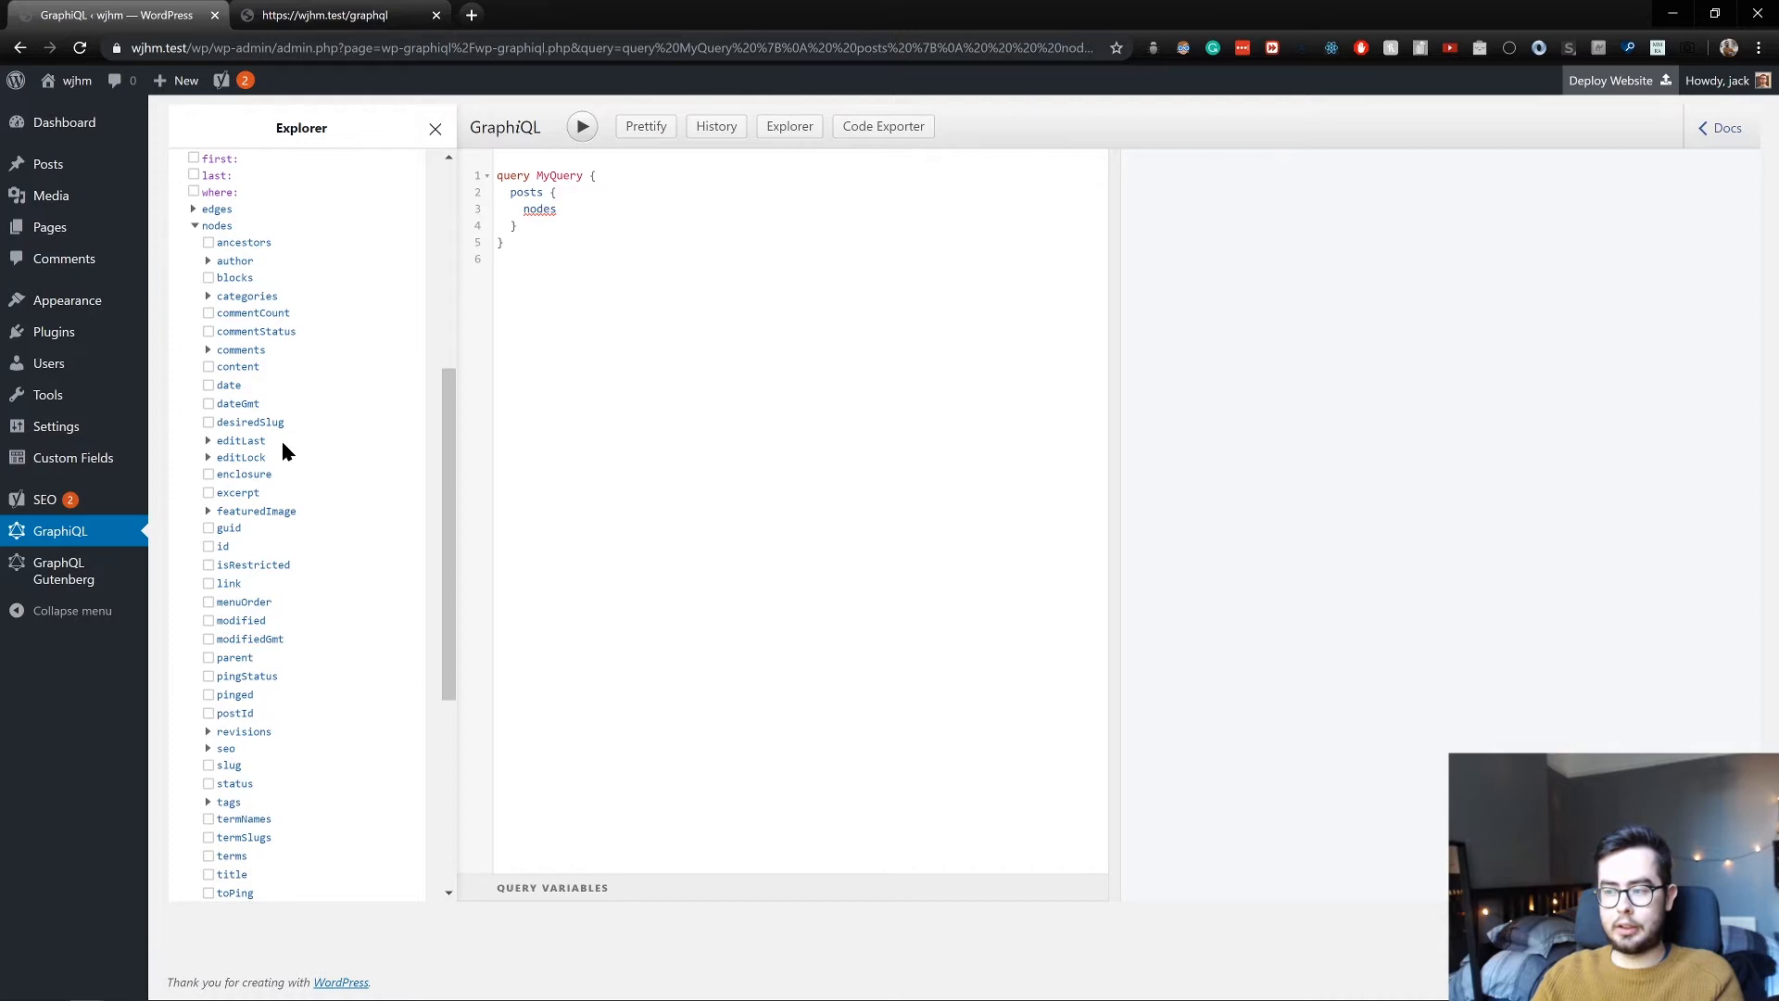
pyautogui.scroll(-3)
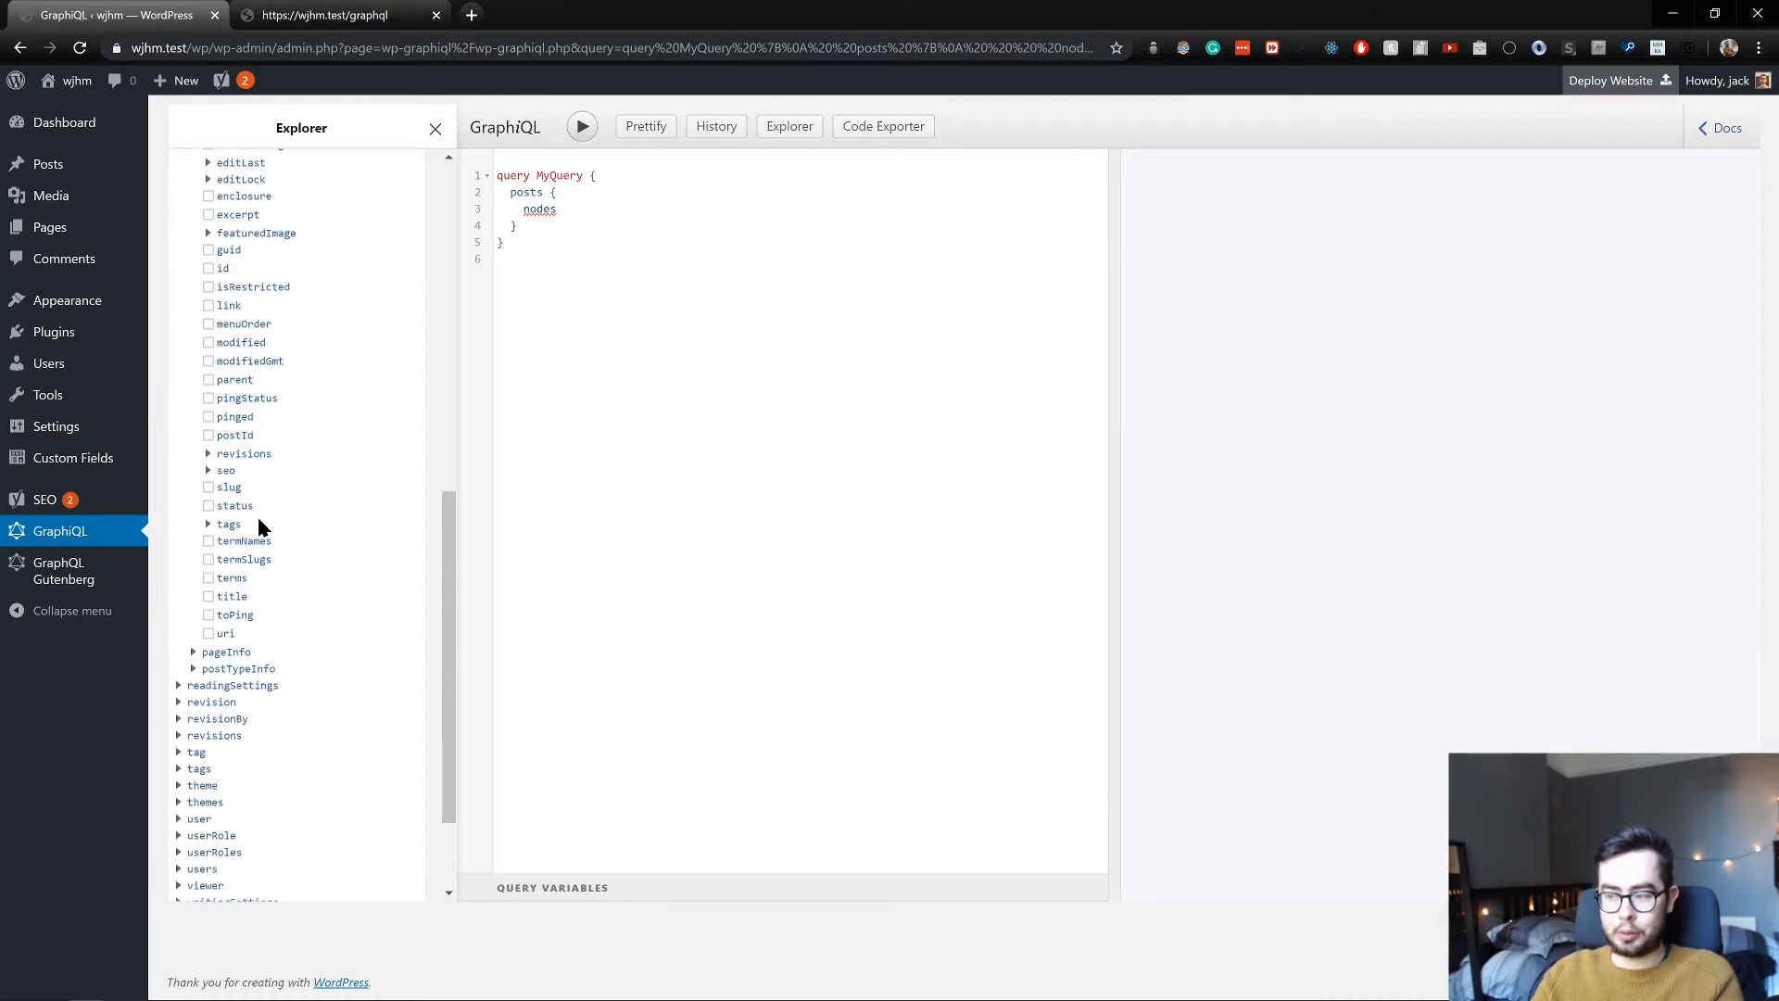
pyautogui.click(230, 595)
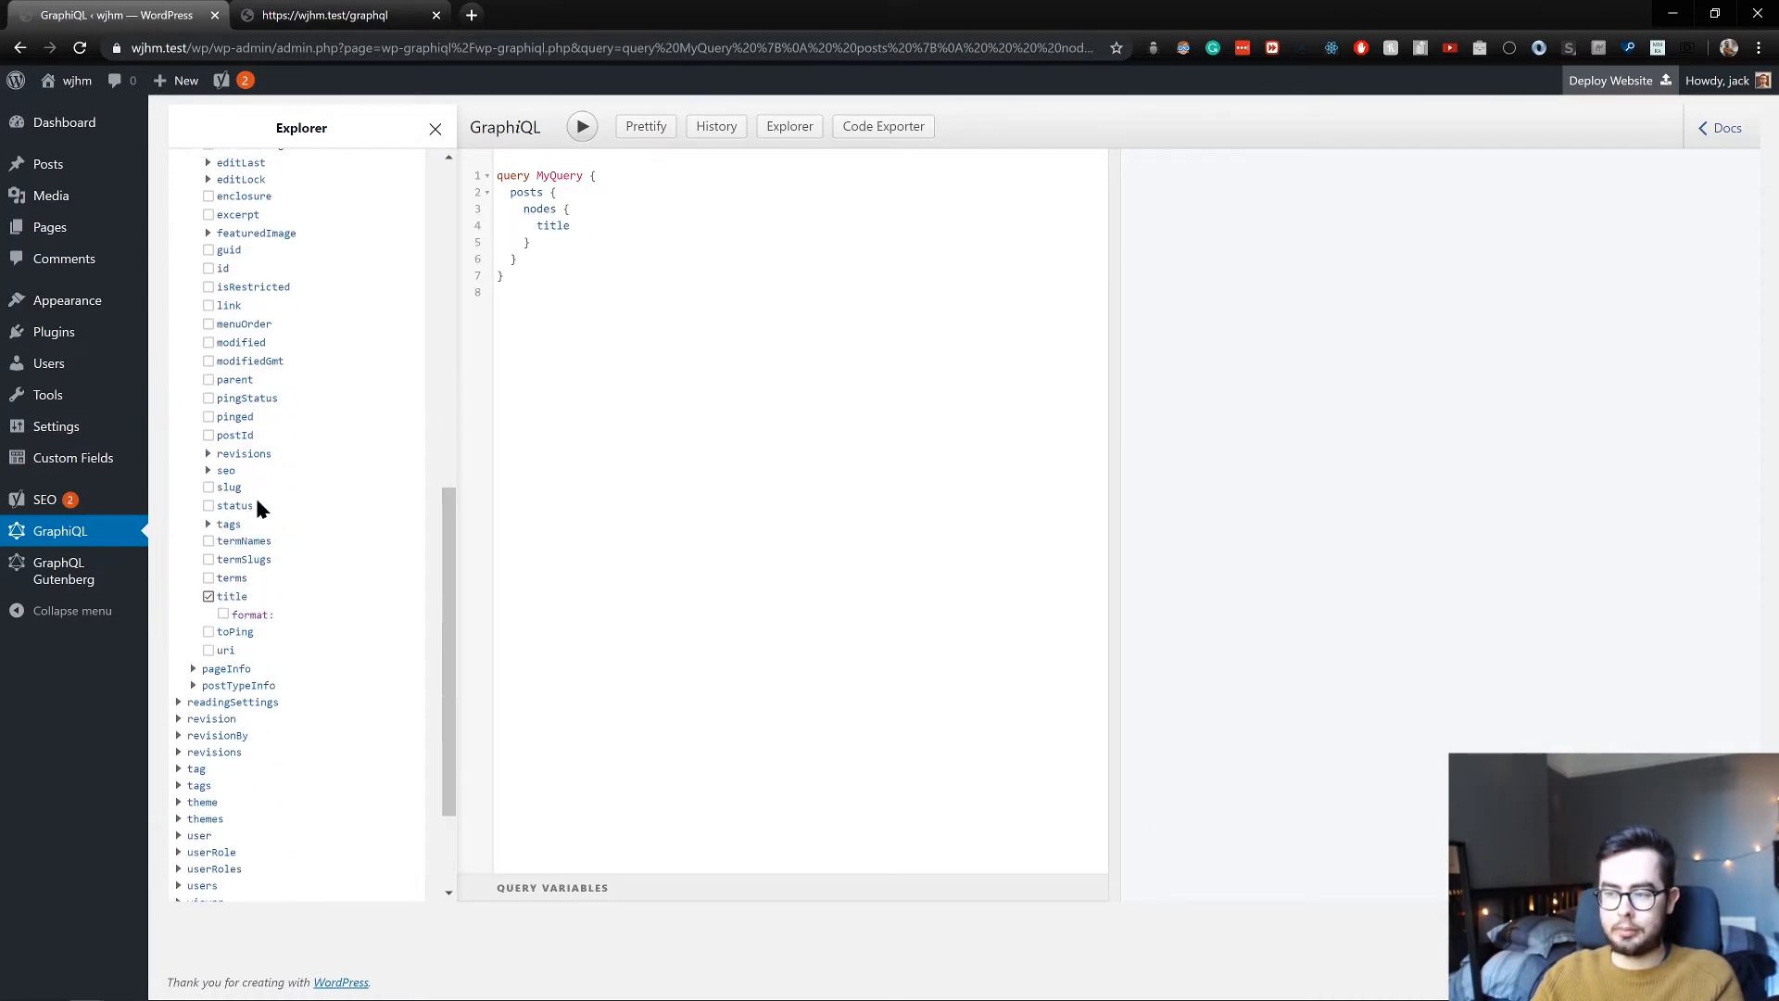
pyautogui.click(207, 486)
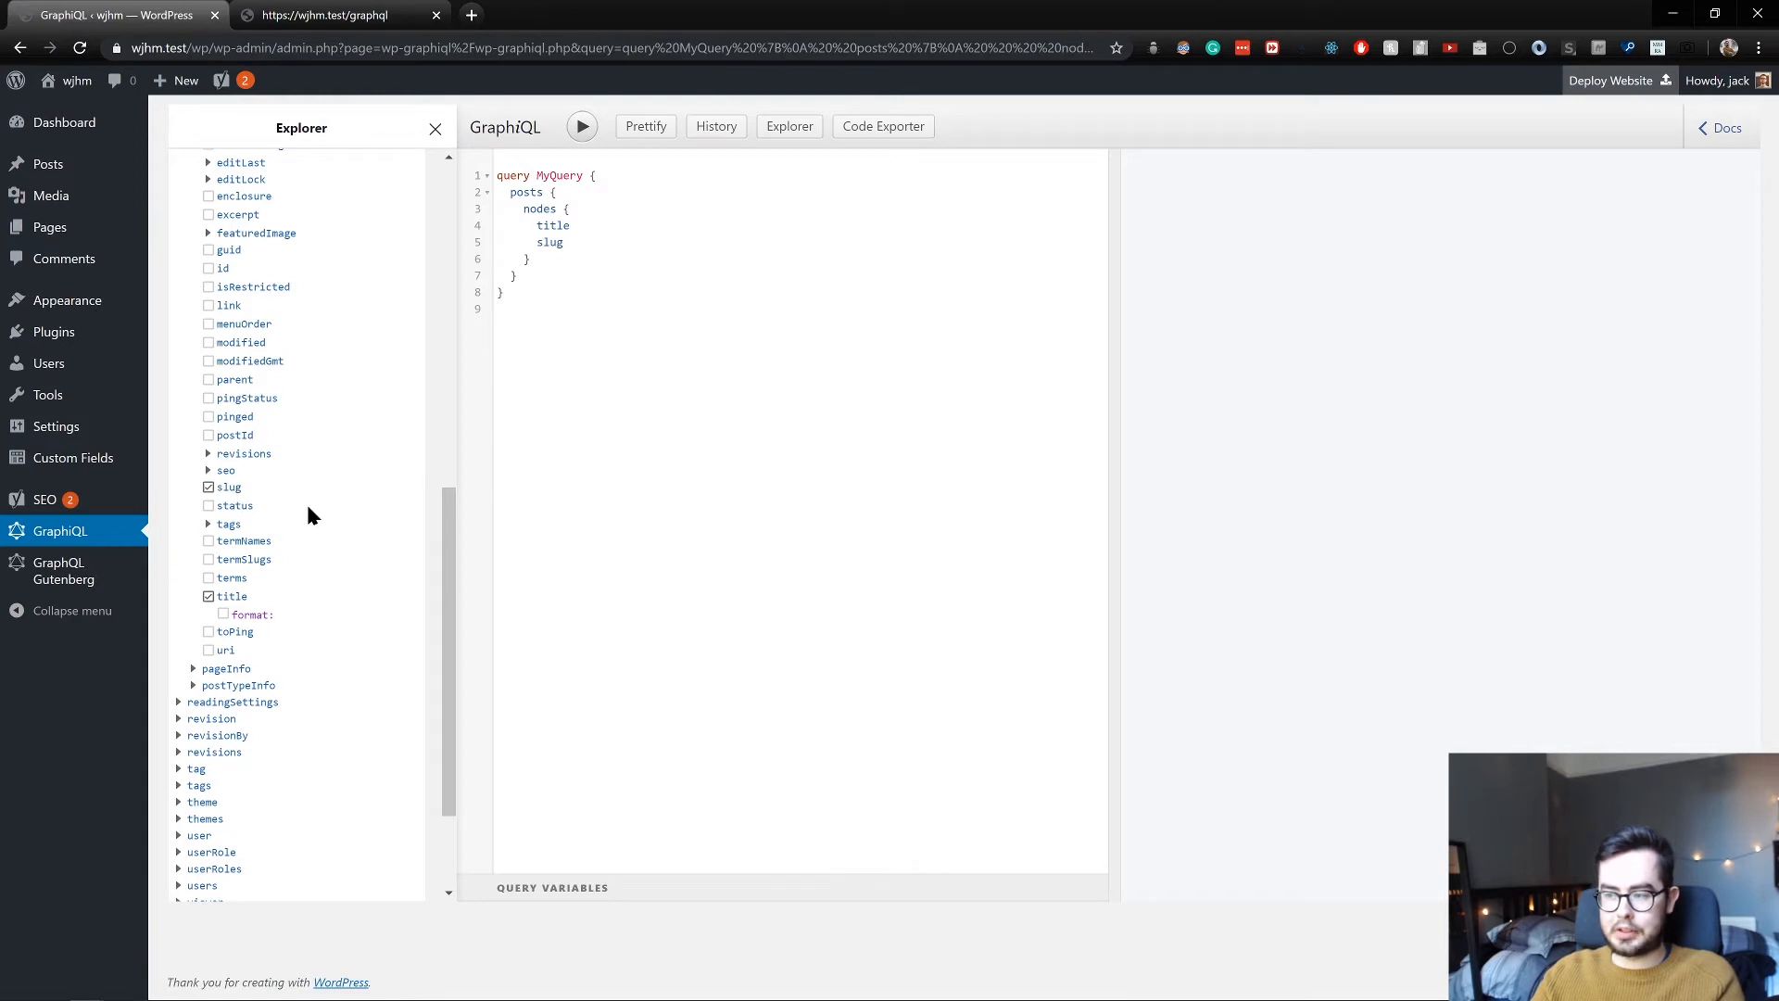
pyautogui.click(223, 618)
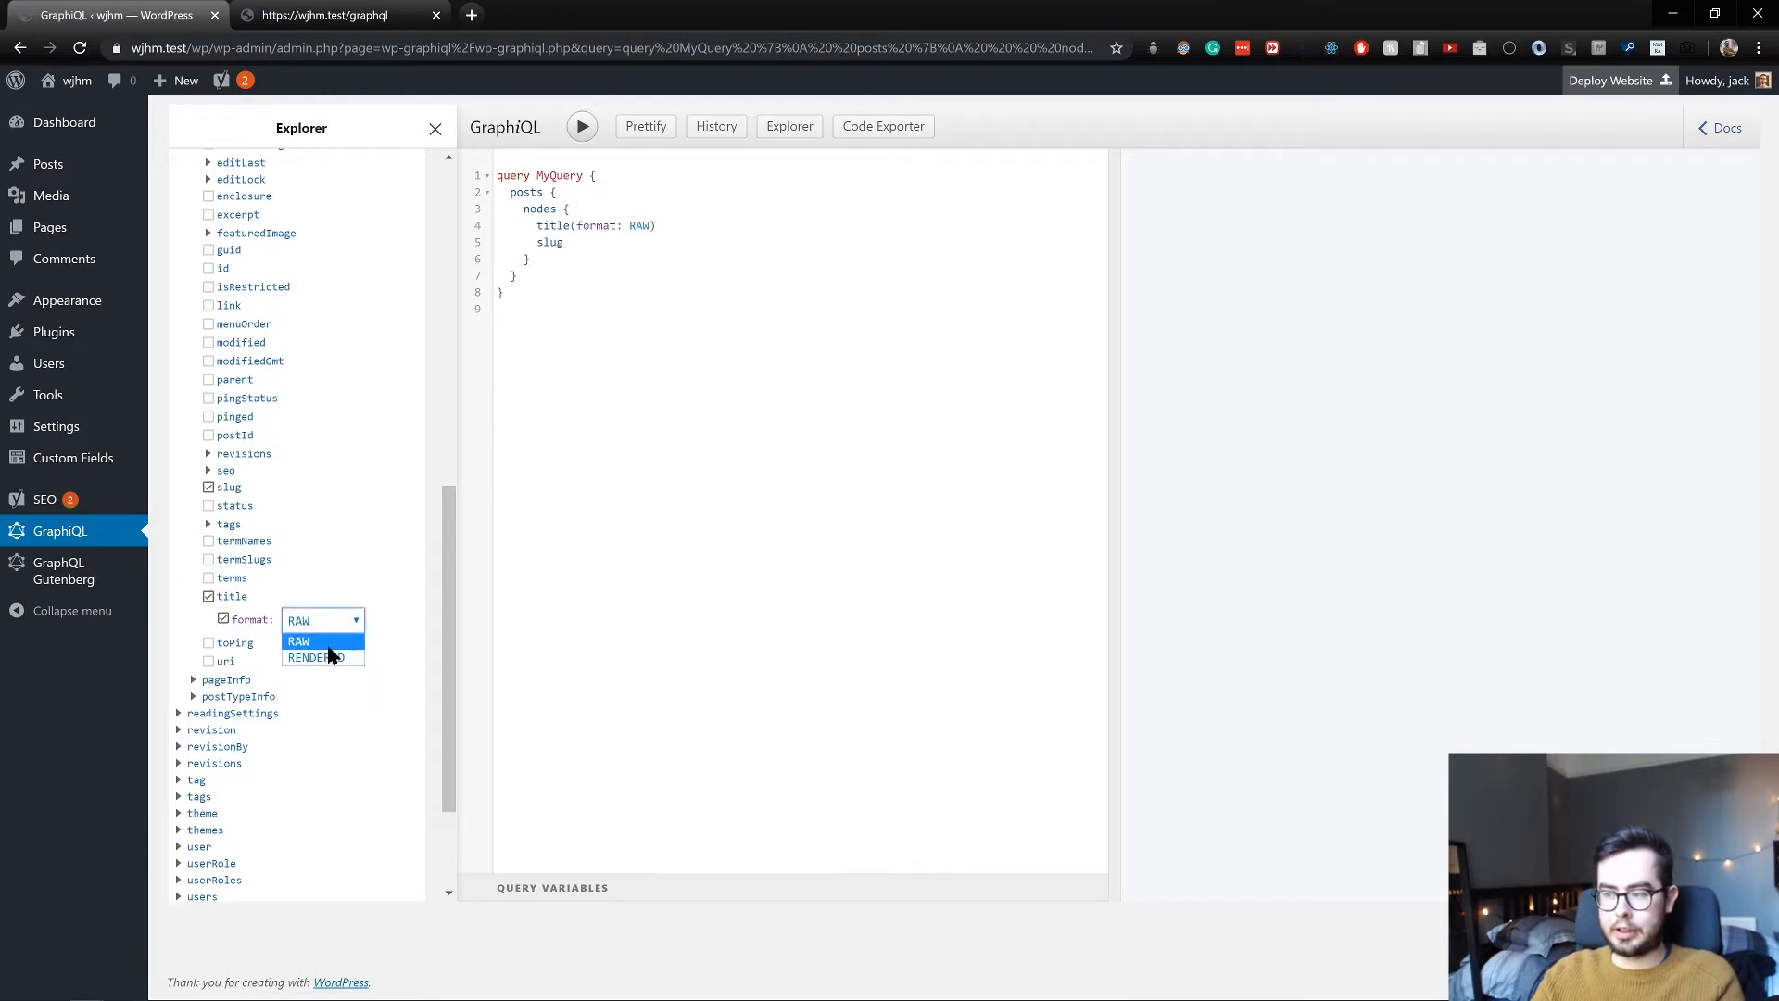
pyautogui.click(318, 657)
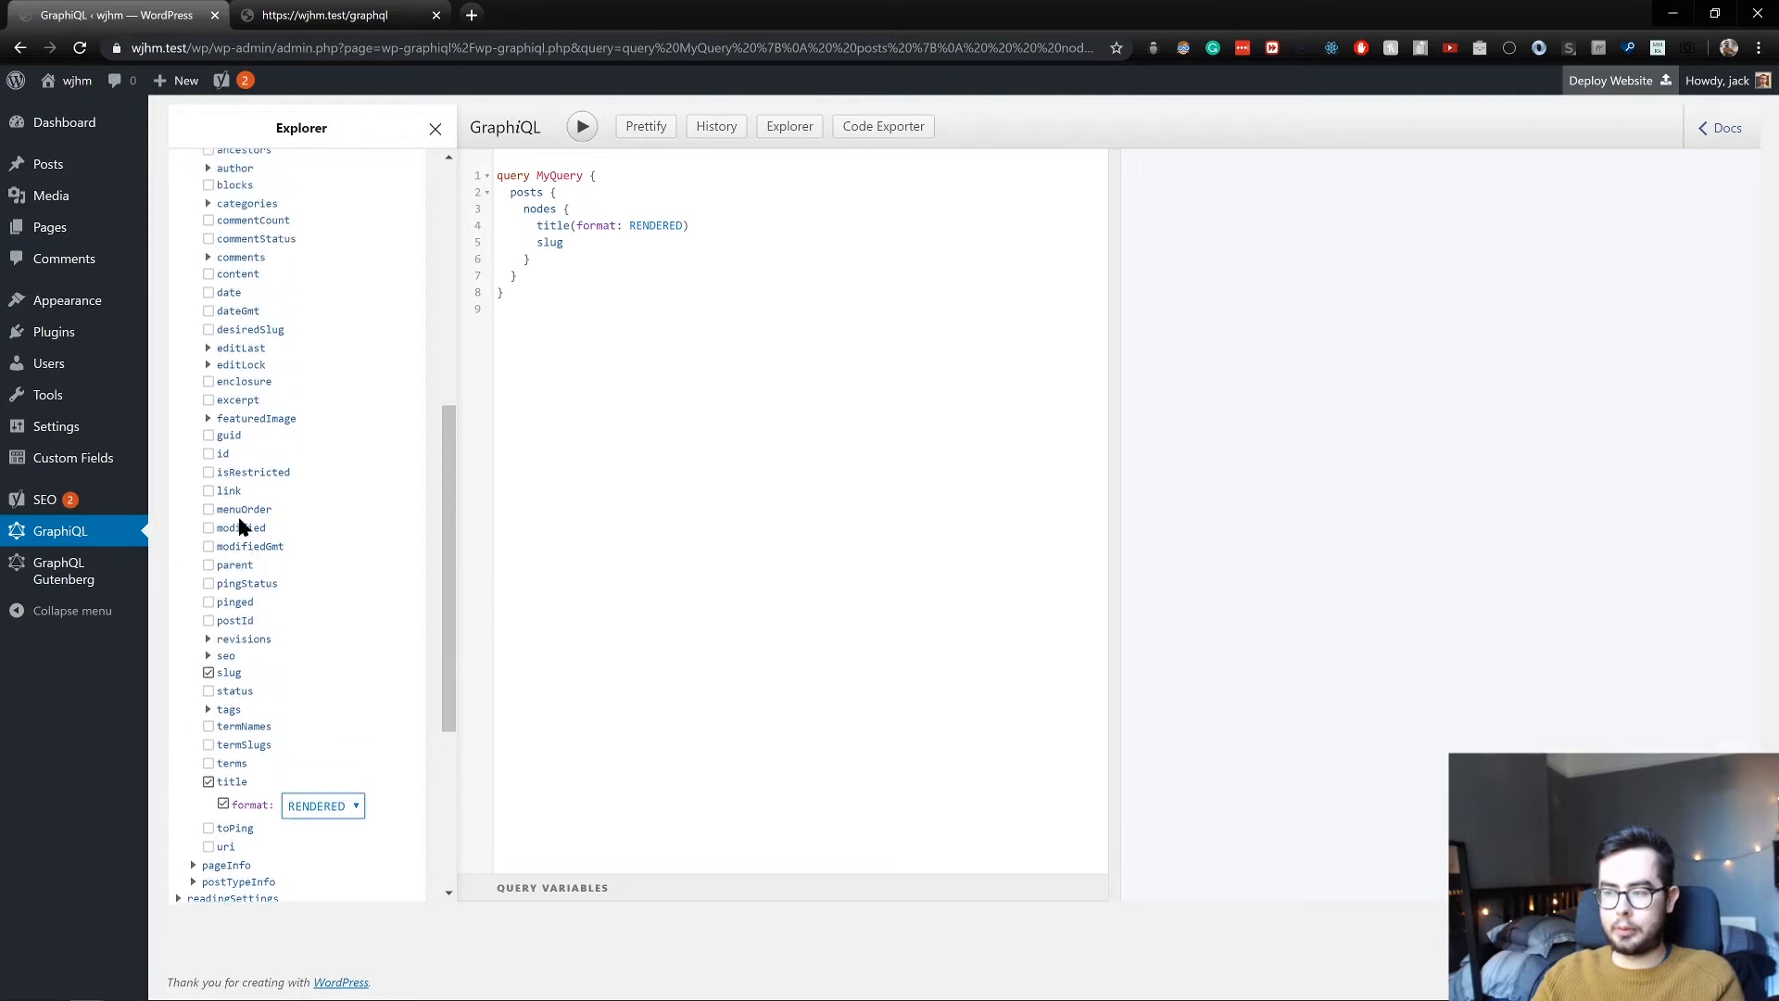
# Also request each post's id and date
pyautogui.click(207, 453)
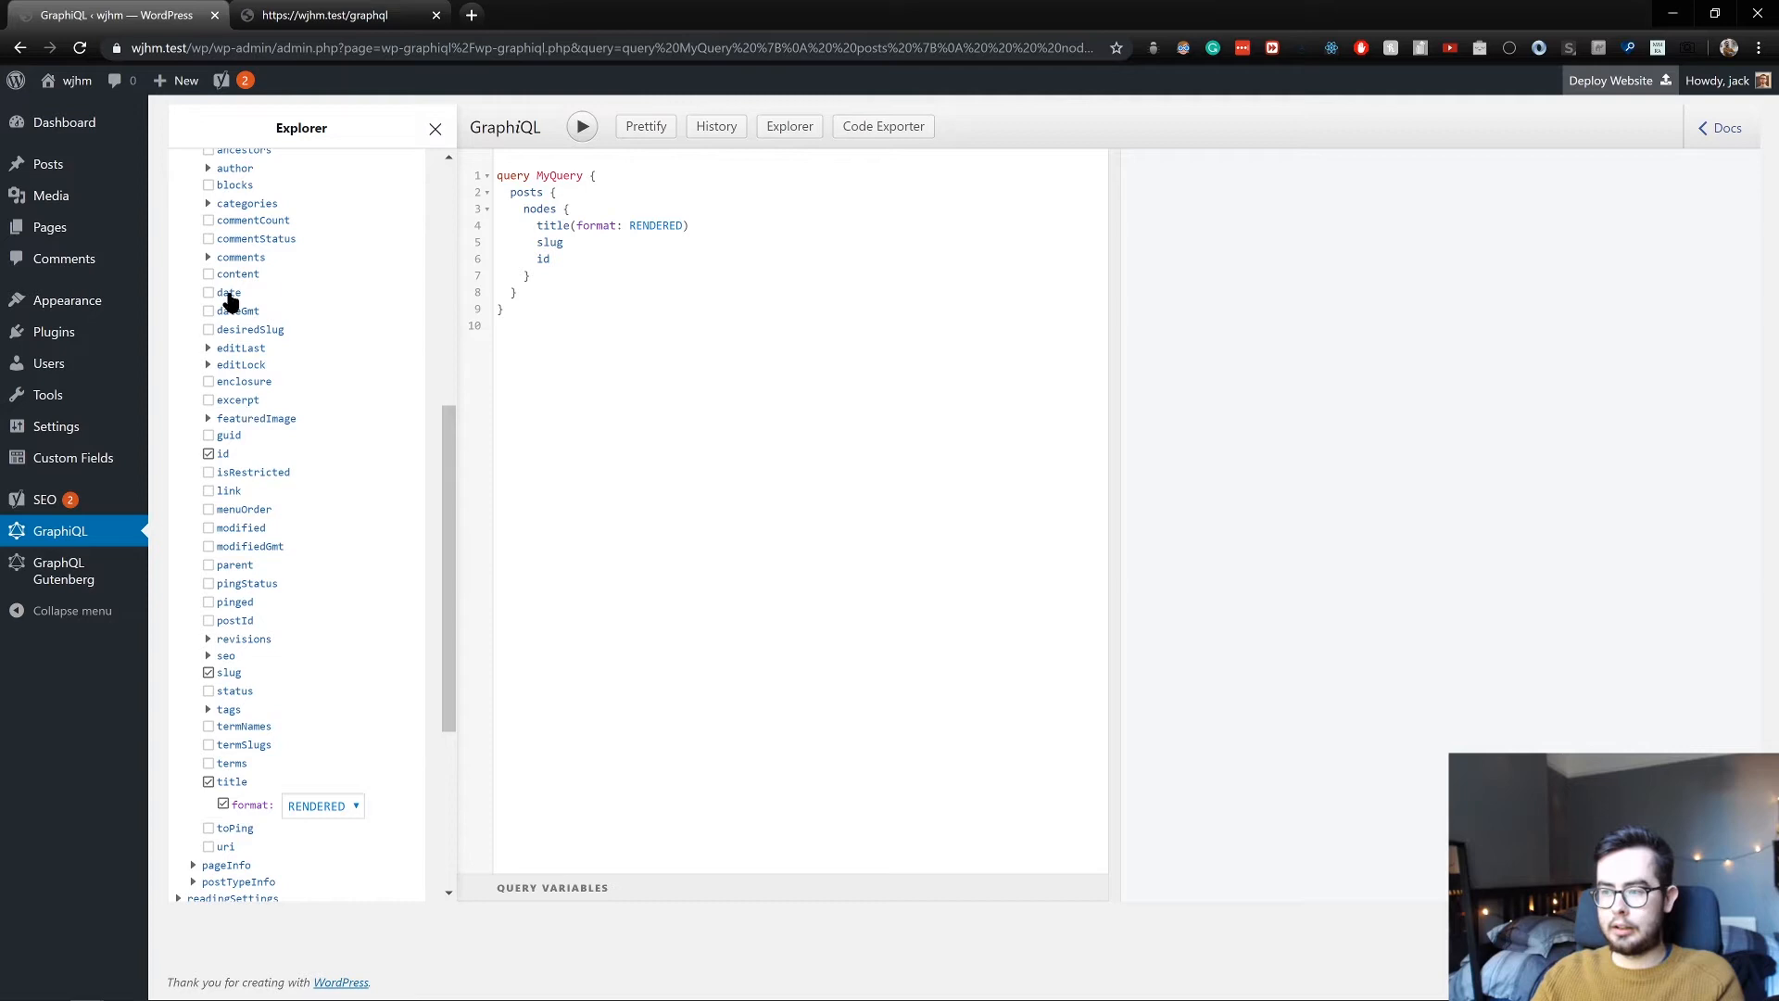
pyautogui.click(208, 292)
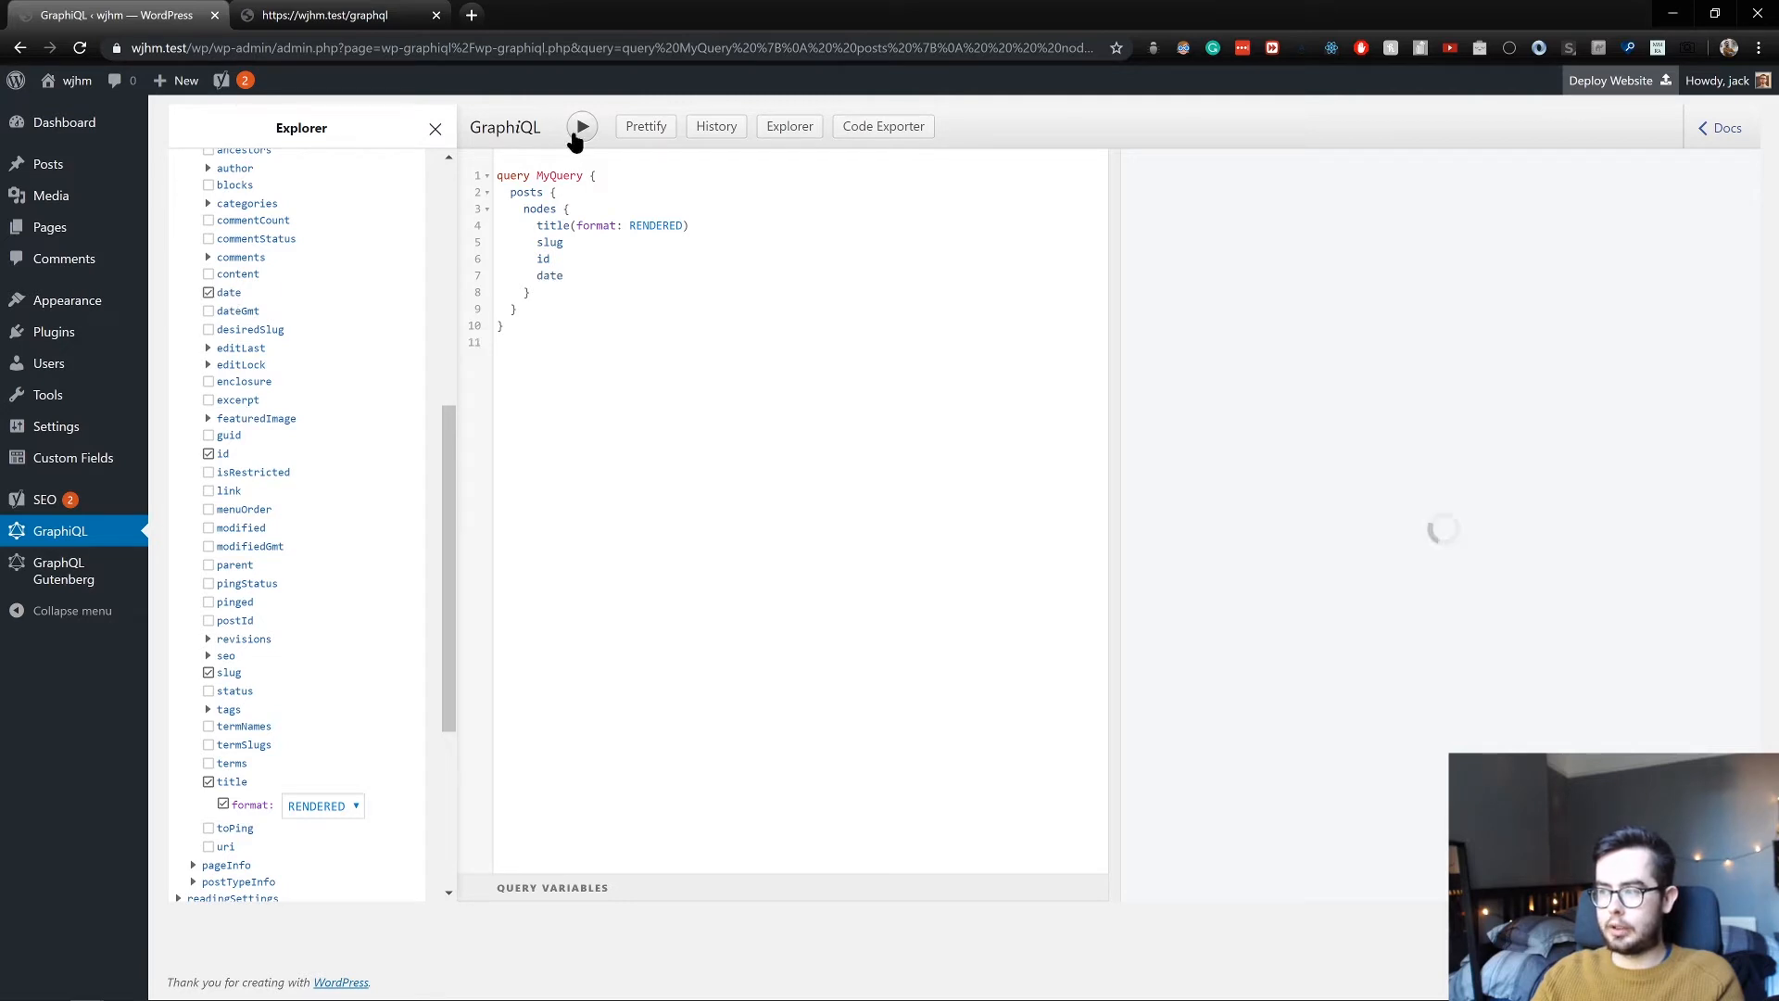
# Execute the posts query, returning the Hello world! post's title, slug, id and date
pyautogui.click(580, 125)
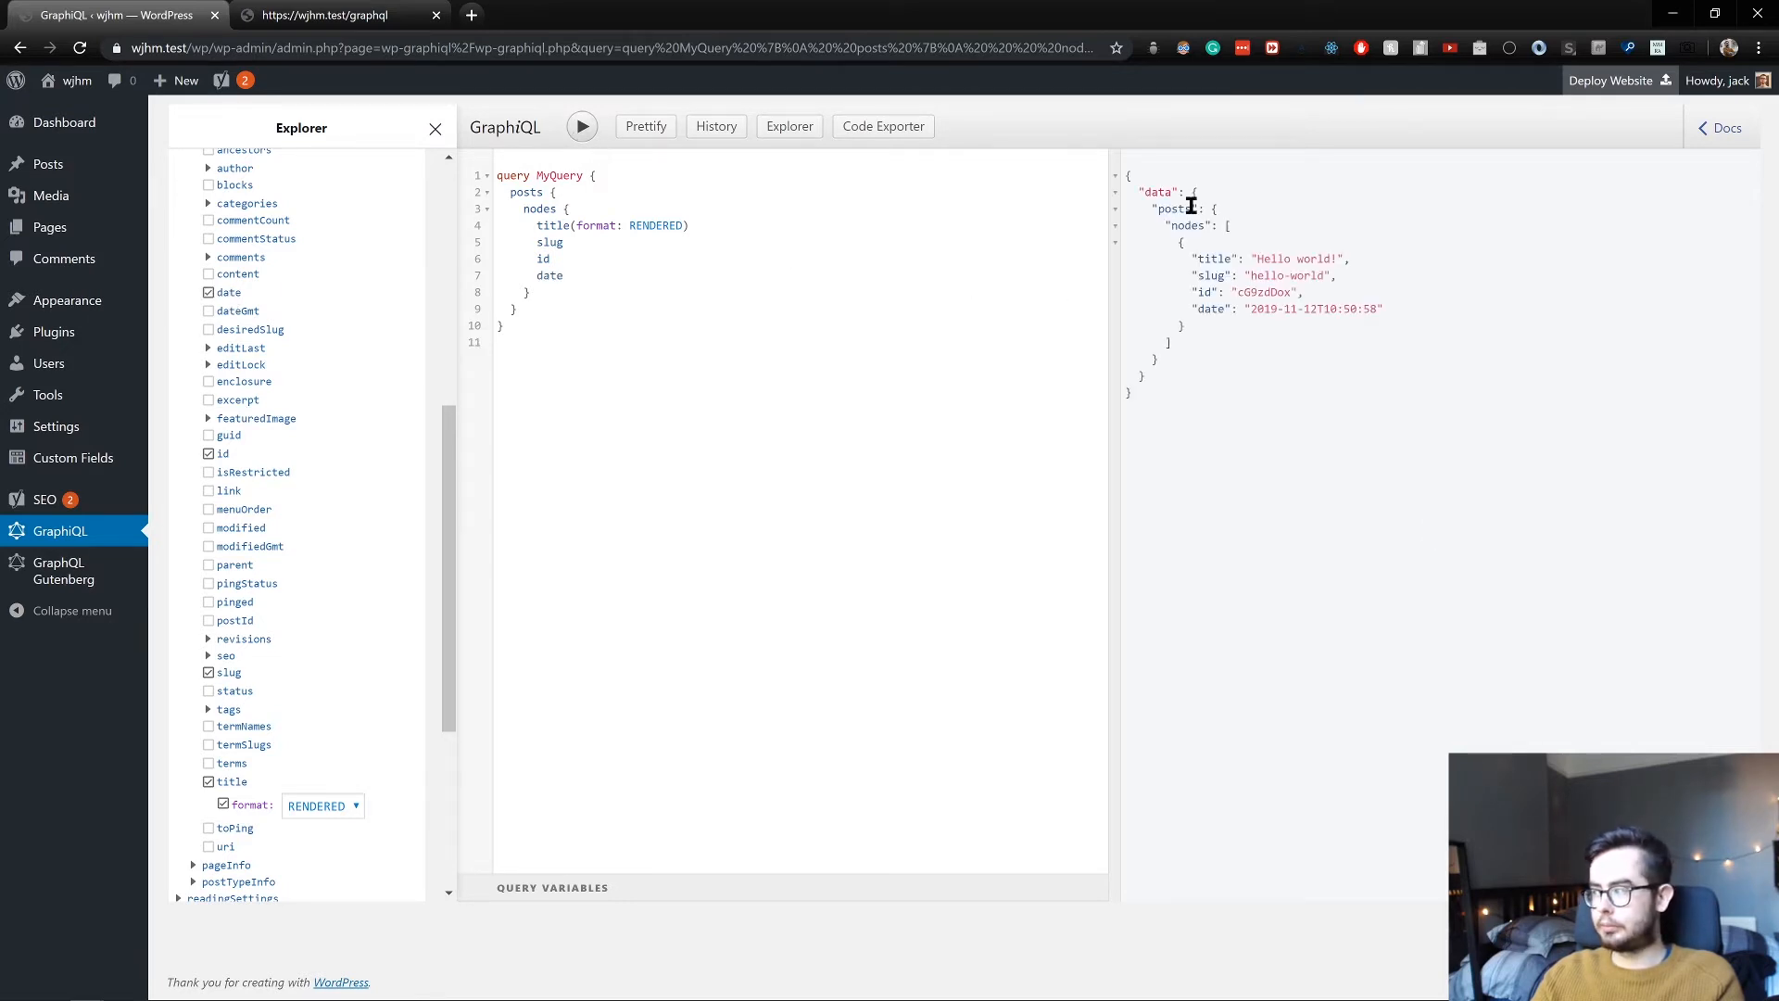
pyautogui.moveTo(1233, 439)
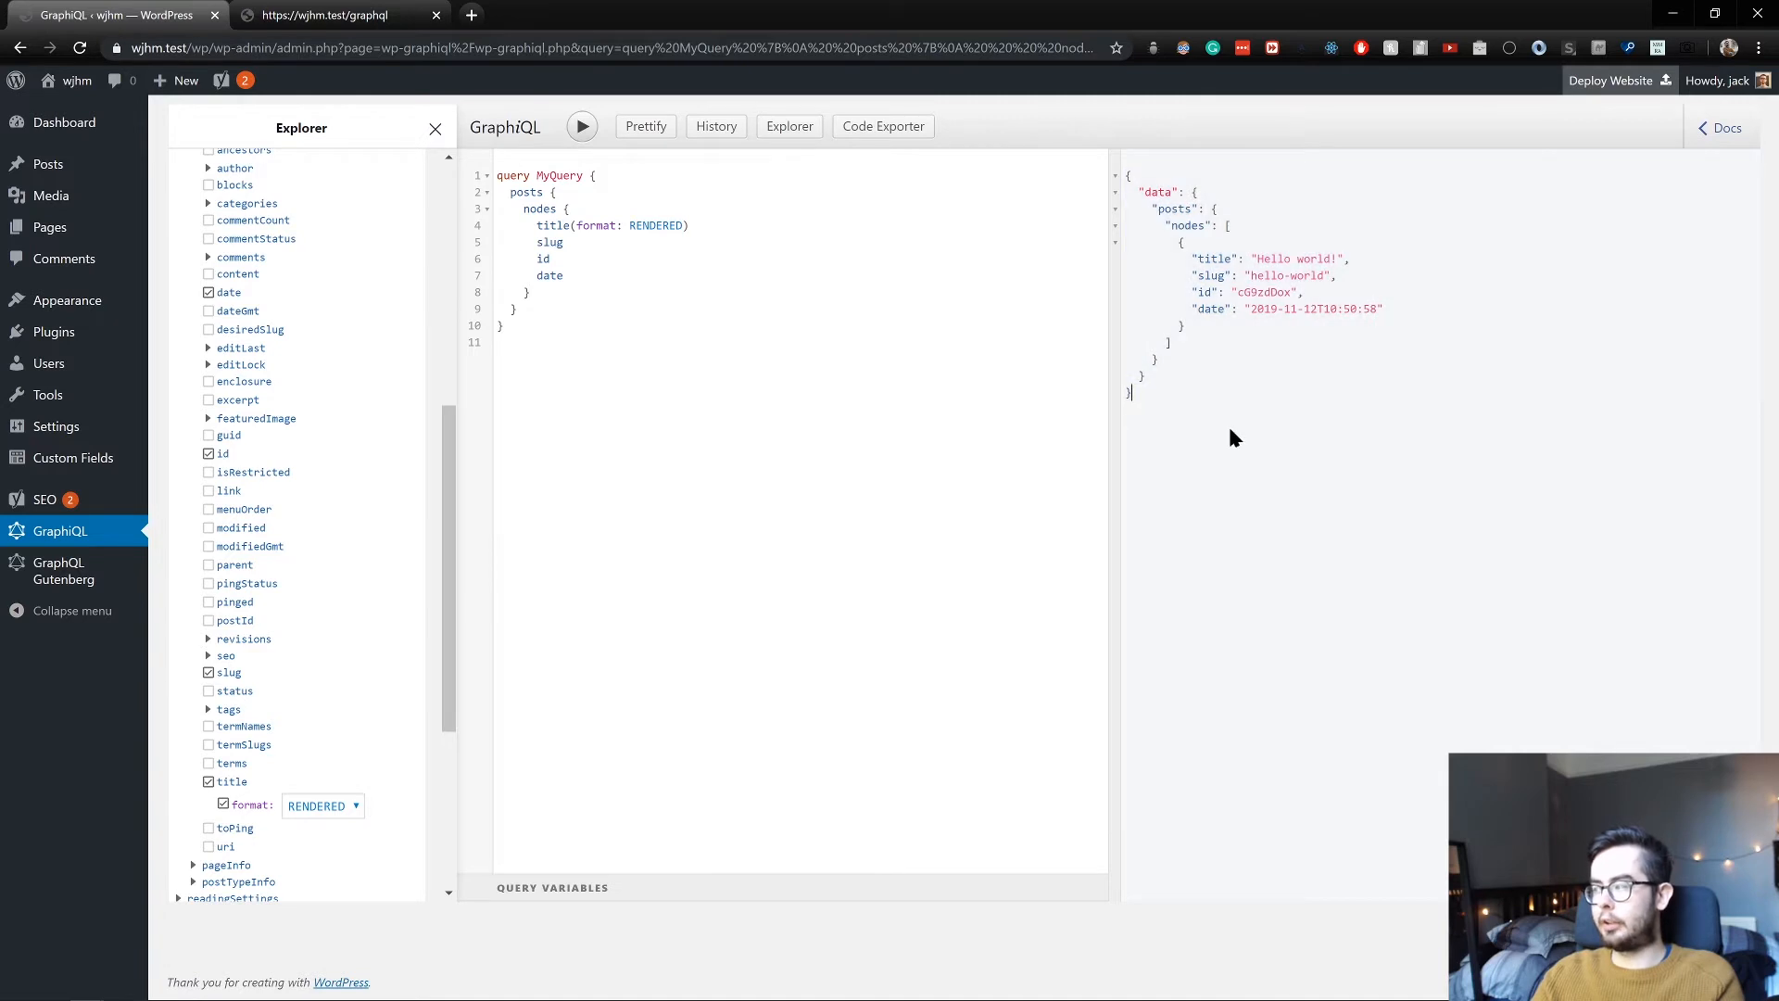
pyautogui.moveTo(1237, 405)
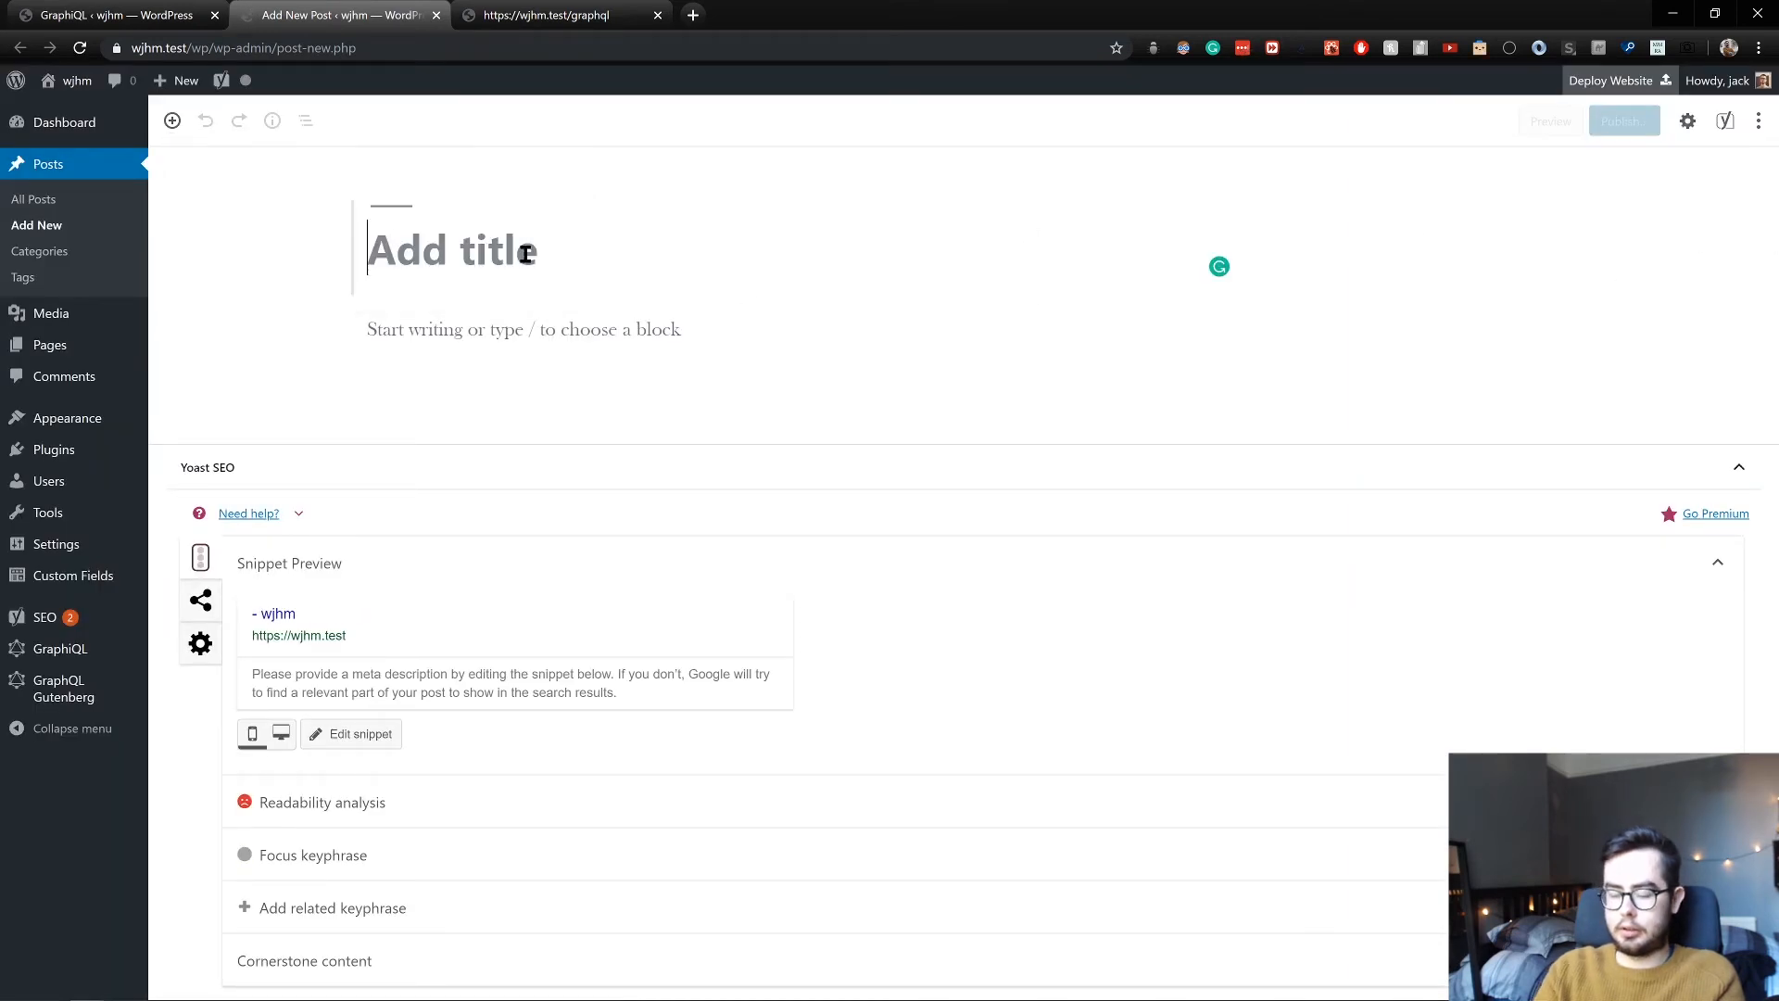
# Title the new post "GraphQL is the best" and publish it
pyautogui.write('GraphQL is the')
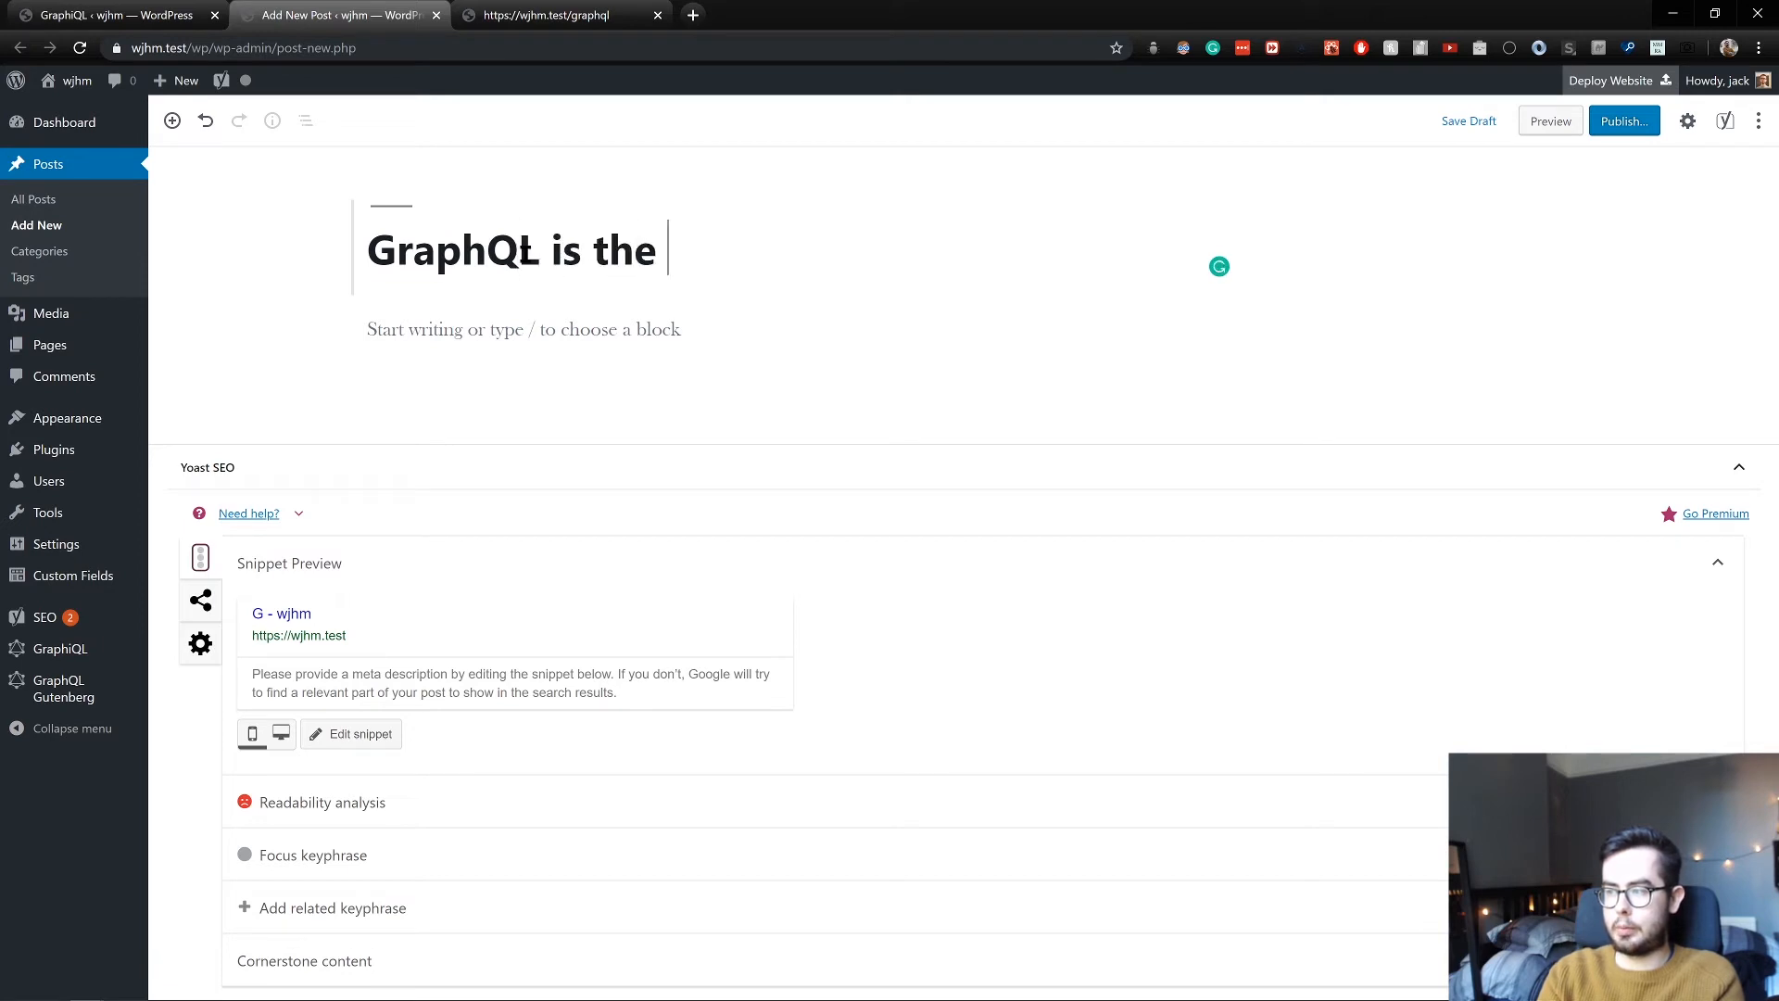
pyautogui.write('best')
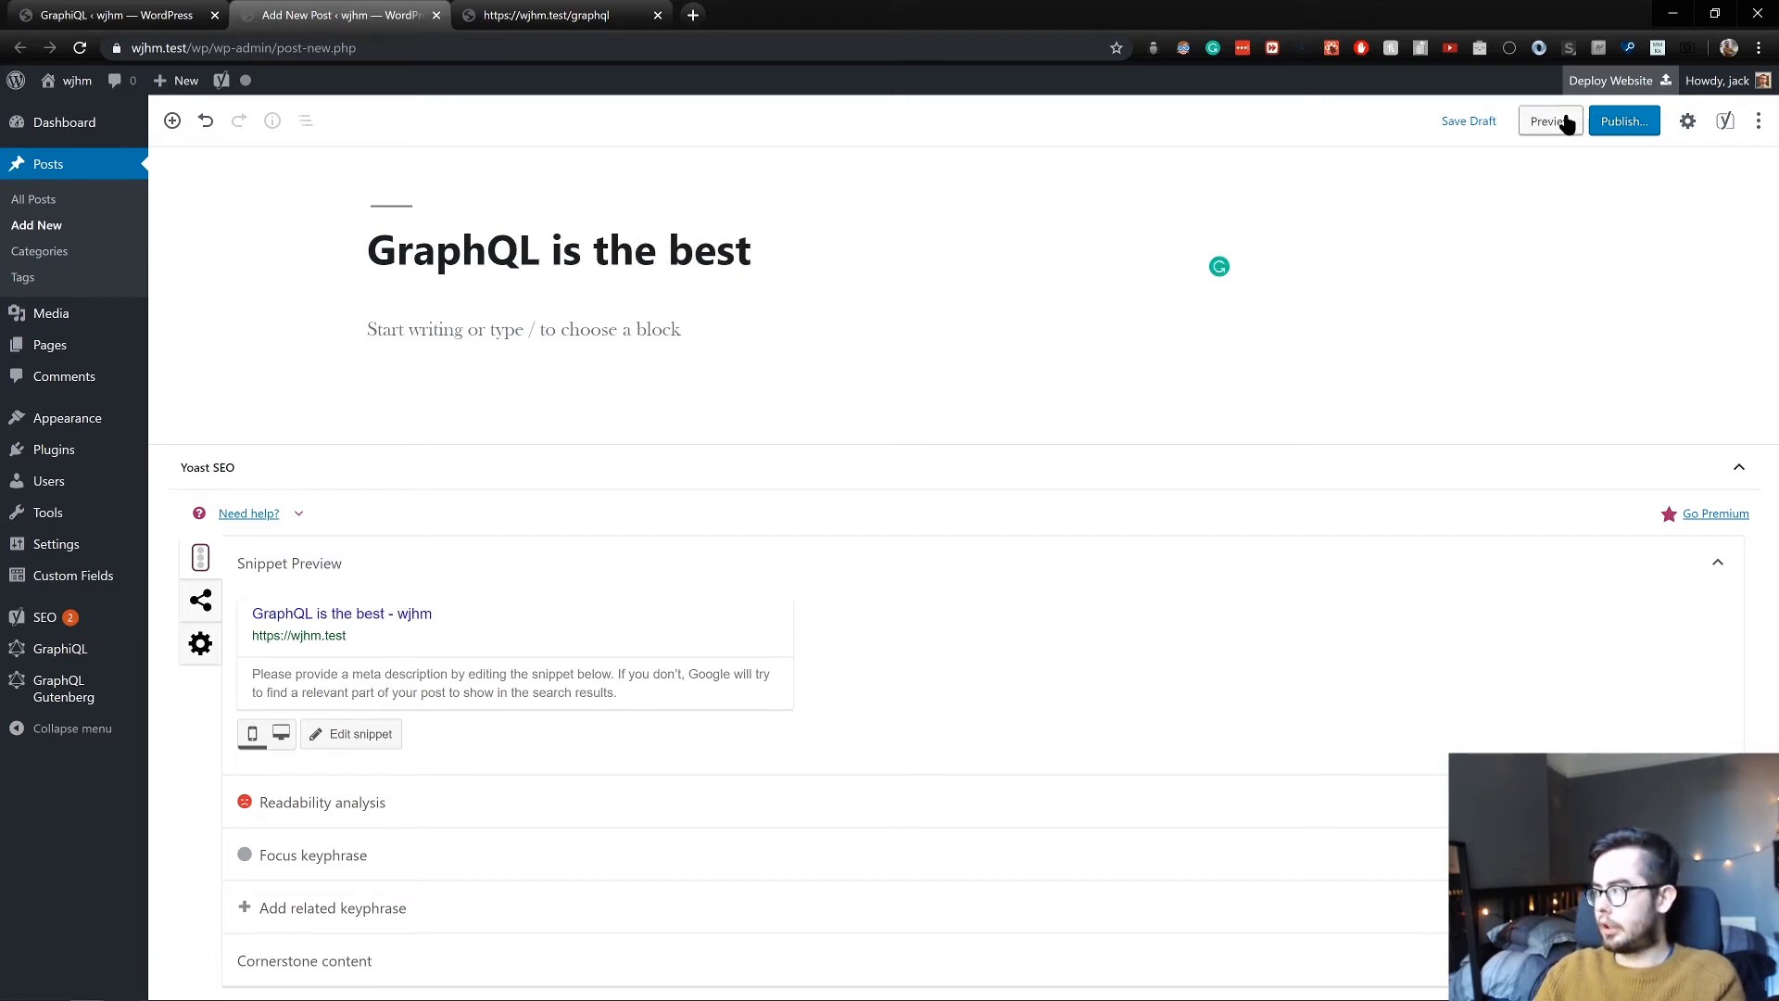
pyautogui.click(1623, 120)
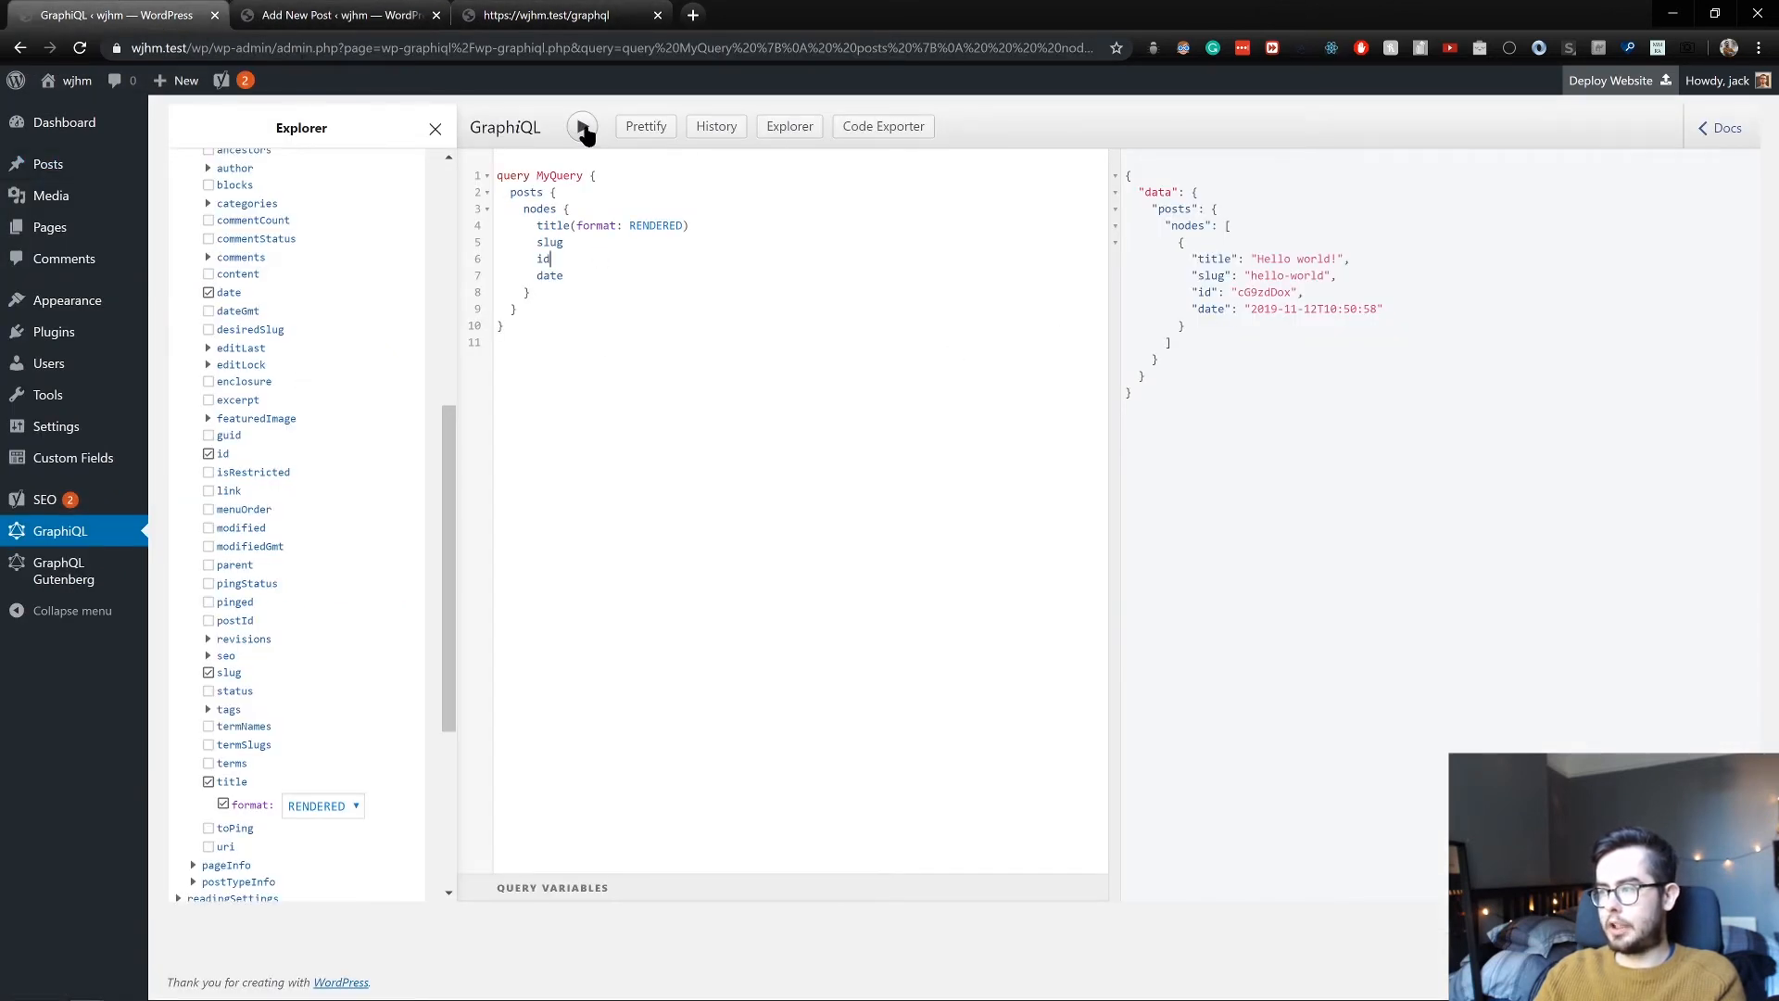
# Execute the query again so results list GraphQL is the best and Hello world!
pyautogui.click(581, 126)
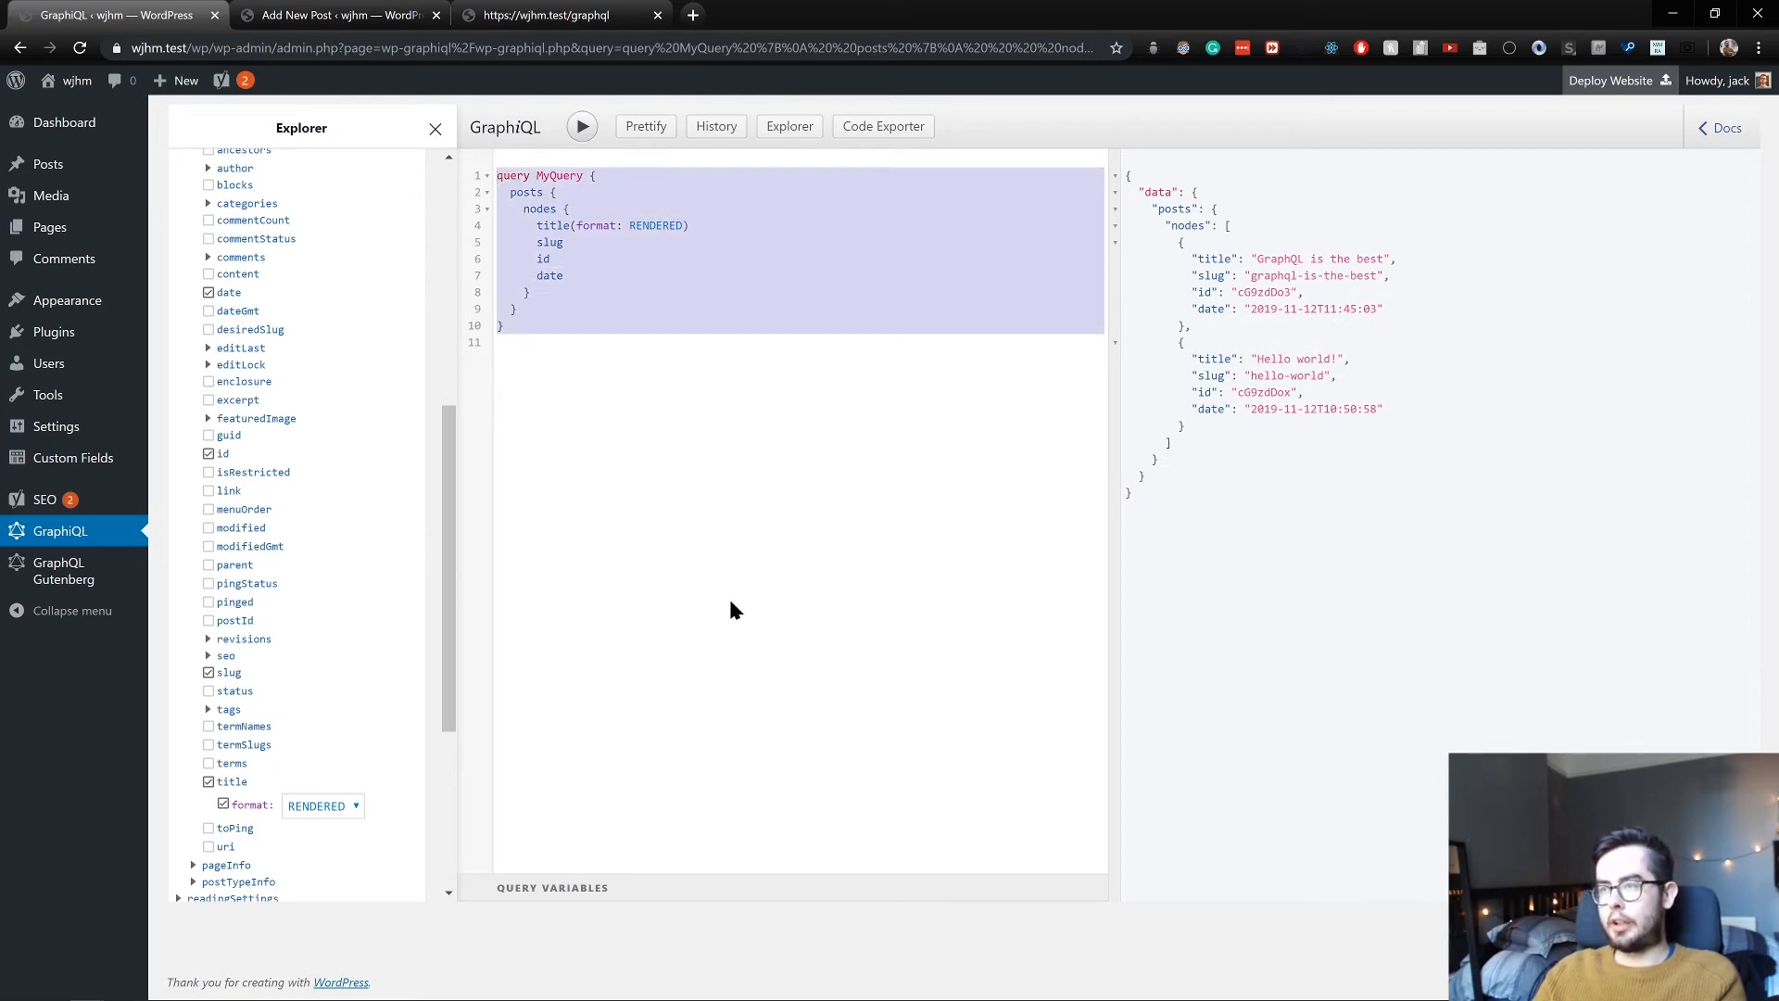
pyautogui.moveTo(696, 553)
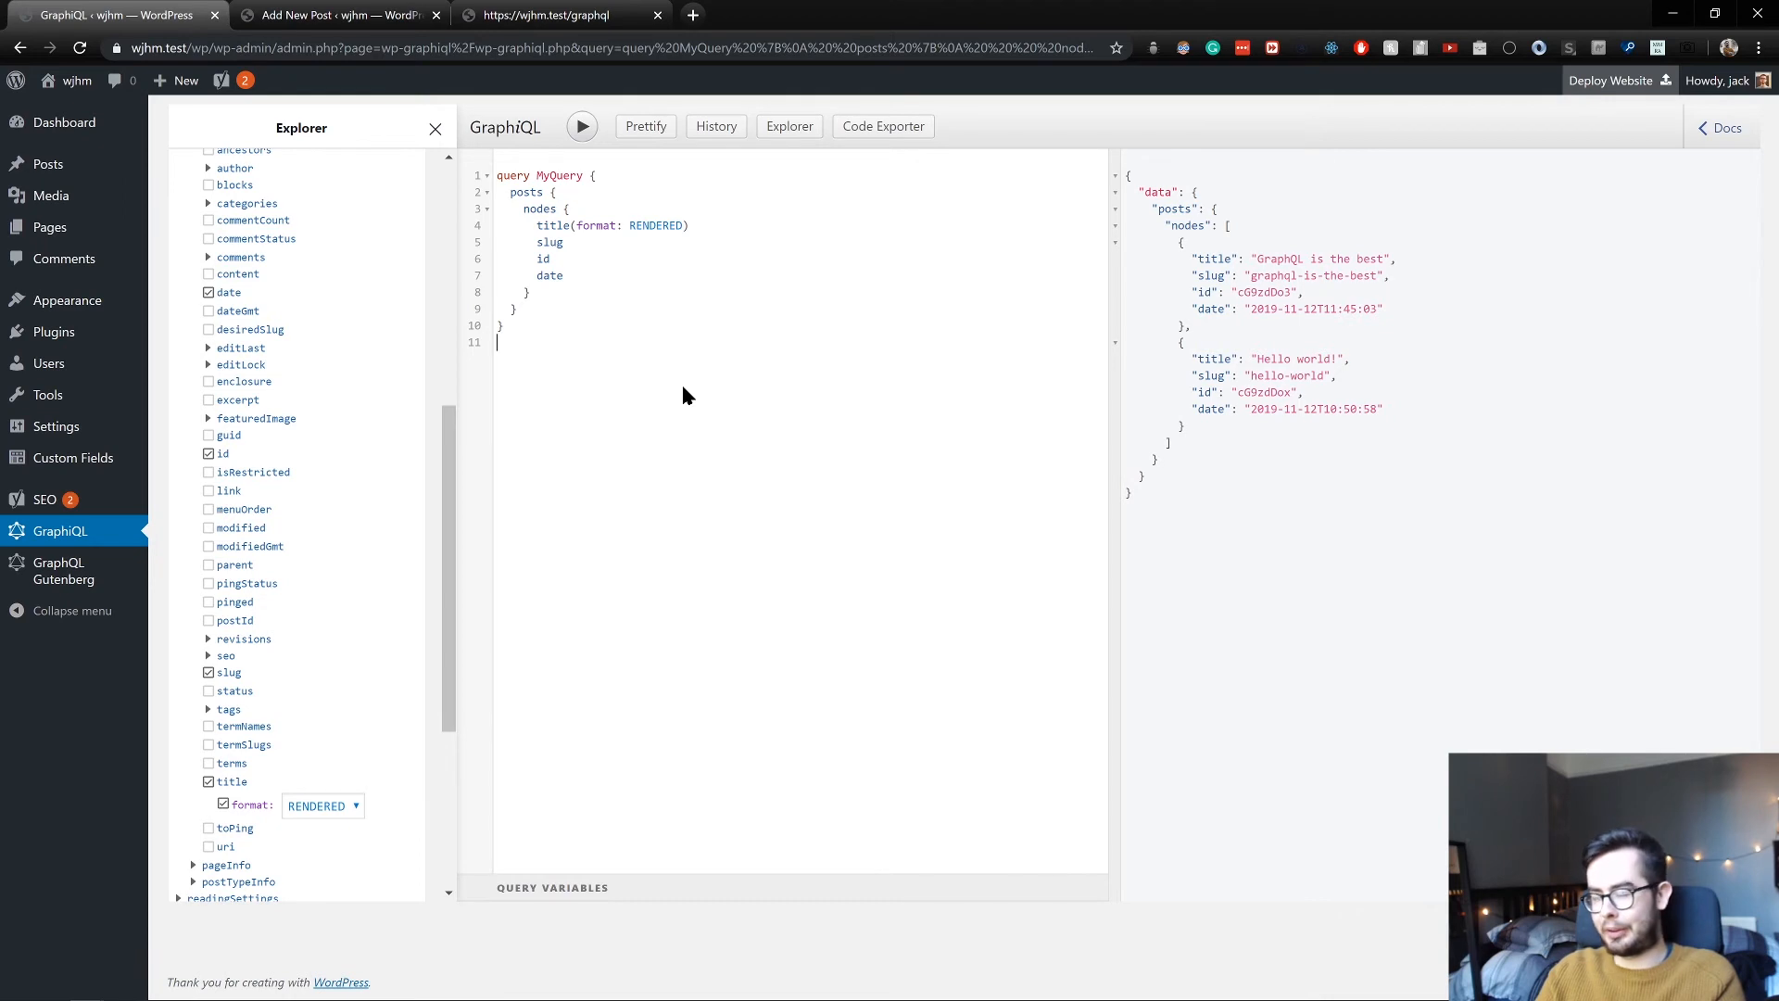
pyautogui.moveTo(1117, 455)
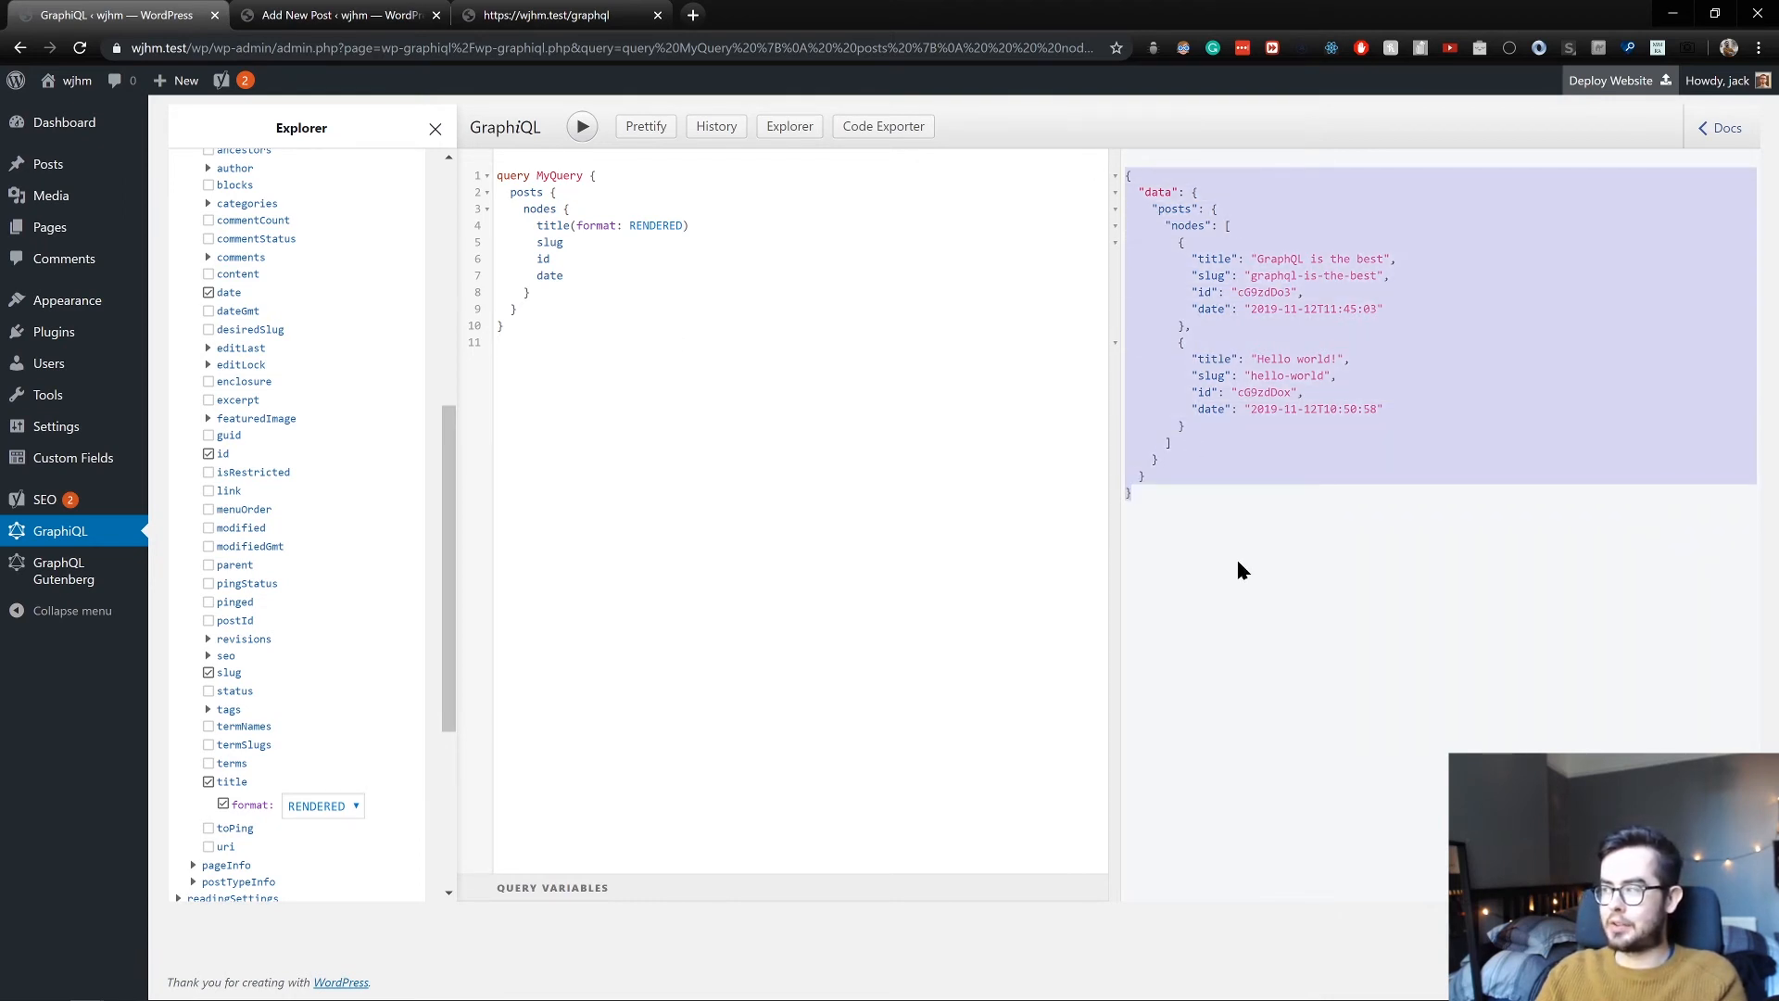
# Add a category field with an empty id argument alongside the posts query
pyautogui.click(1335, 337)
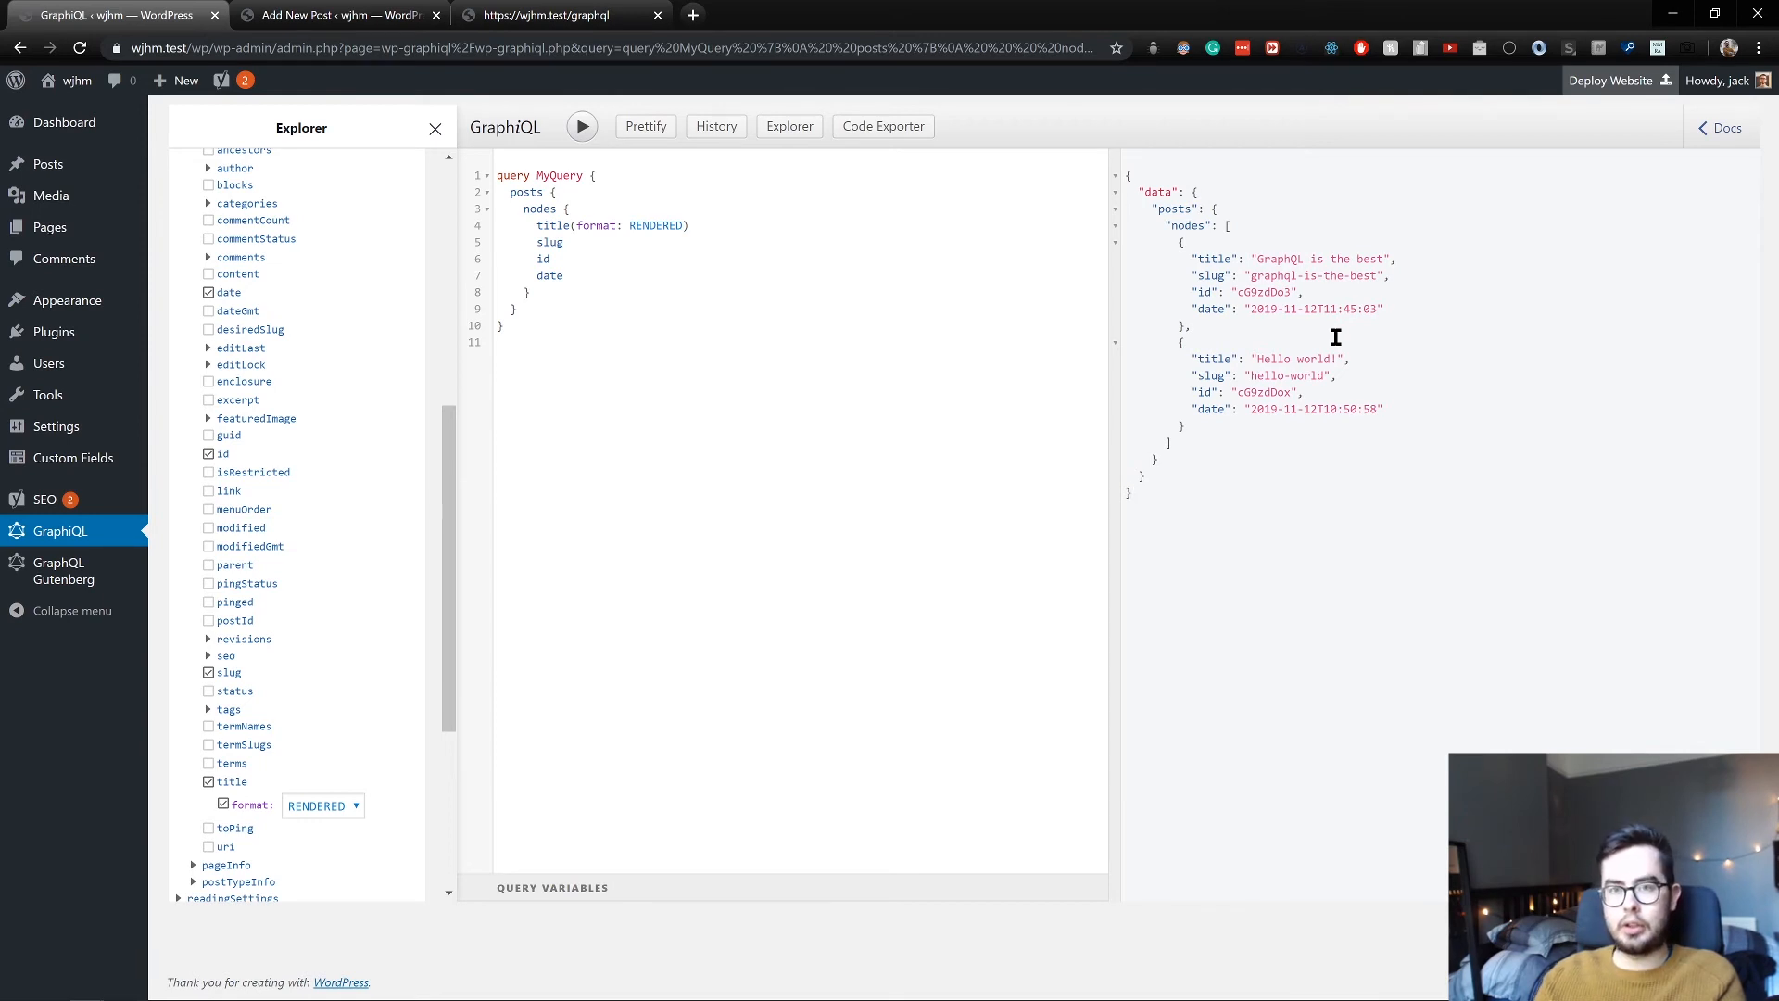
pyautogui.moveTo(475, 502)
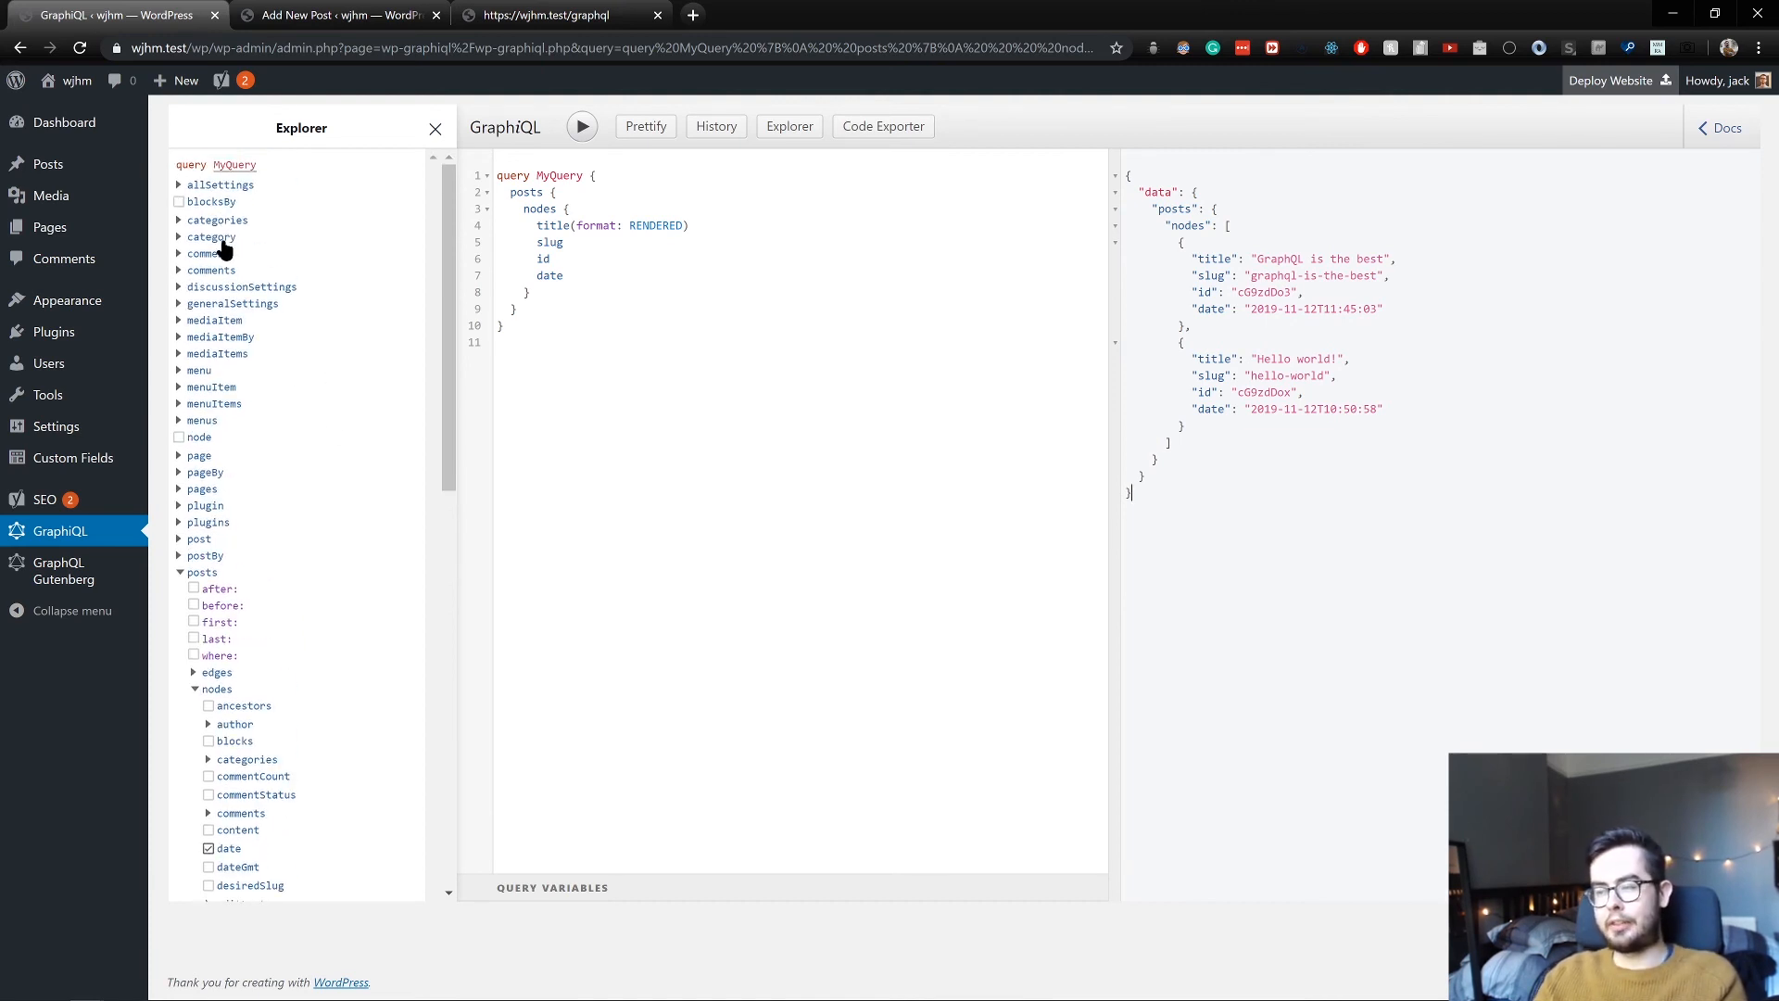
pyautogui.click(193, 251)
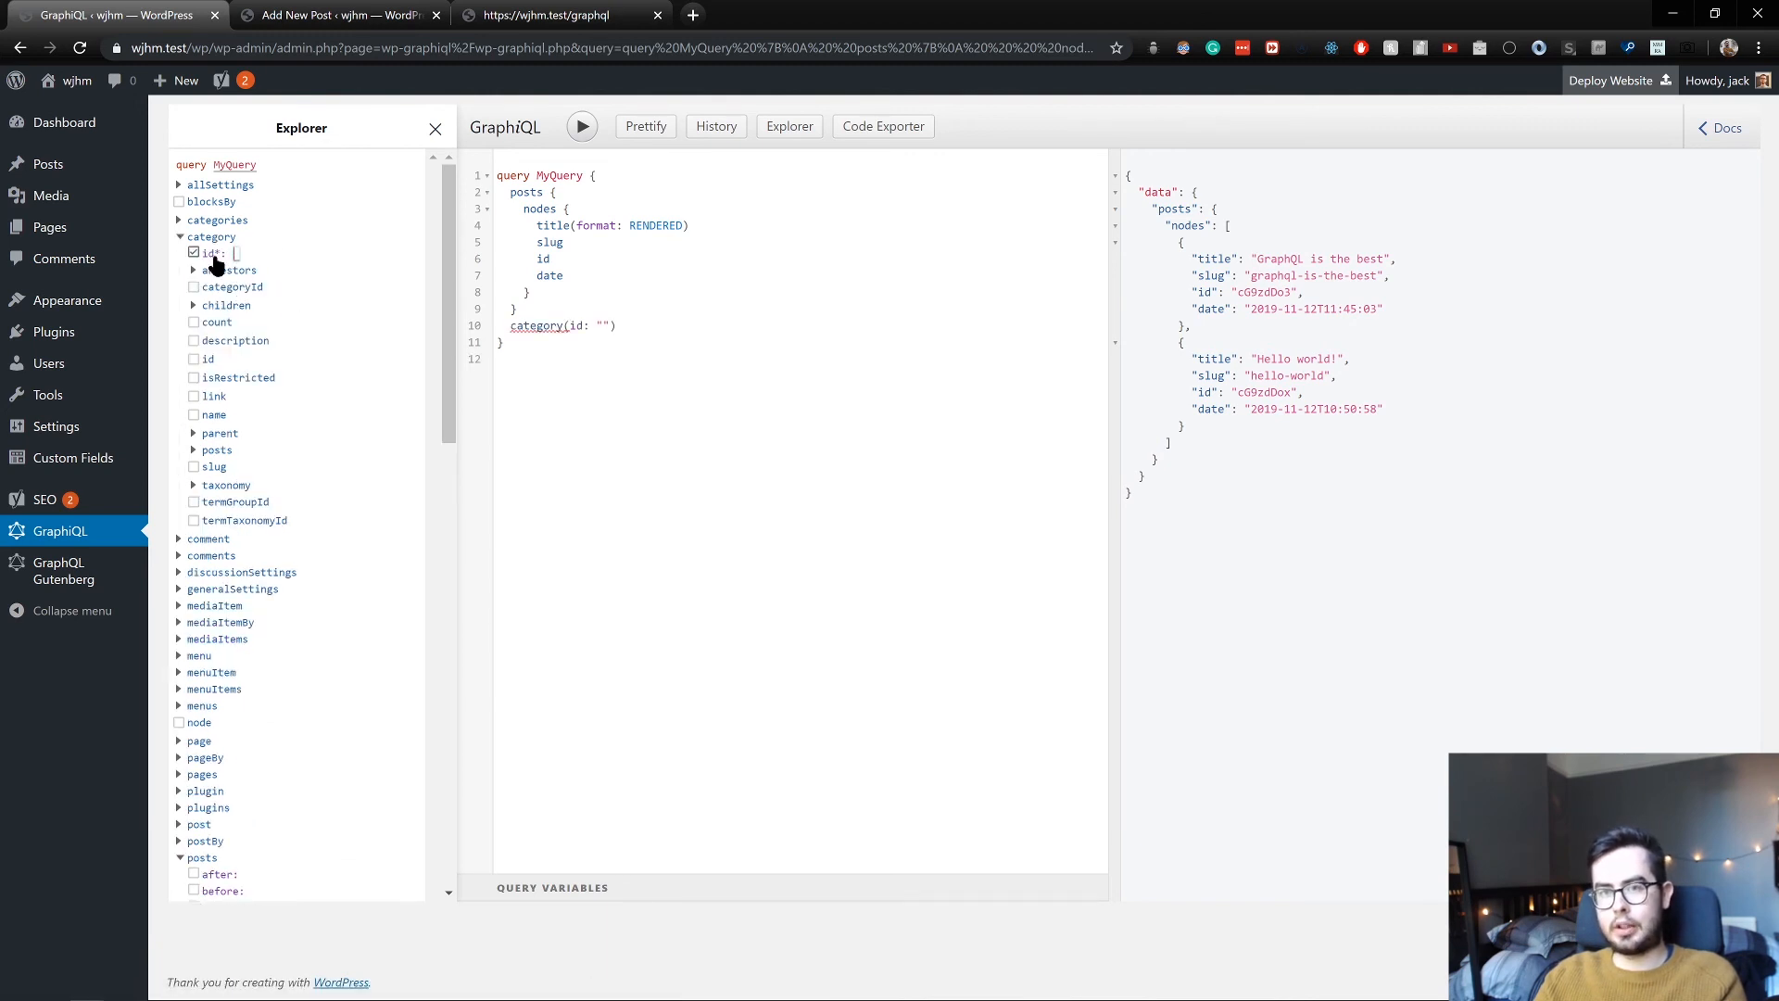
pyautogui.click(193, 252)
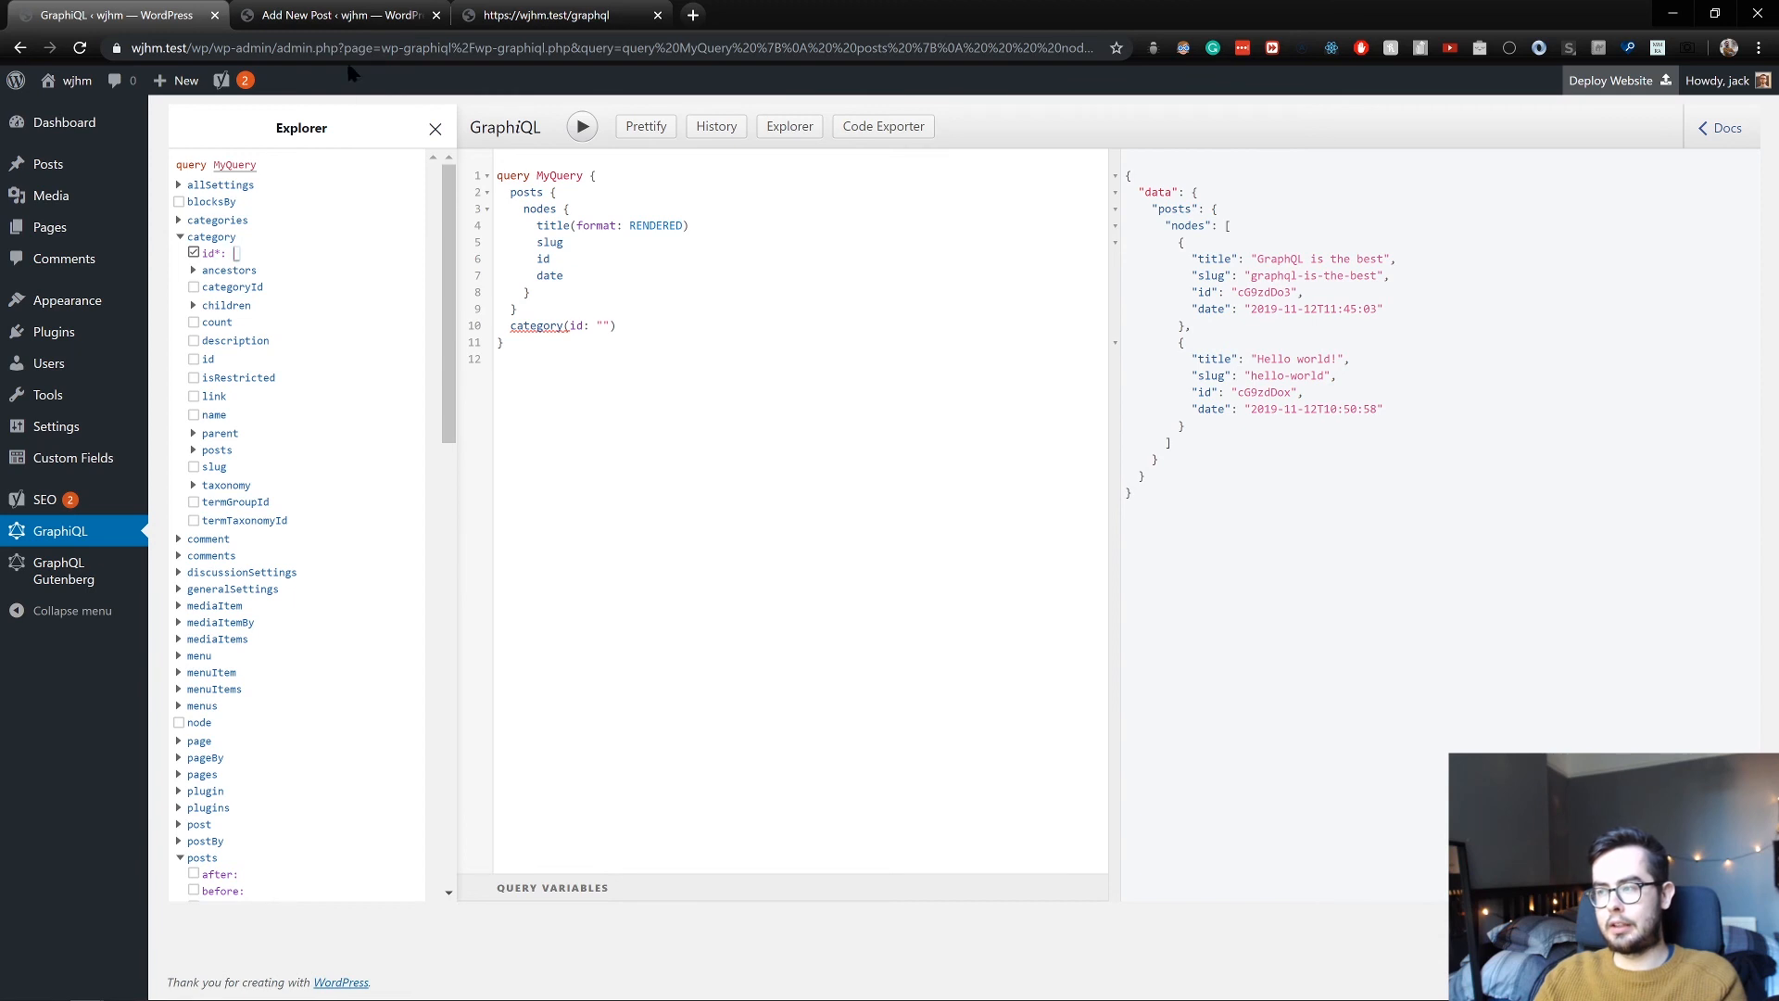
# View the raw wjhm.test/graphql endpoint, then return to GraphiQL with the category field removed
pyautogui.click(556, 15)
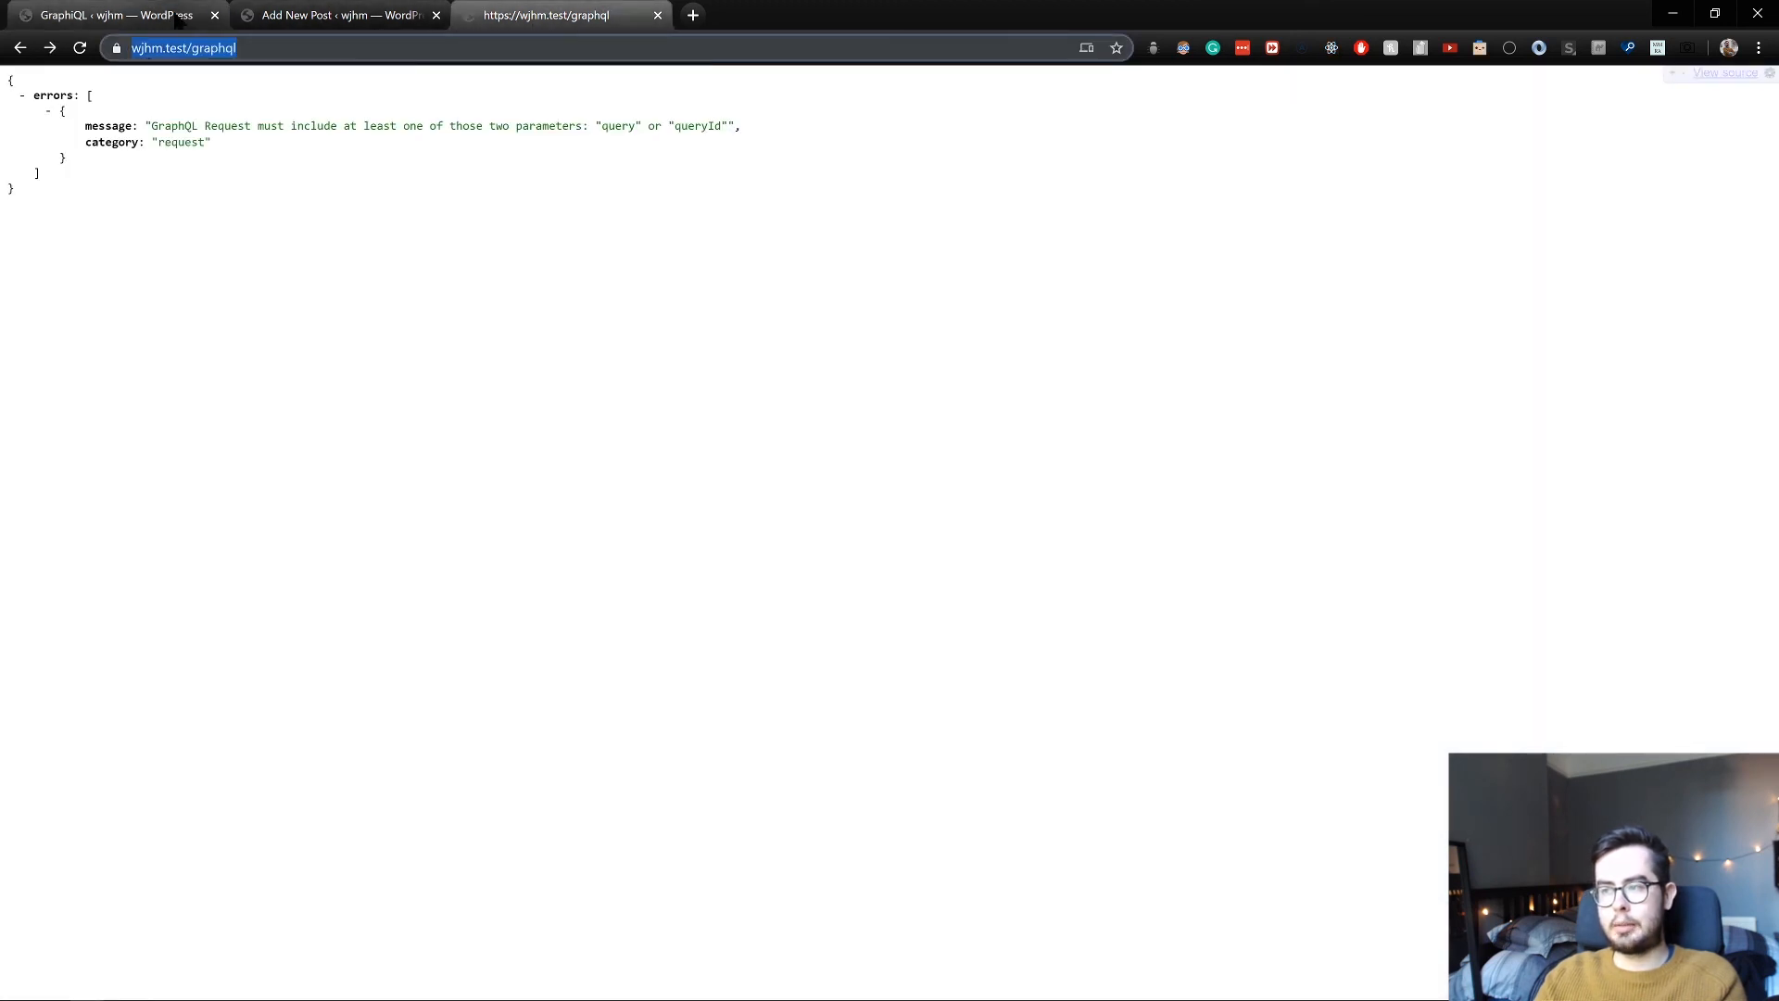
pyautogui.click(108, 15)
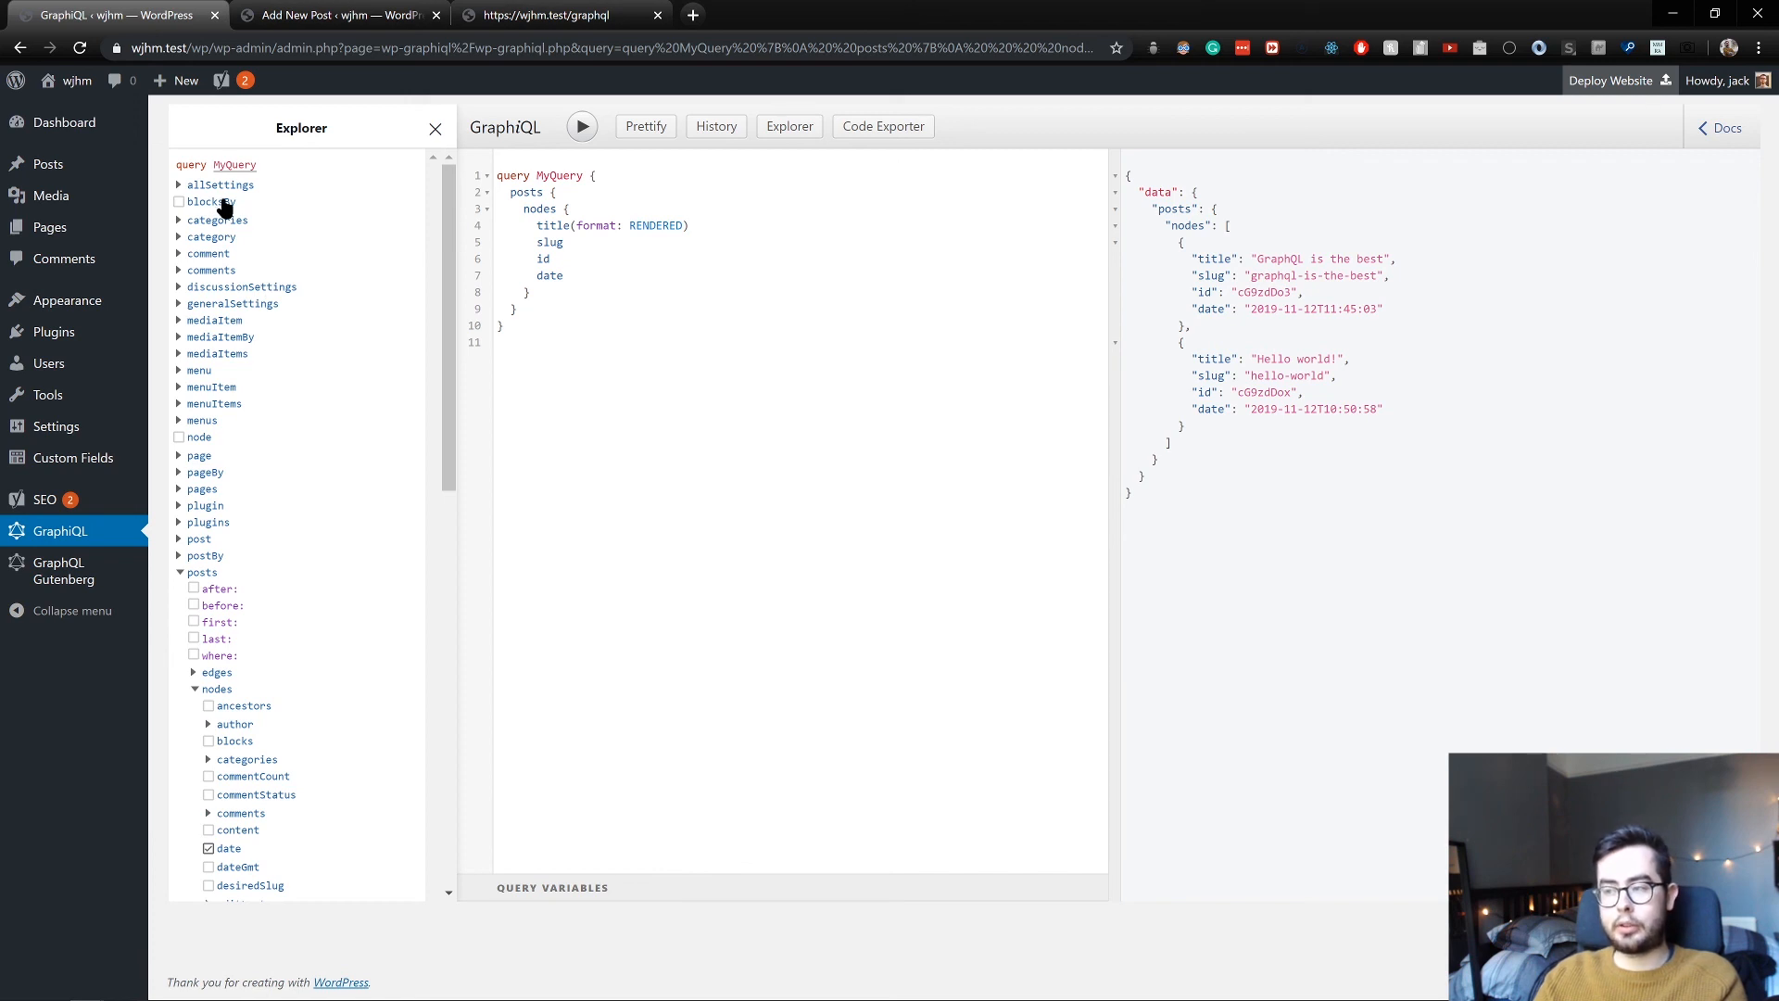
# Scroll down the Explorer list after emptying the GraphiQL query editor
pyautogui.scroll(-3)
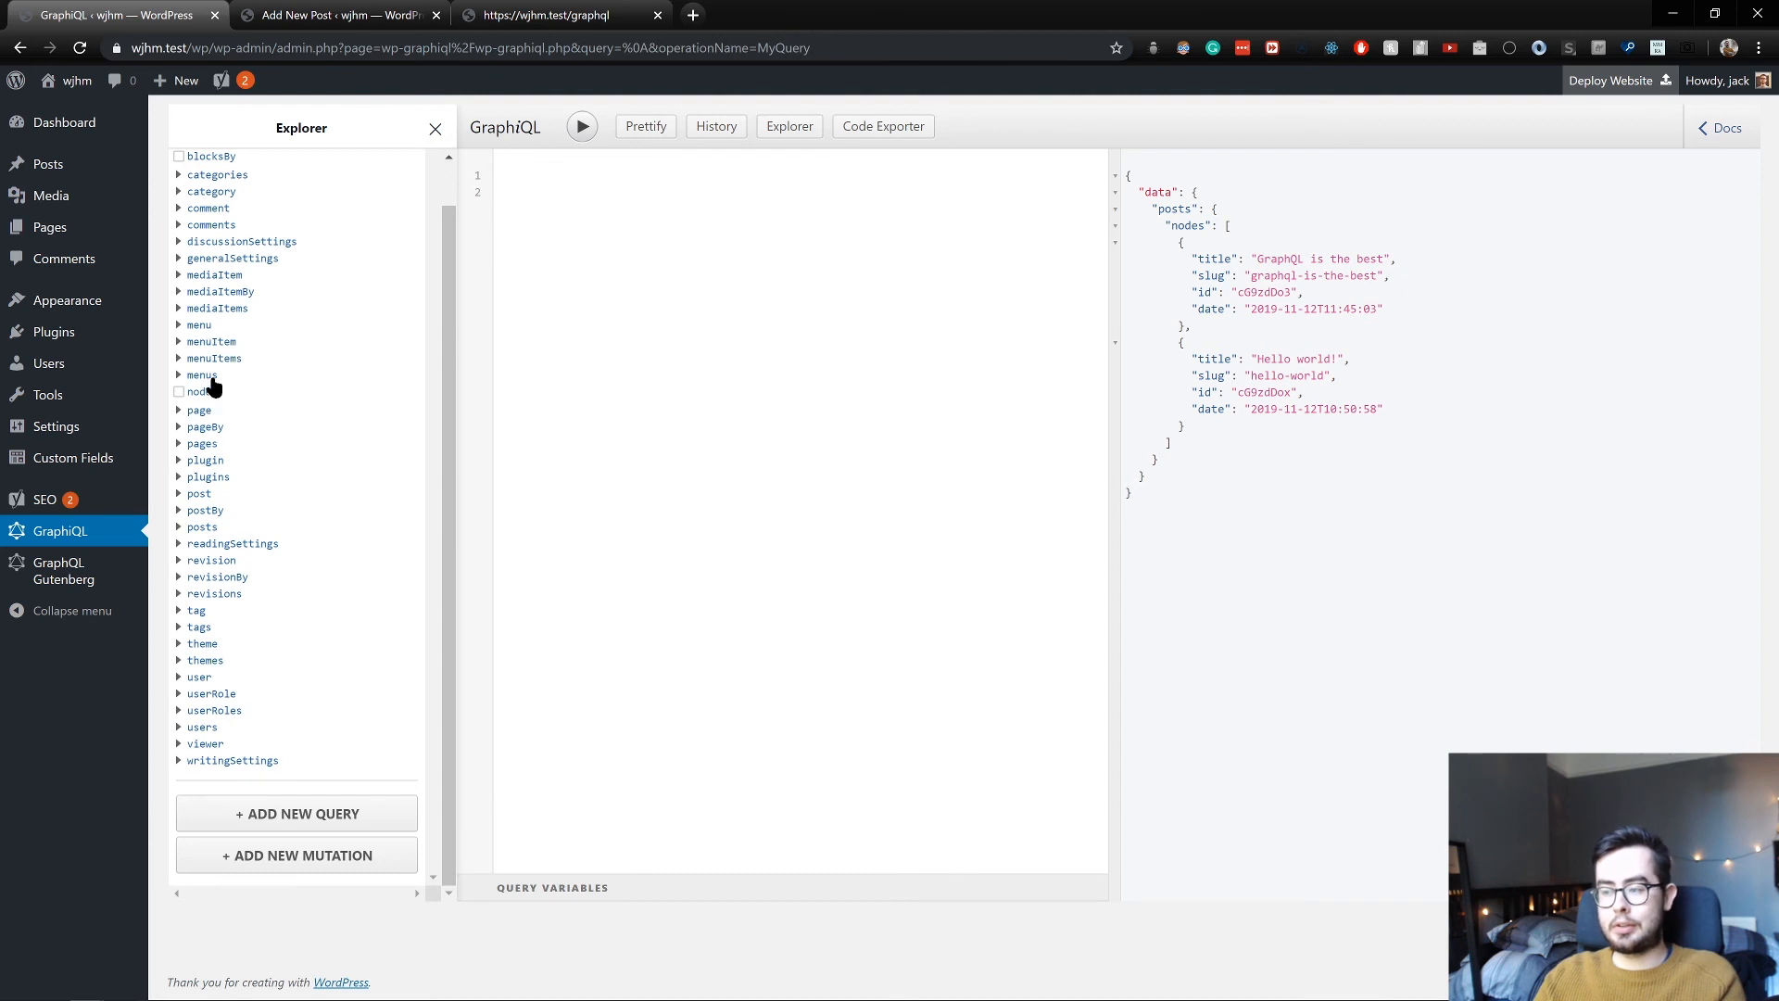
pyautogui.moveTo(281, 533)
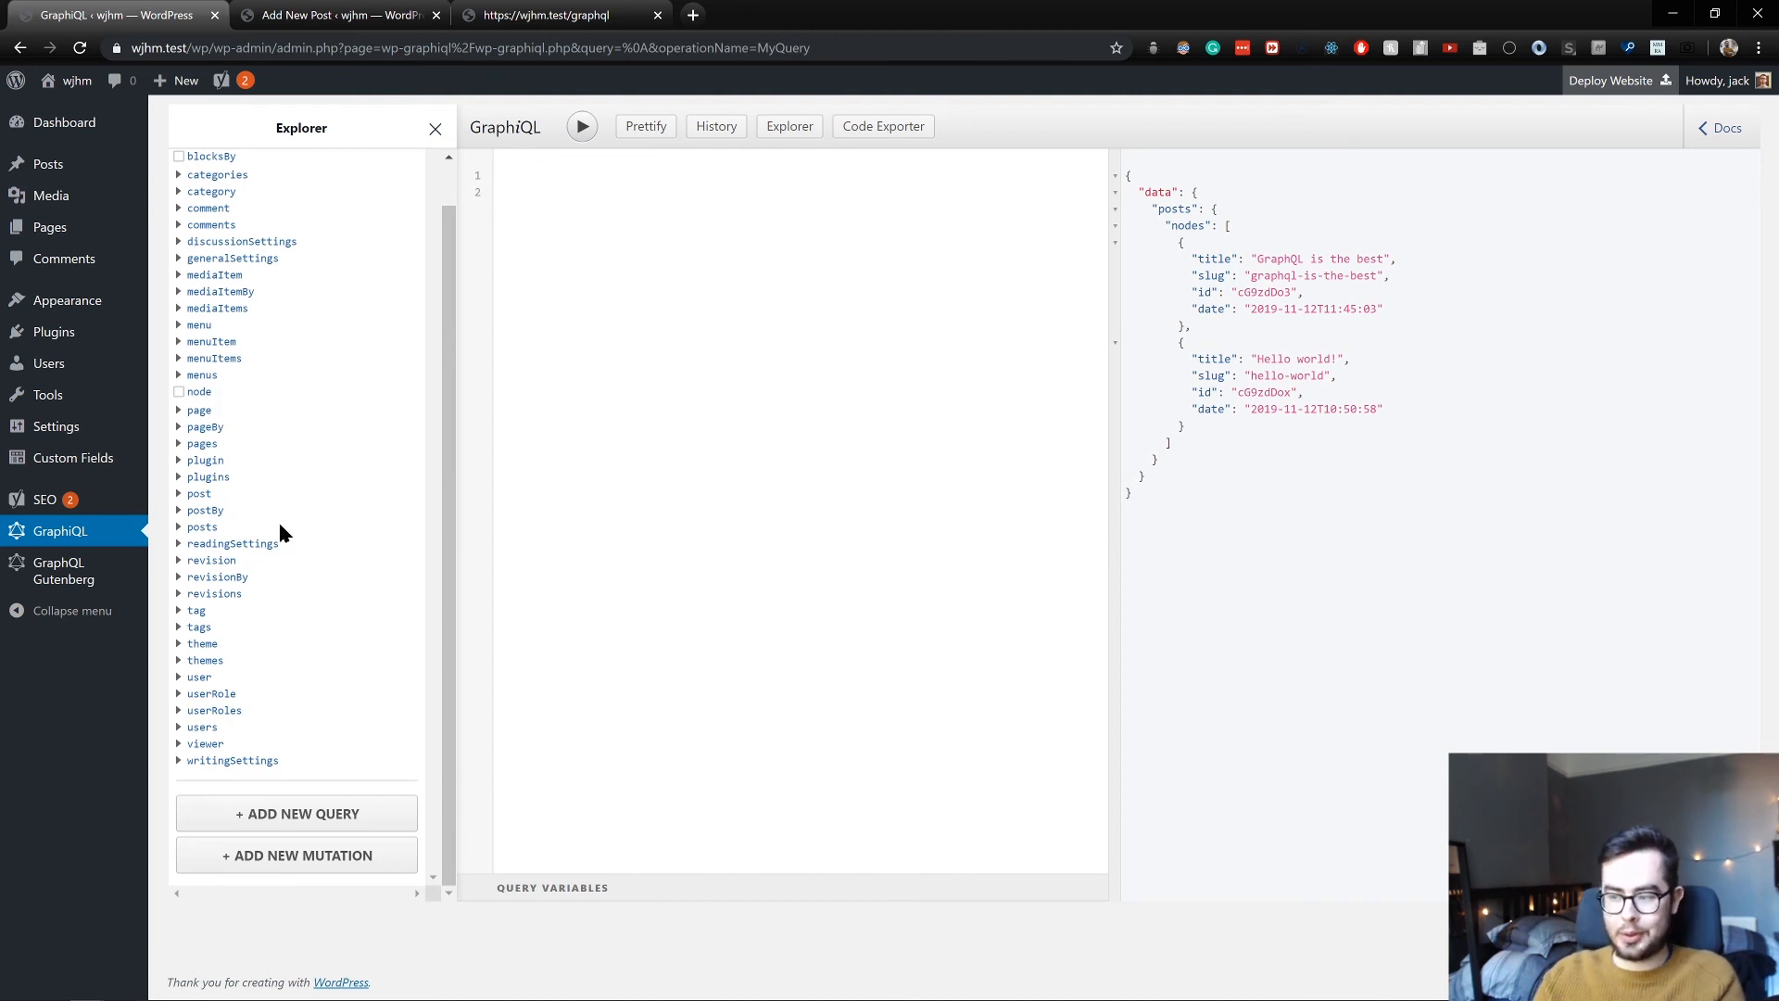